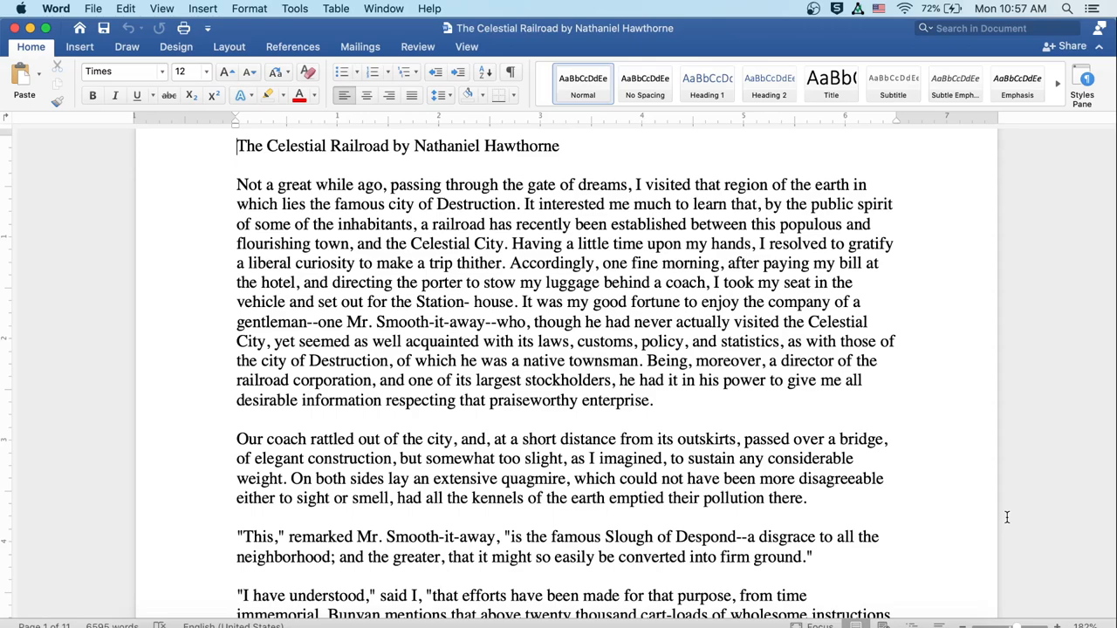
scroll(down, 3)
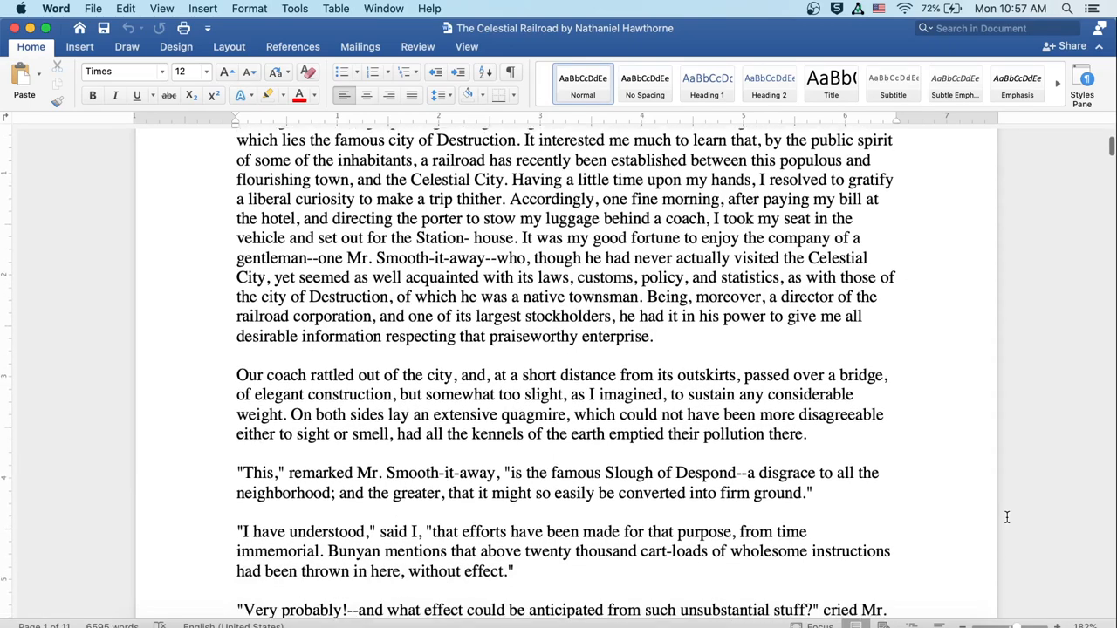
scroll(down, 3)
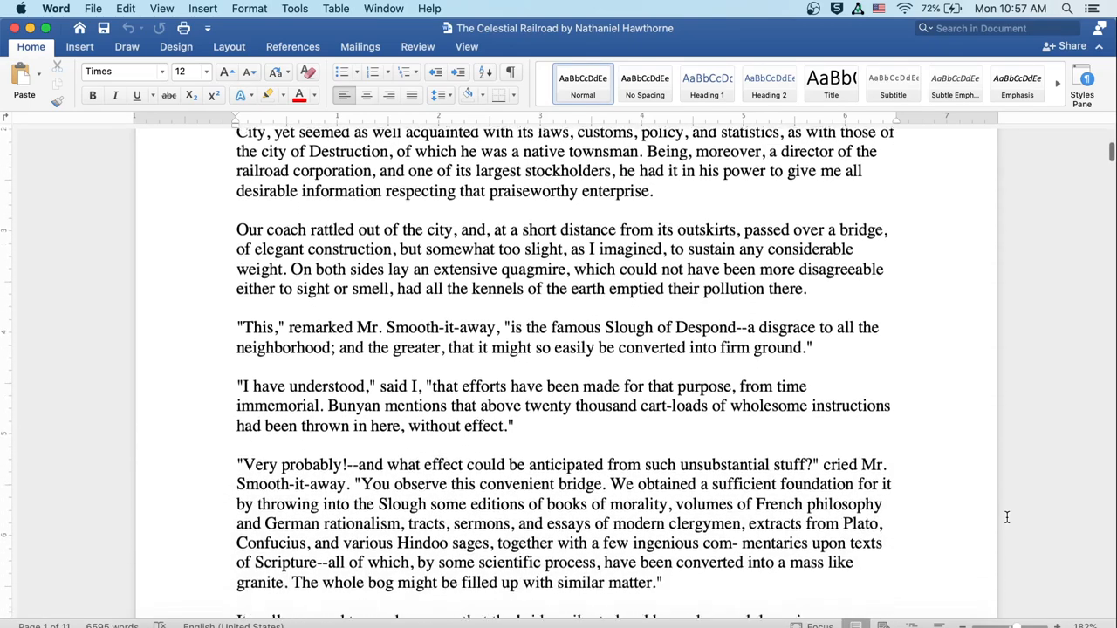
scroll(down, 3)
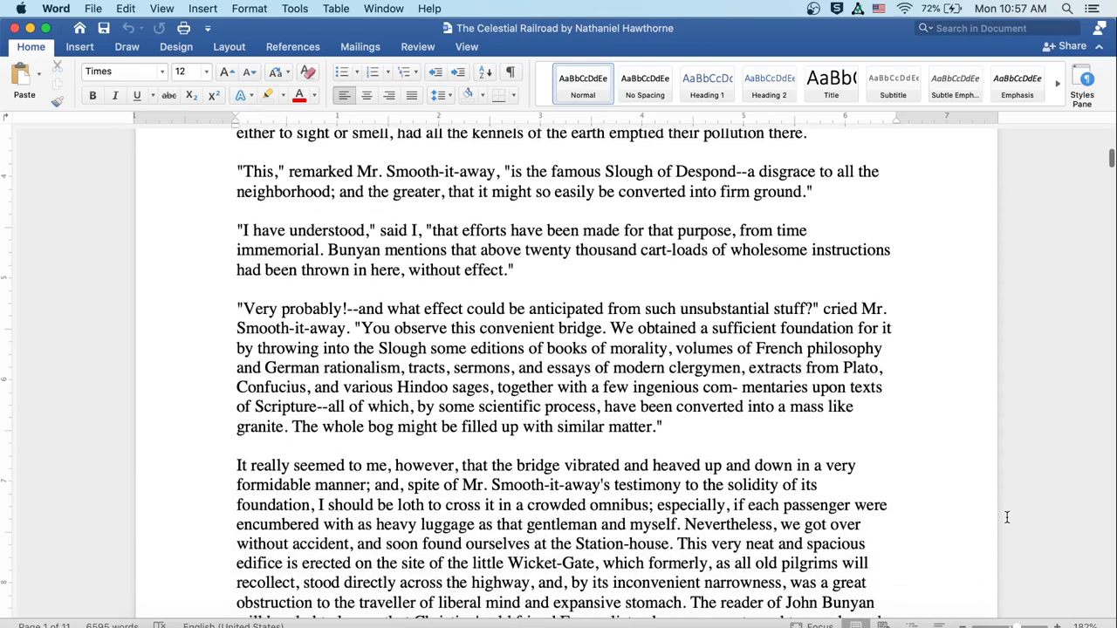
scroll(down, 3)
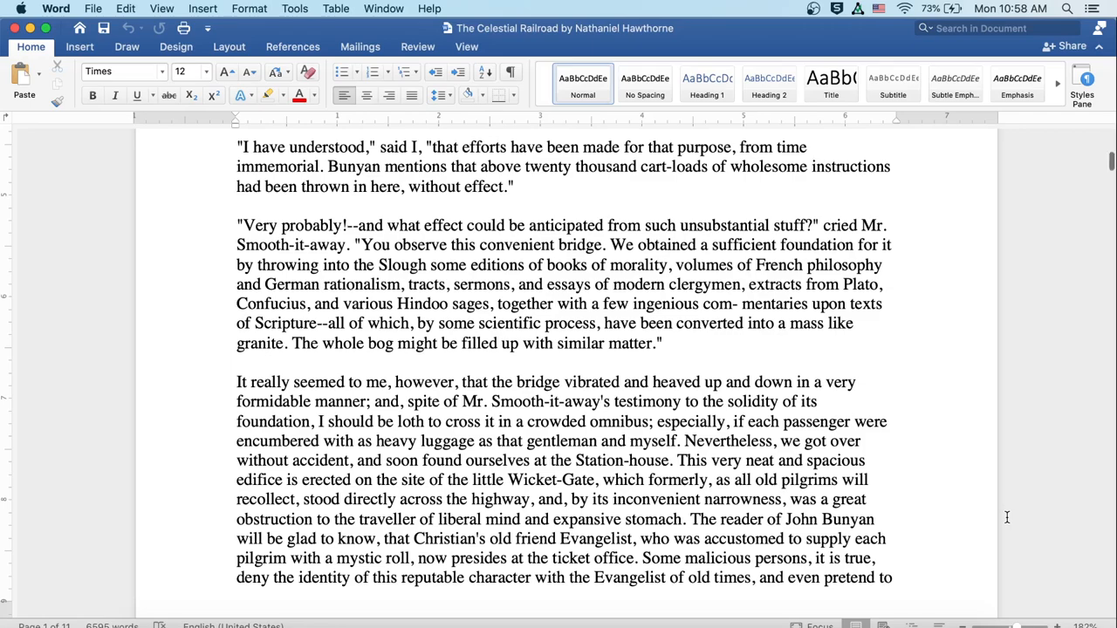
scroll(down, 3)
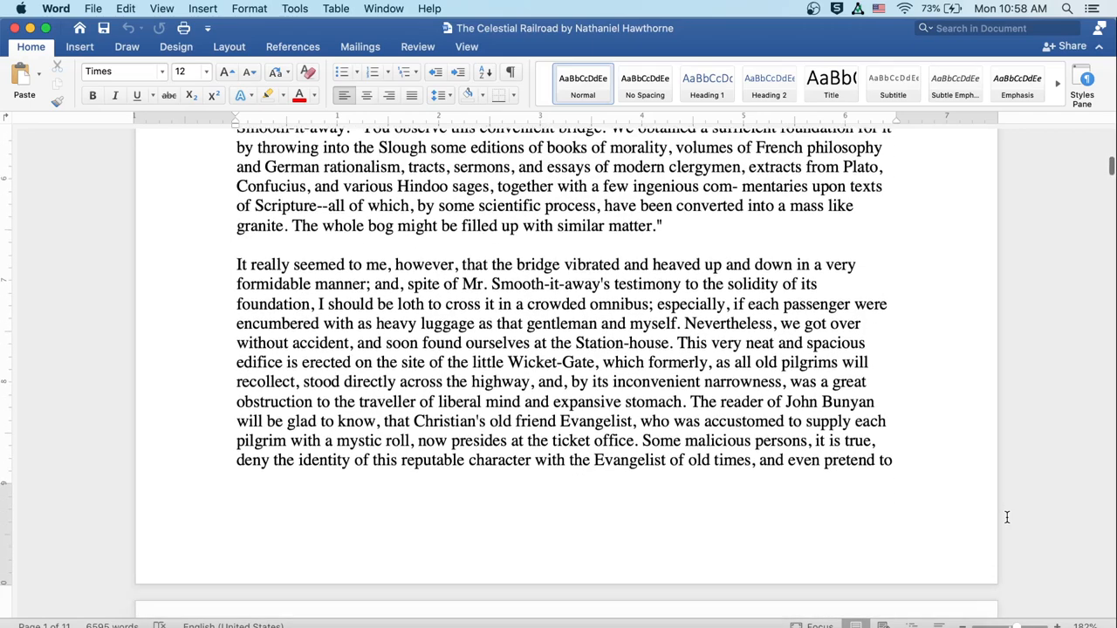
scroll(down, 3)
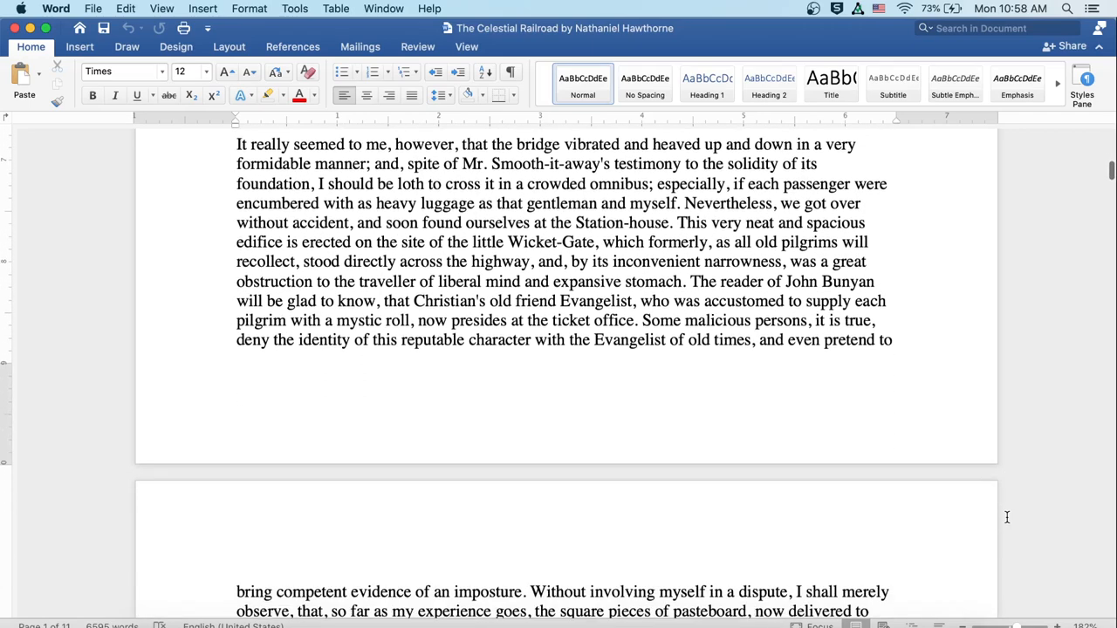
scroll(down, 3)
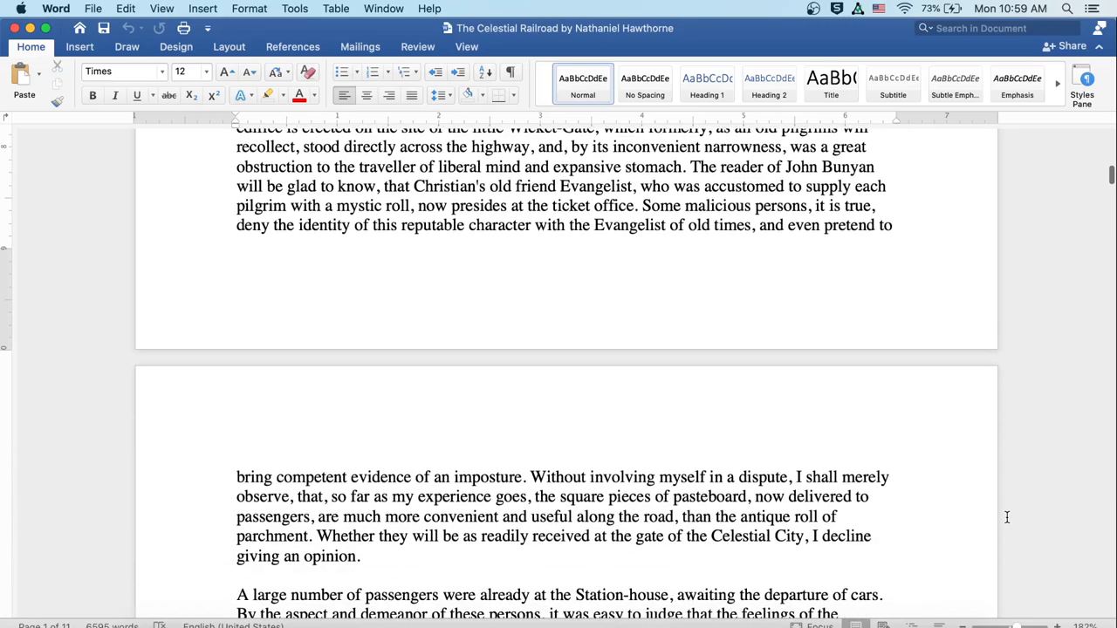
scroll(down, 3)
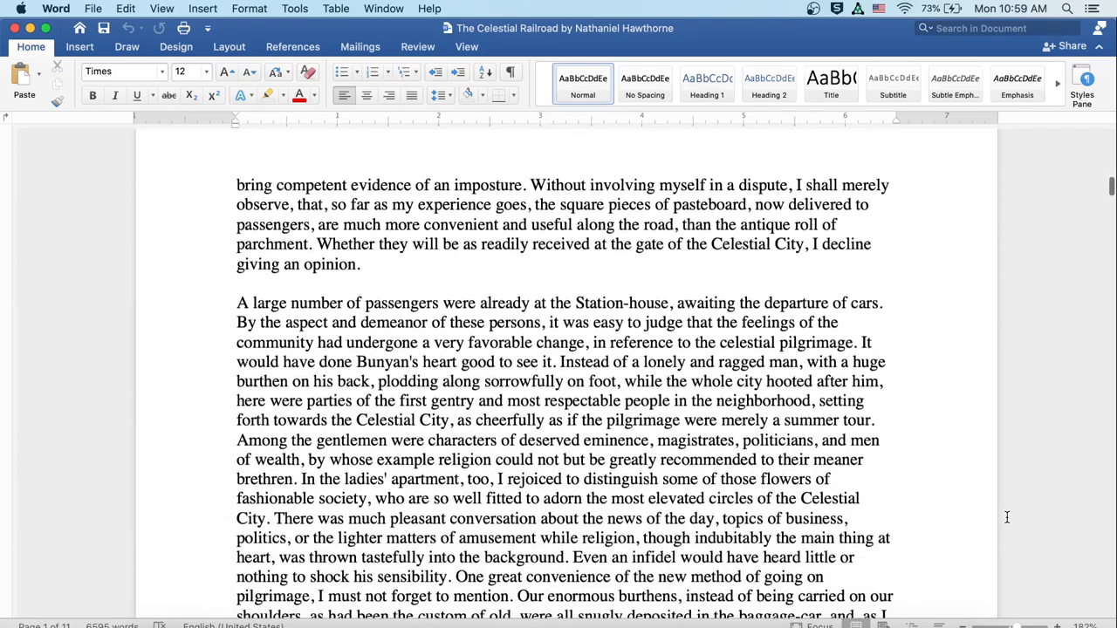
scroll(down, 3)
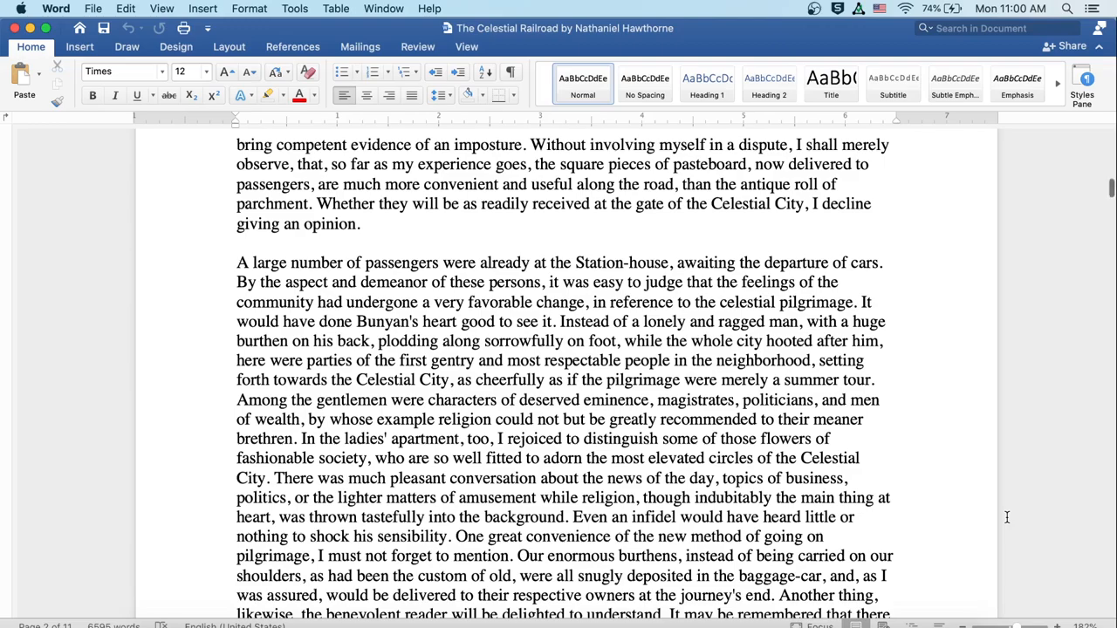
scroll(down, 3)
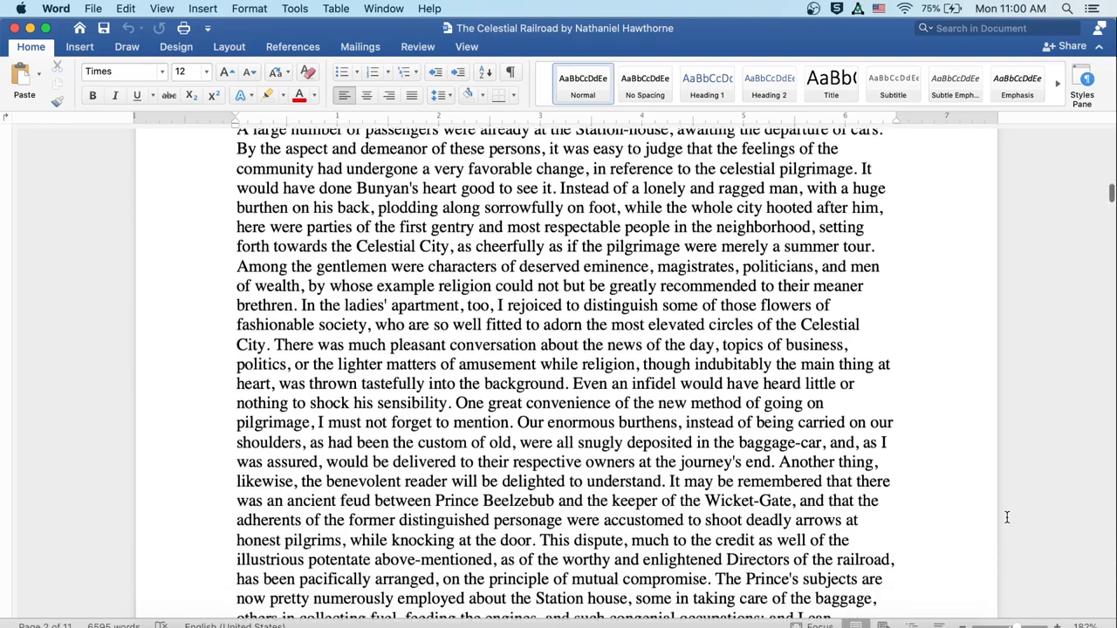
scroll(down, 3)
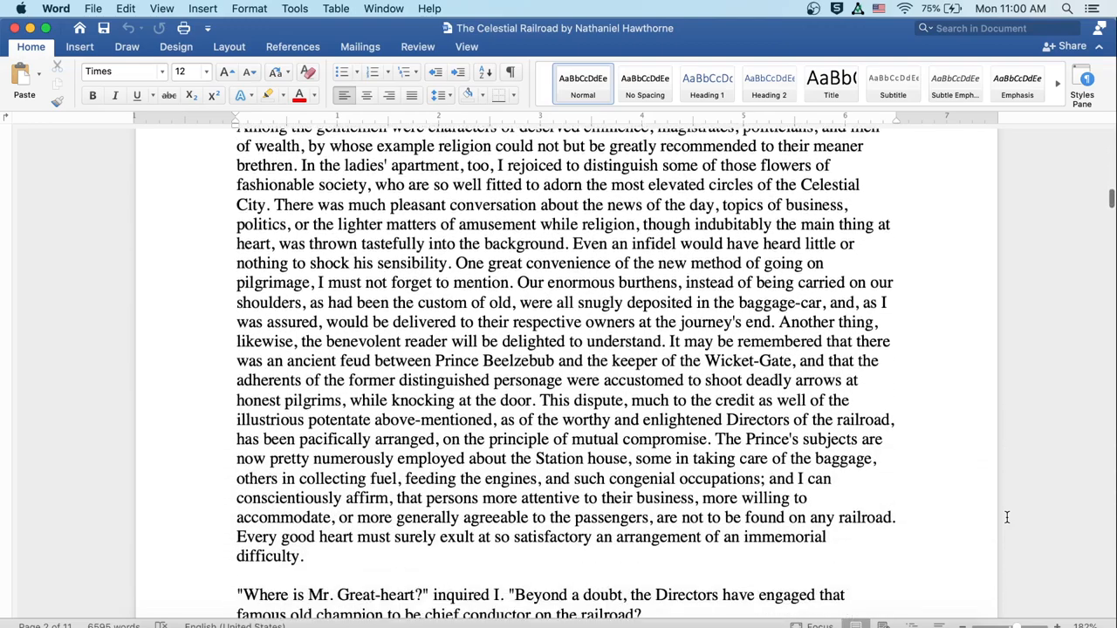
scroll(down, 3)
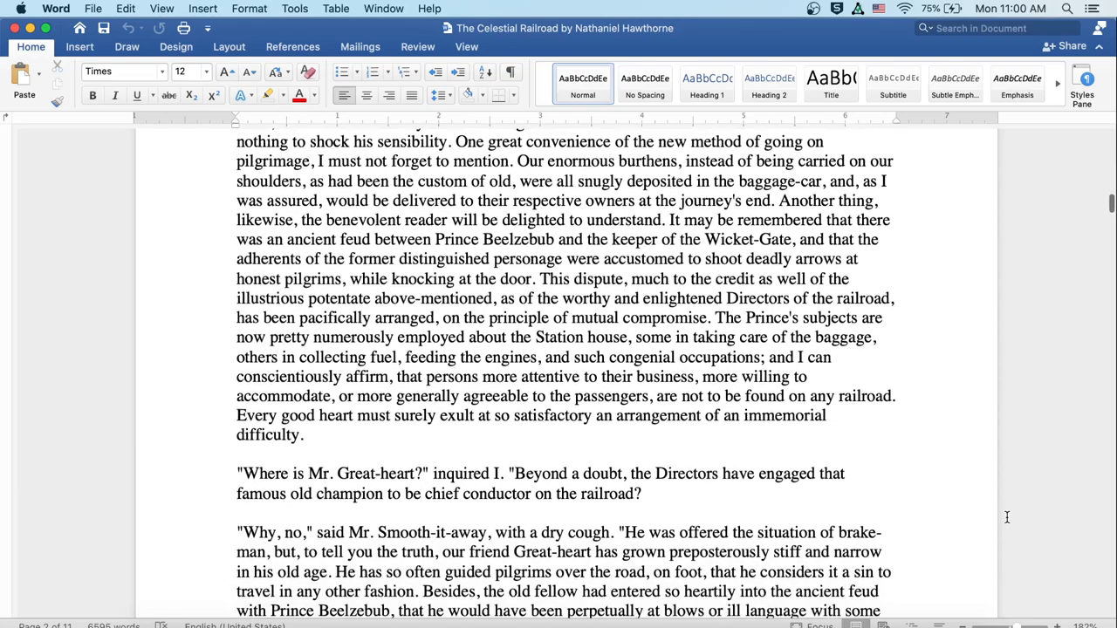
scroll(down, 3)
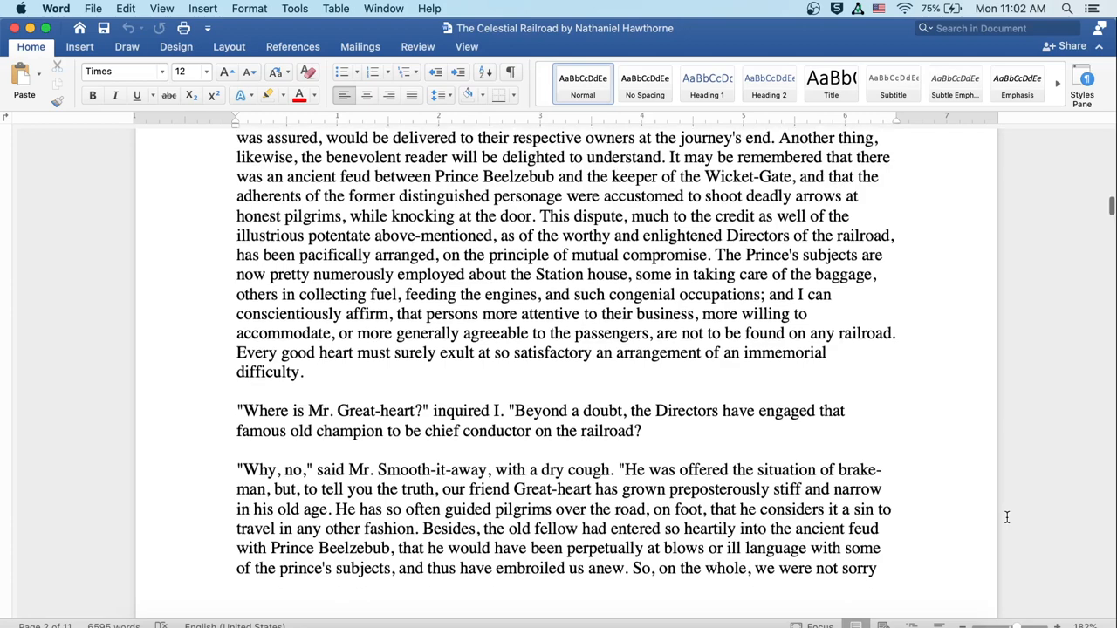
scroll(down, 3)
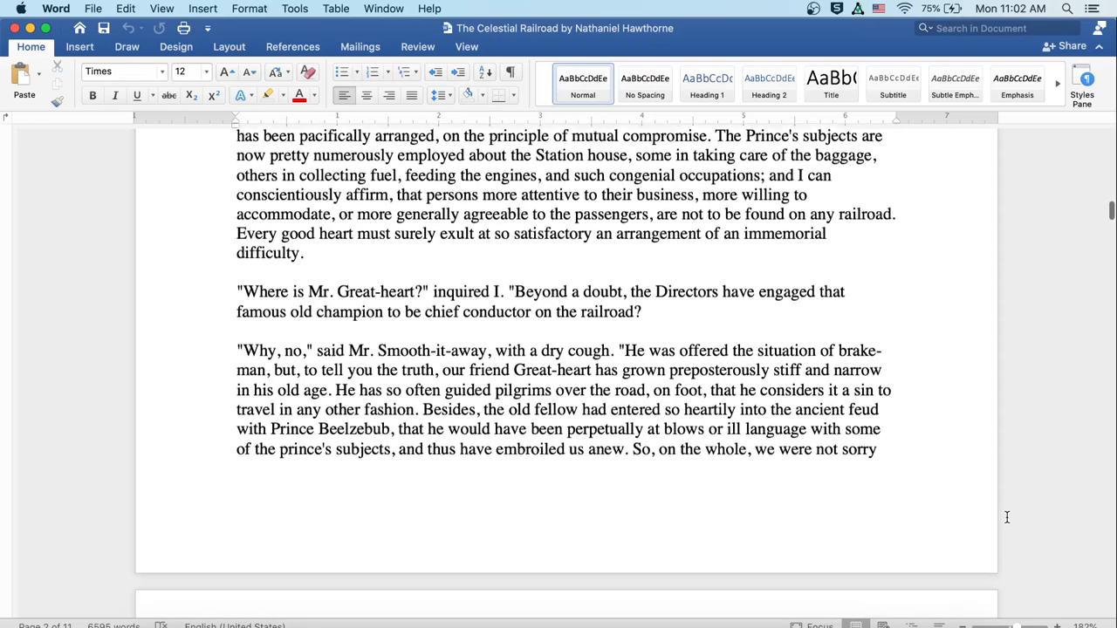
scroll(down, 3)
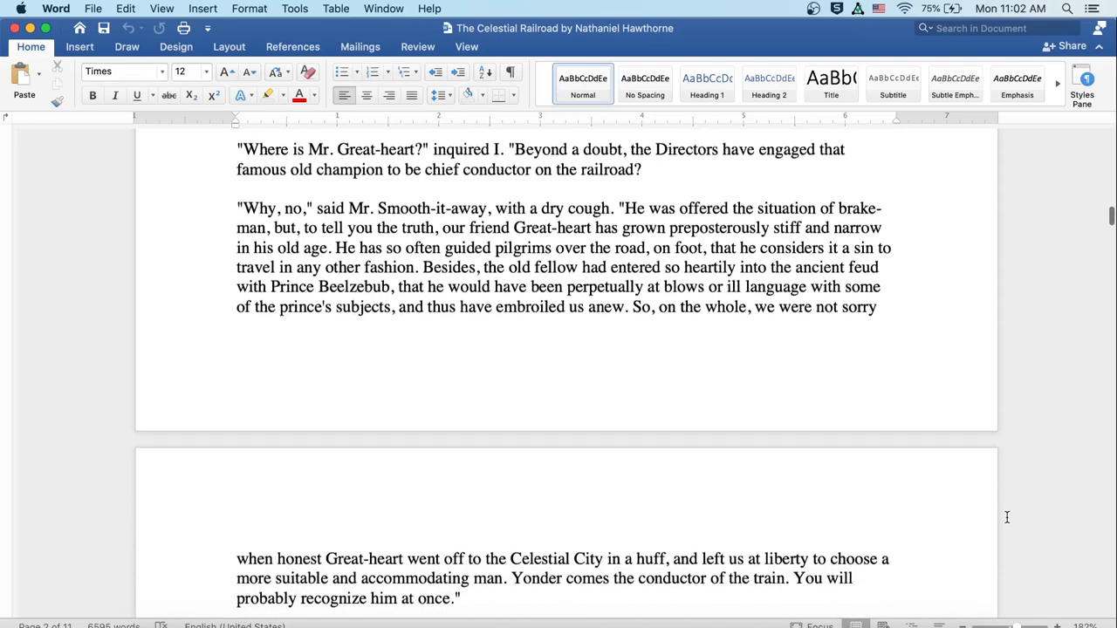
scroll(down, 3)
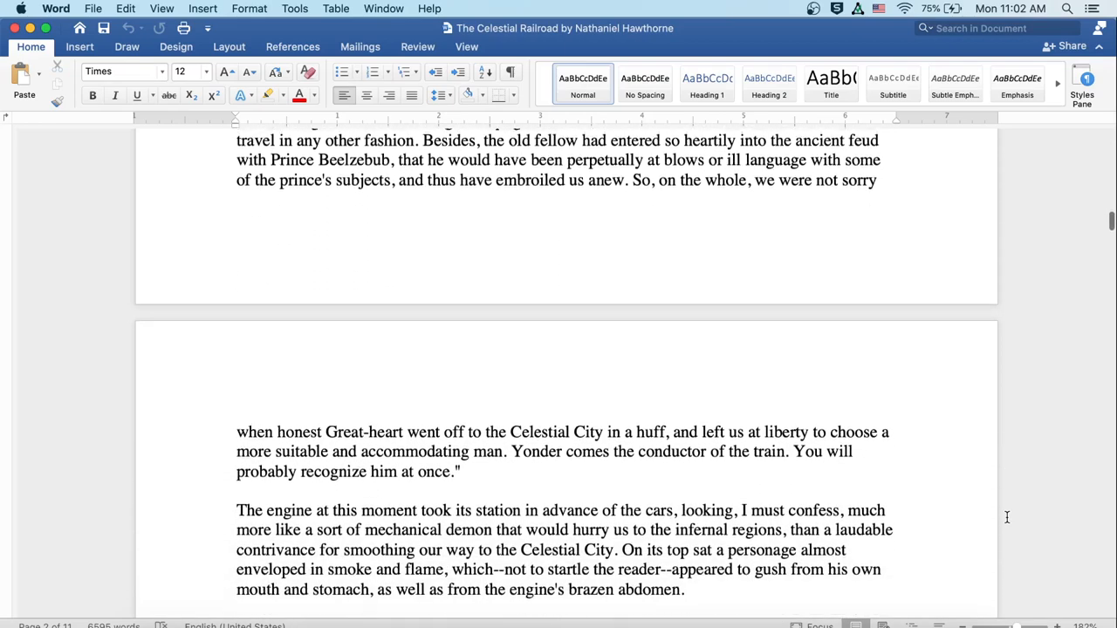
scroll(down, 3)
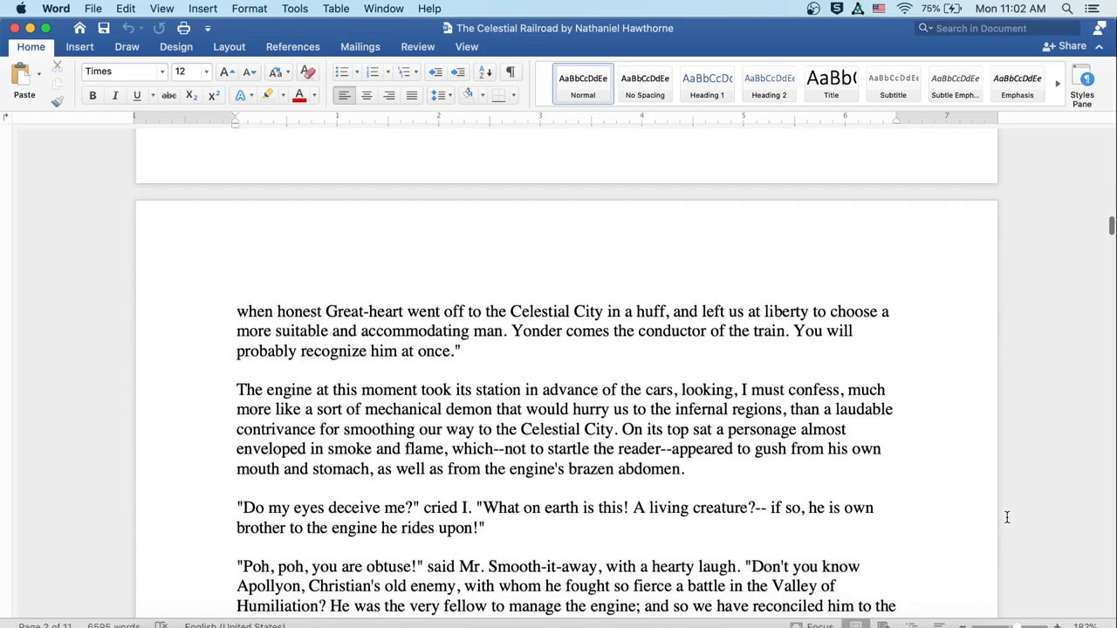
scroll(down, 3)
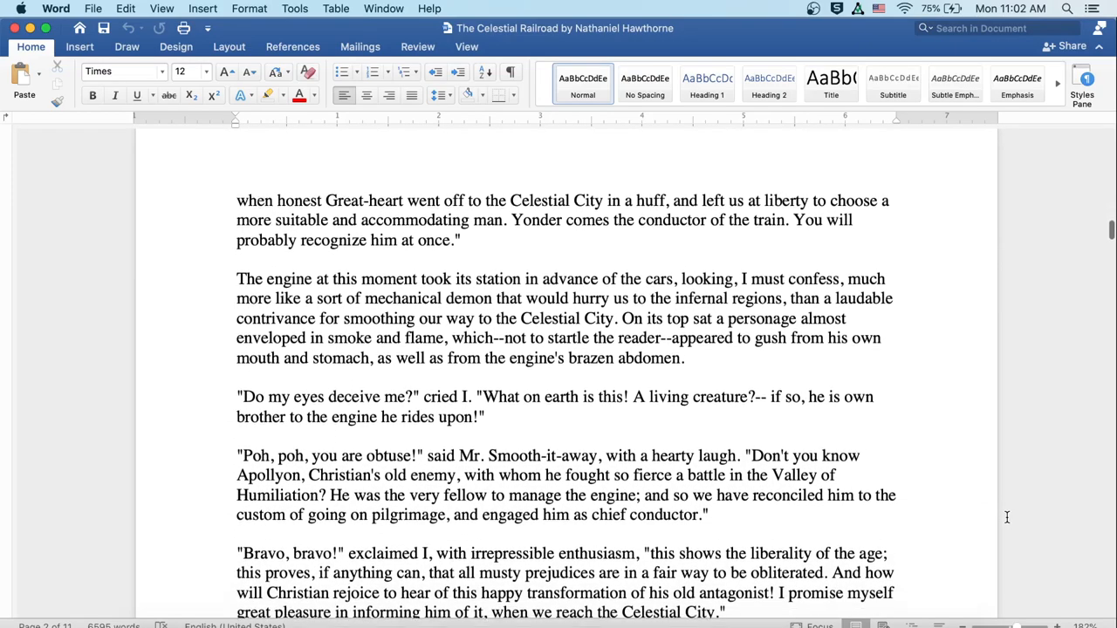
scroll(down, 3)
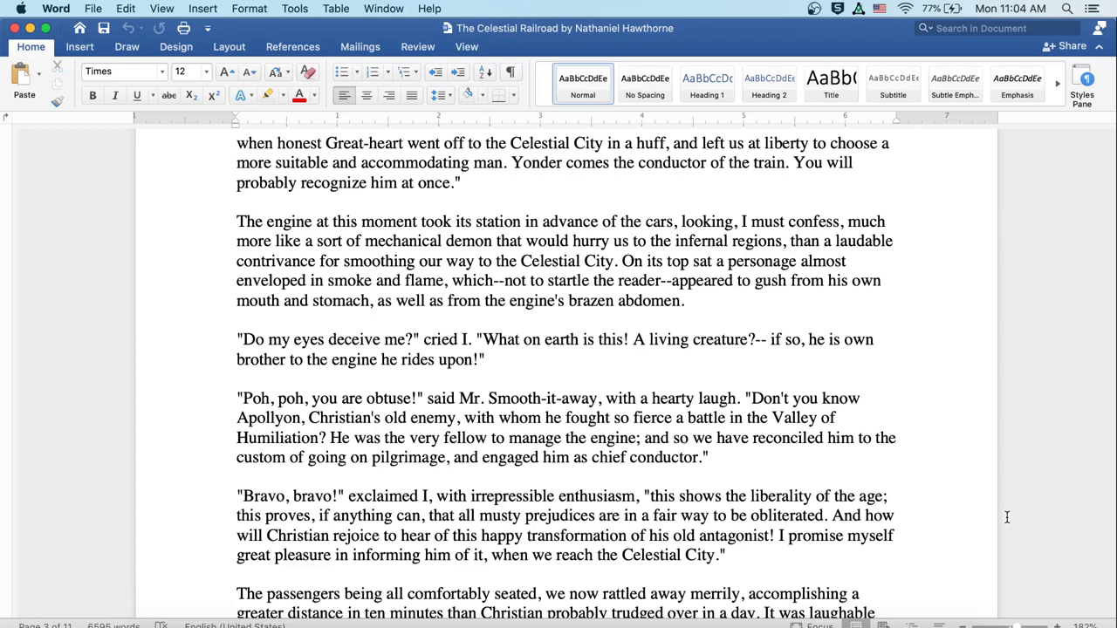
scroll(down, 3)
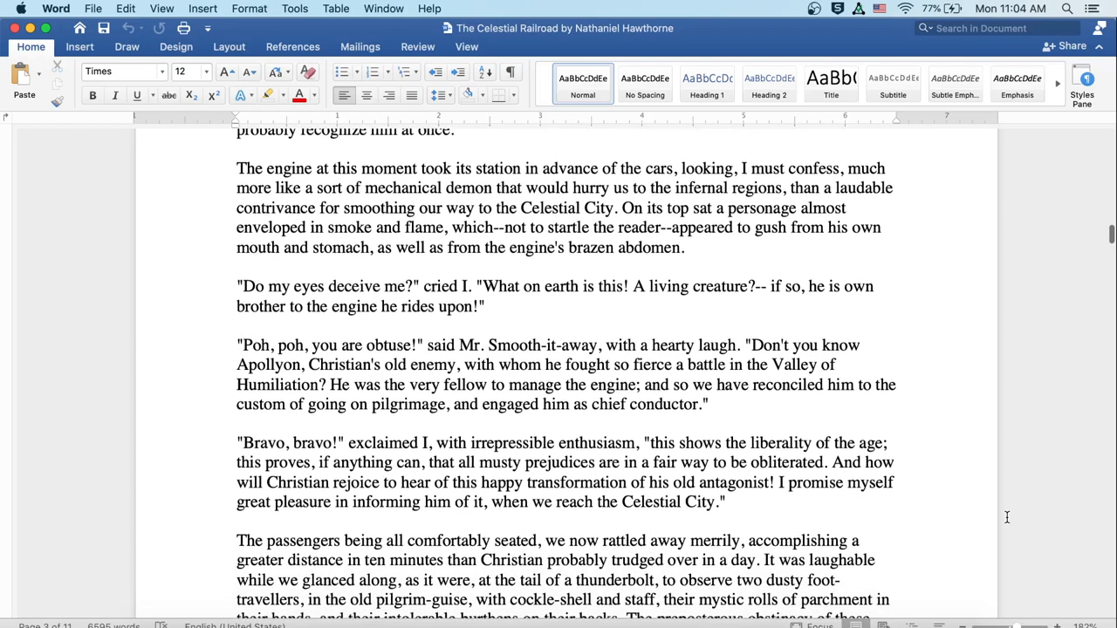
scroll(down, 3)
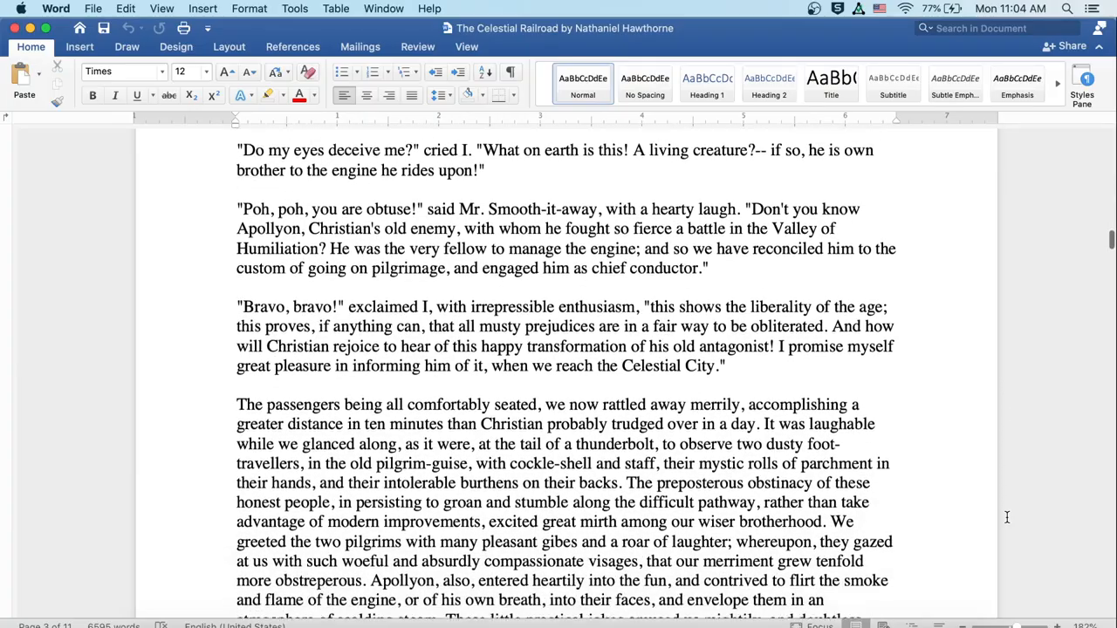
scroll(down, 3)
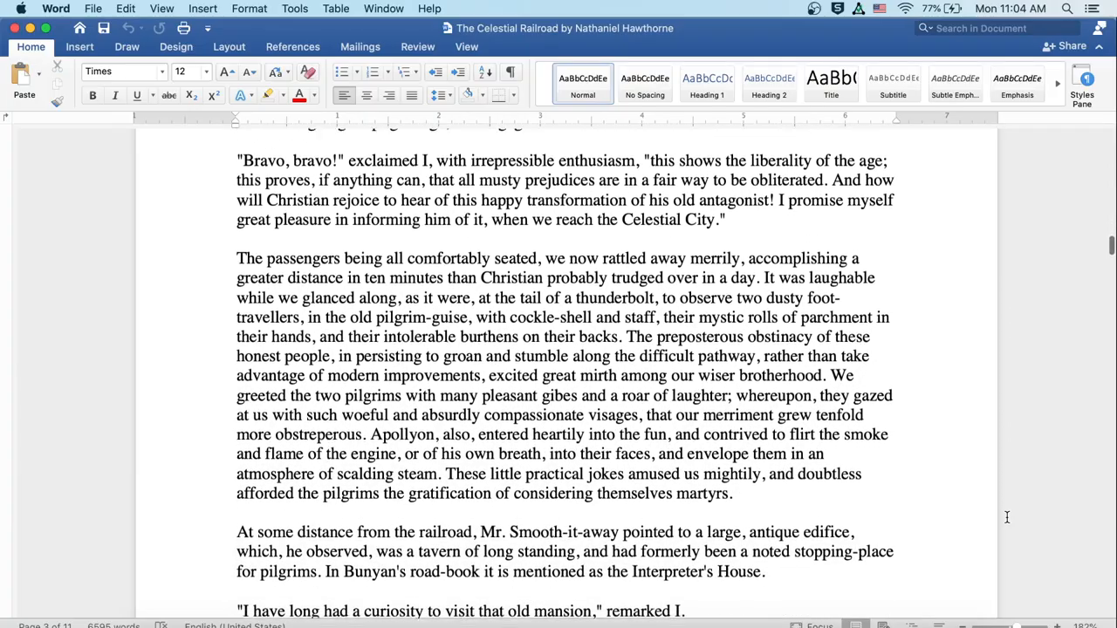
scroll(down, 3)
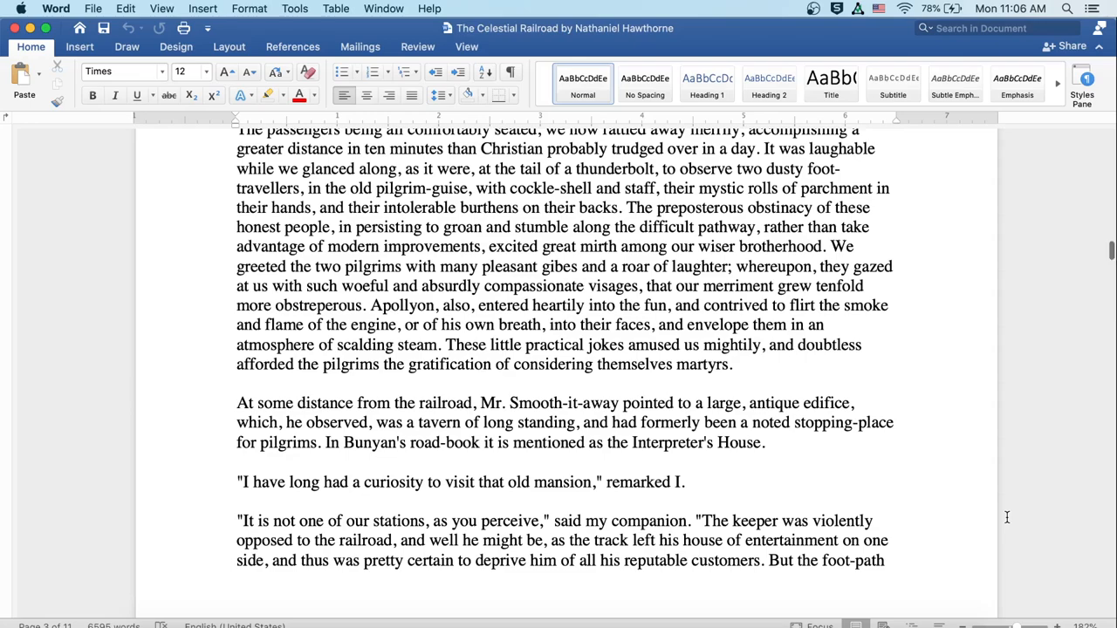
scroll(down, 3)
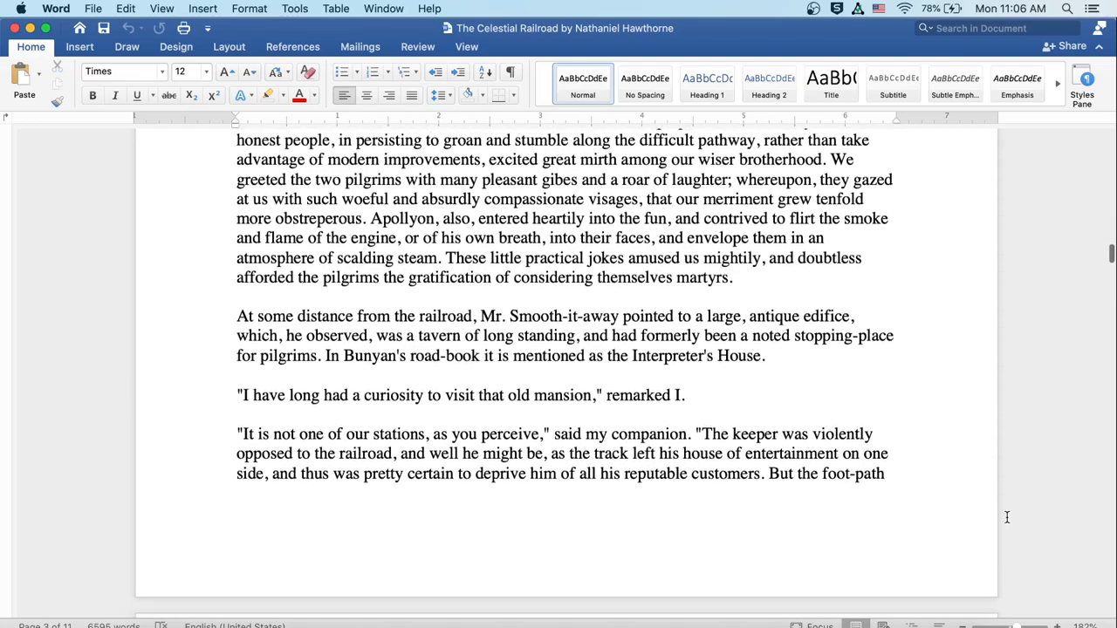
scroll(down, 3)
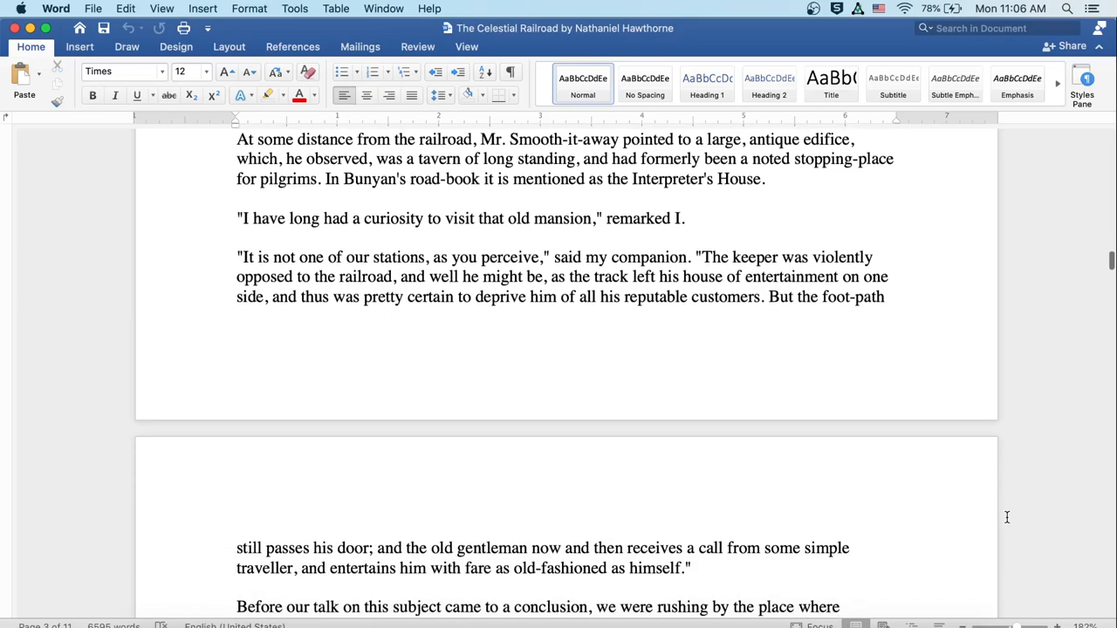
scroll(down, 3)
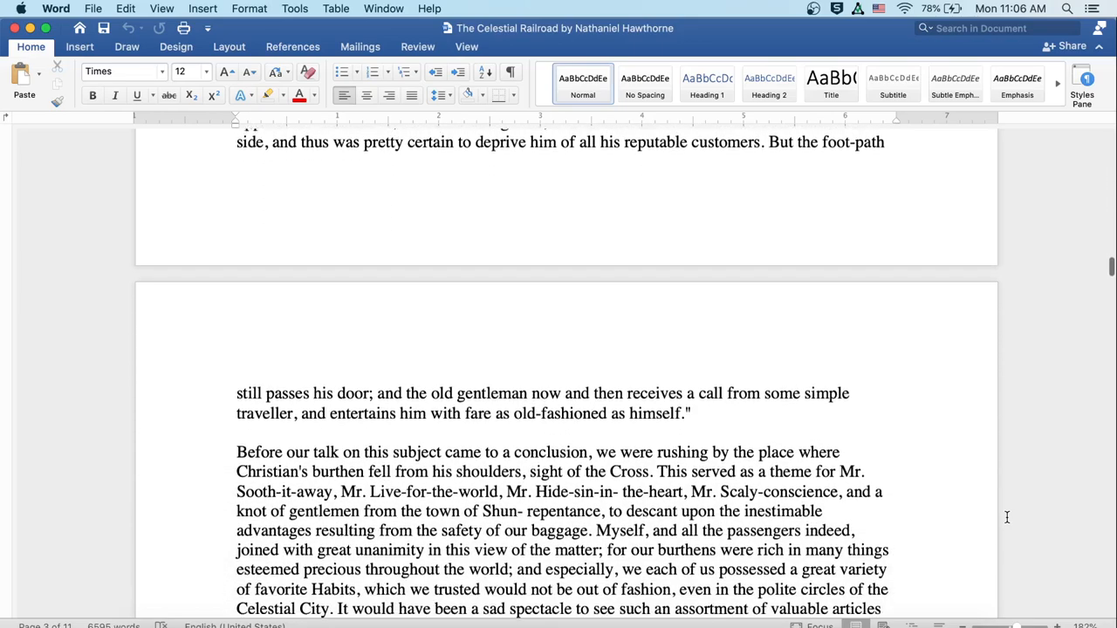
scroll(down, 3)
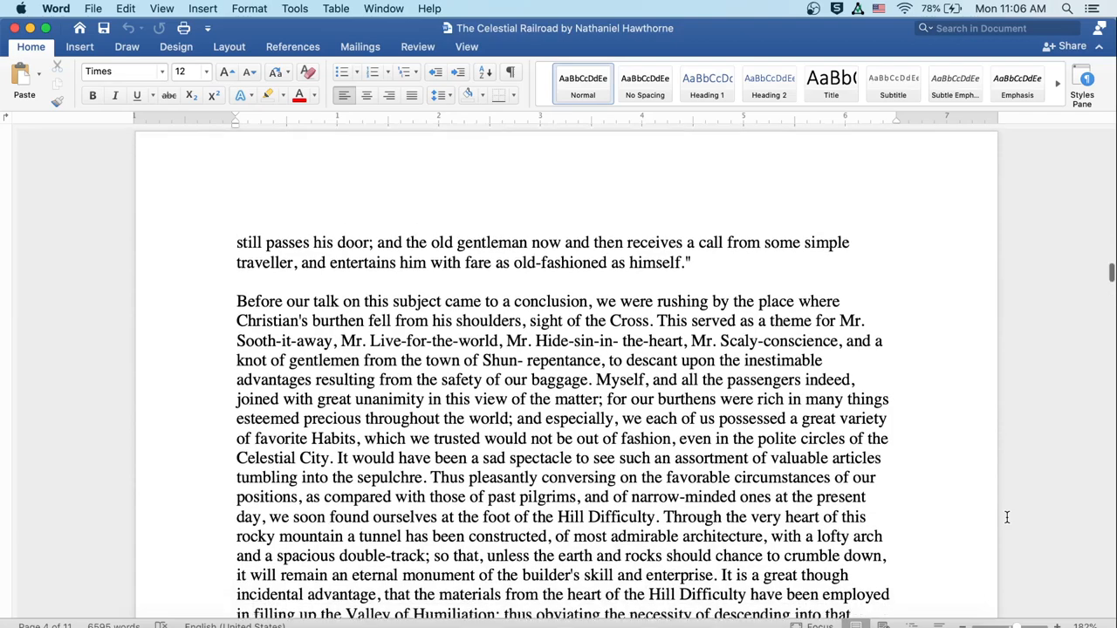
scroll(down, 3)
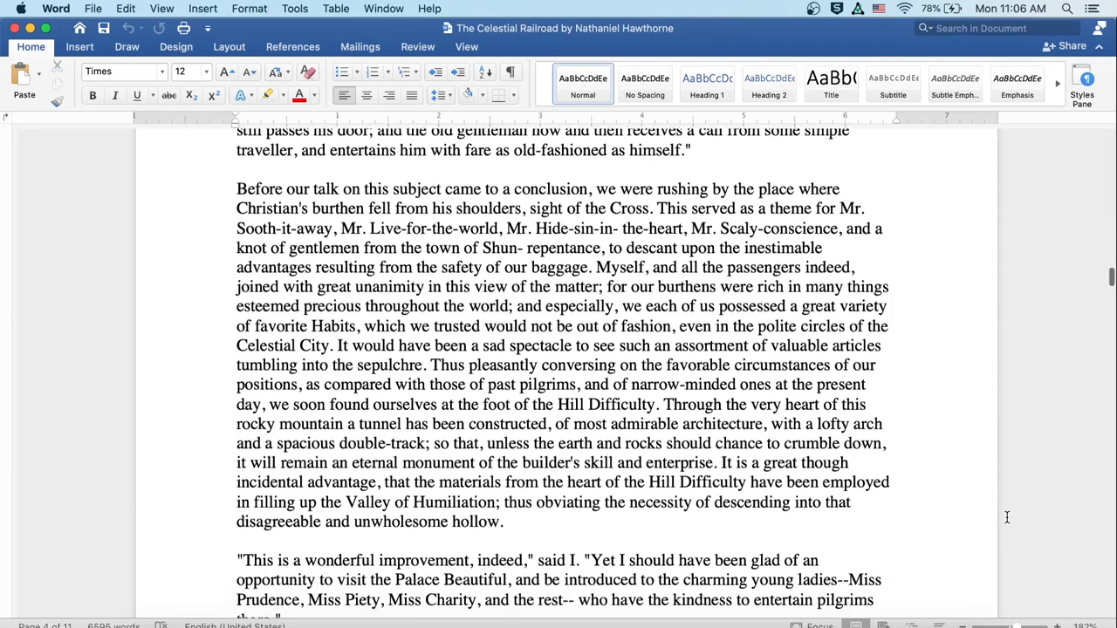
scroll(up, 3)
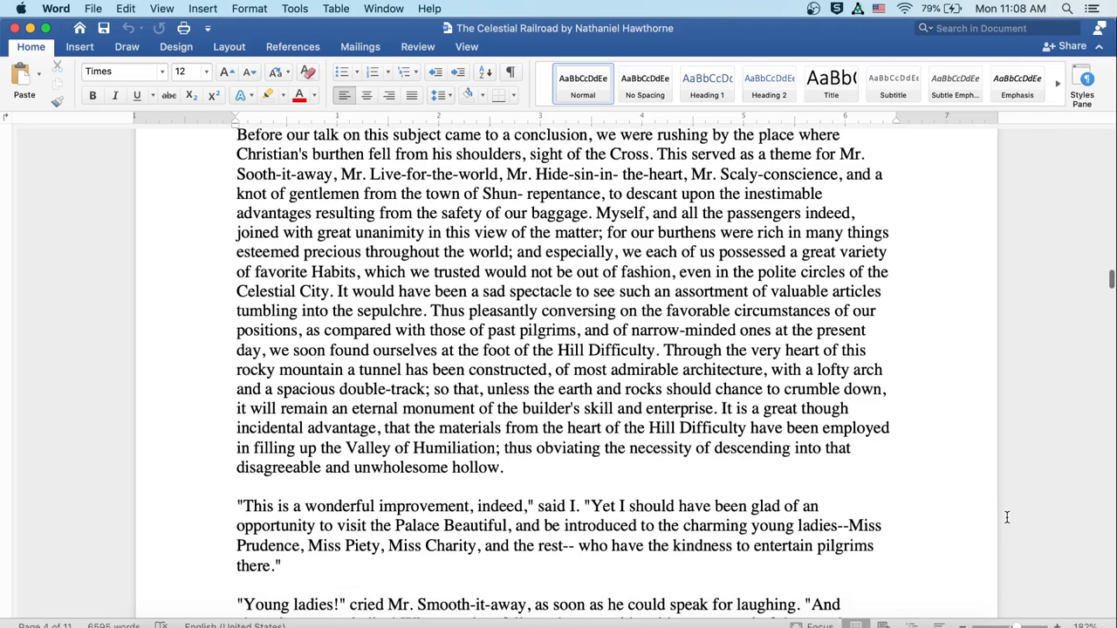
scroll(down, 3)
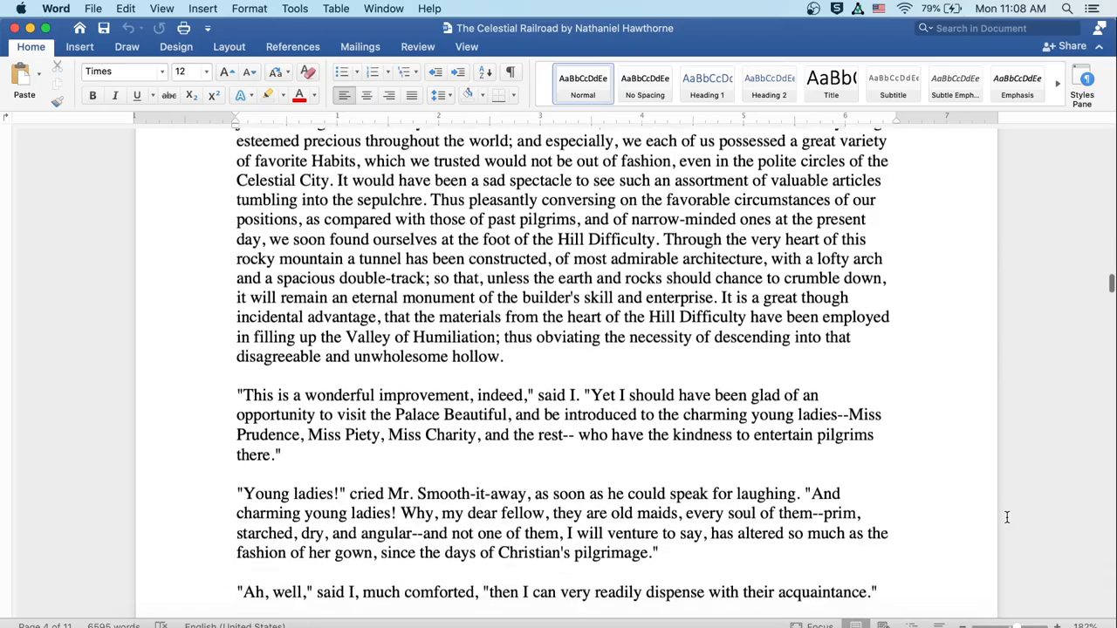
scroll(down, 3)
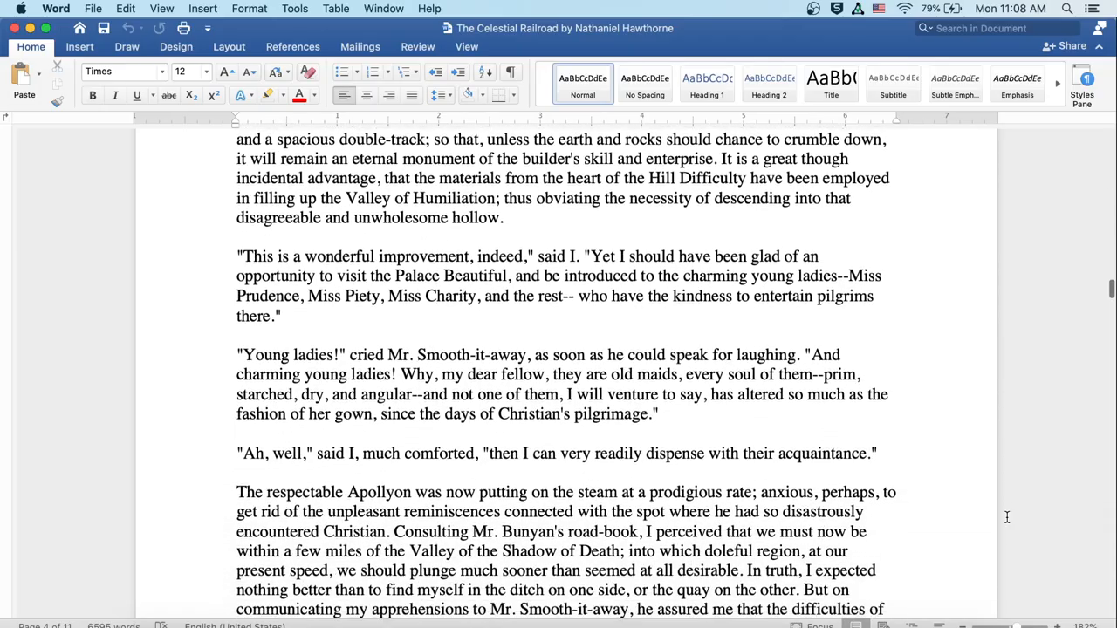
scroll(down, 3)
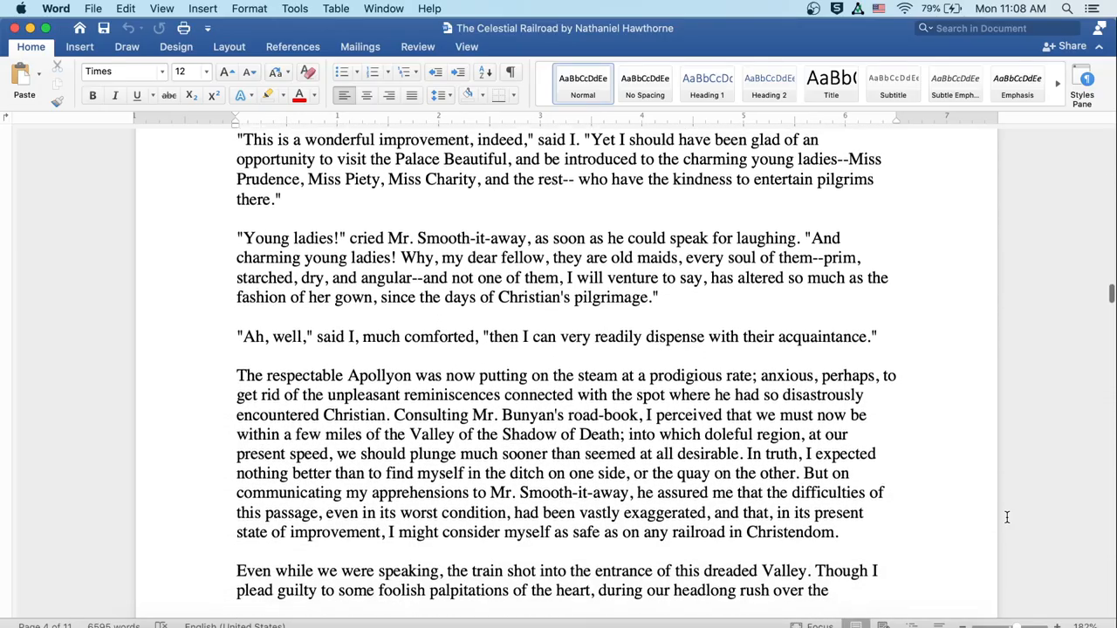
scroll(down, 3)
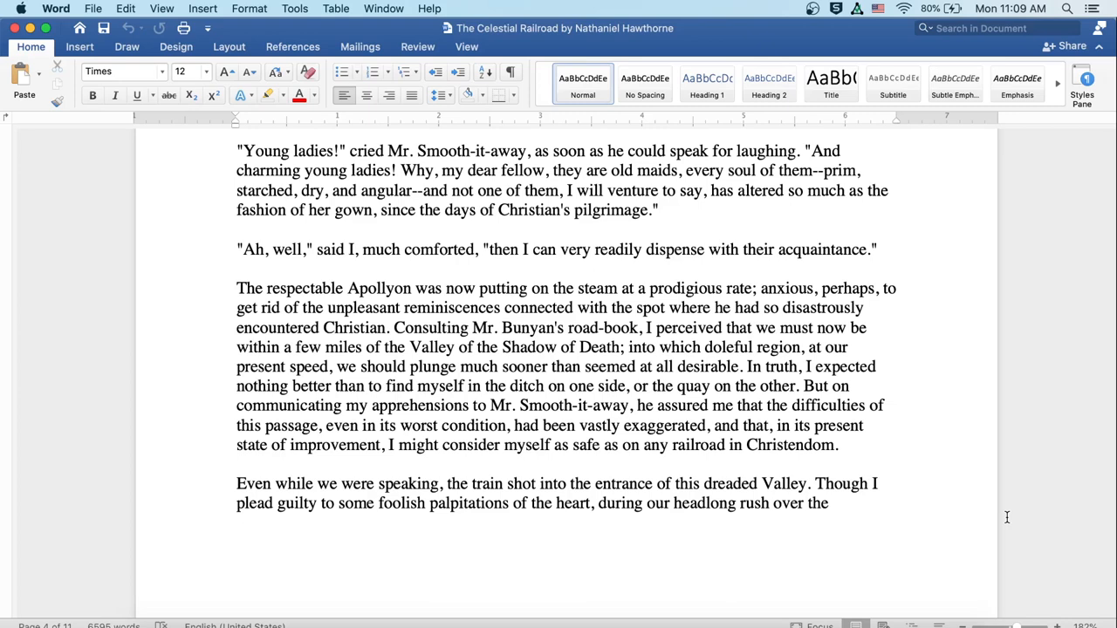
scroll(down, 3)
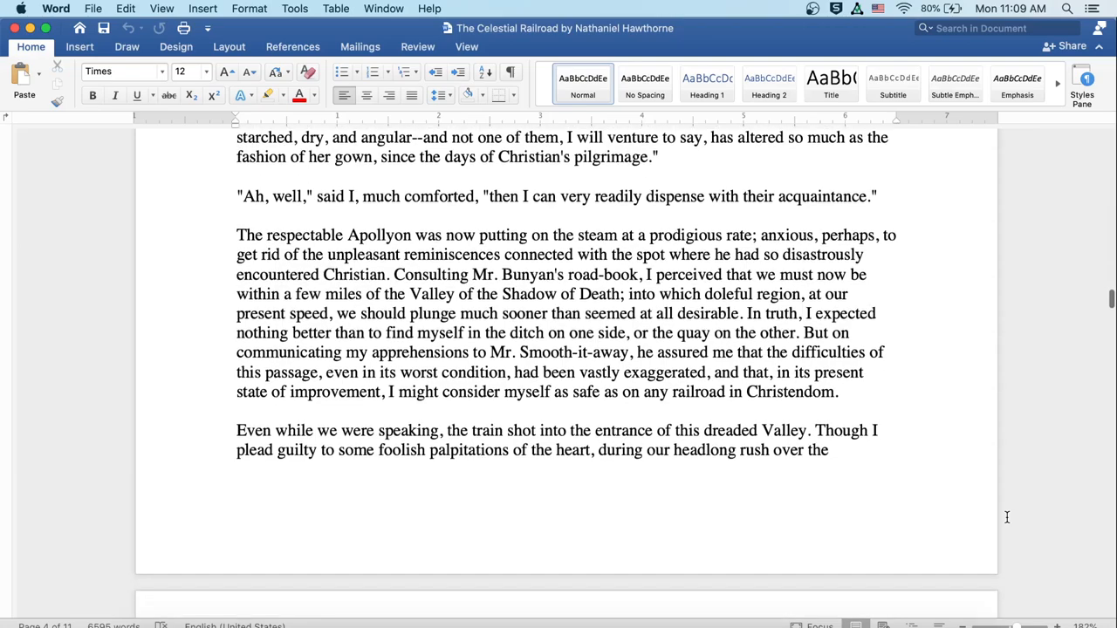
scroll(down, 3)
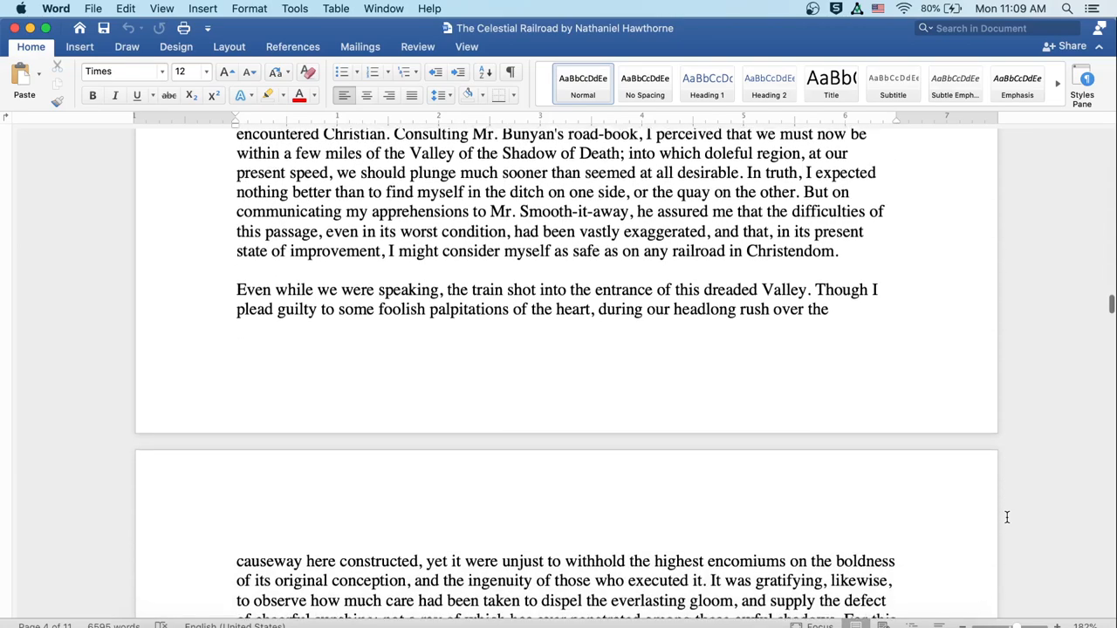
scroll(down, 3)
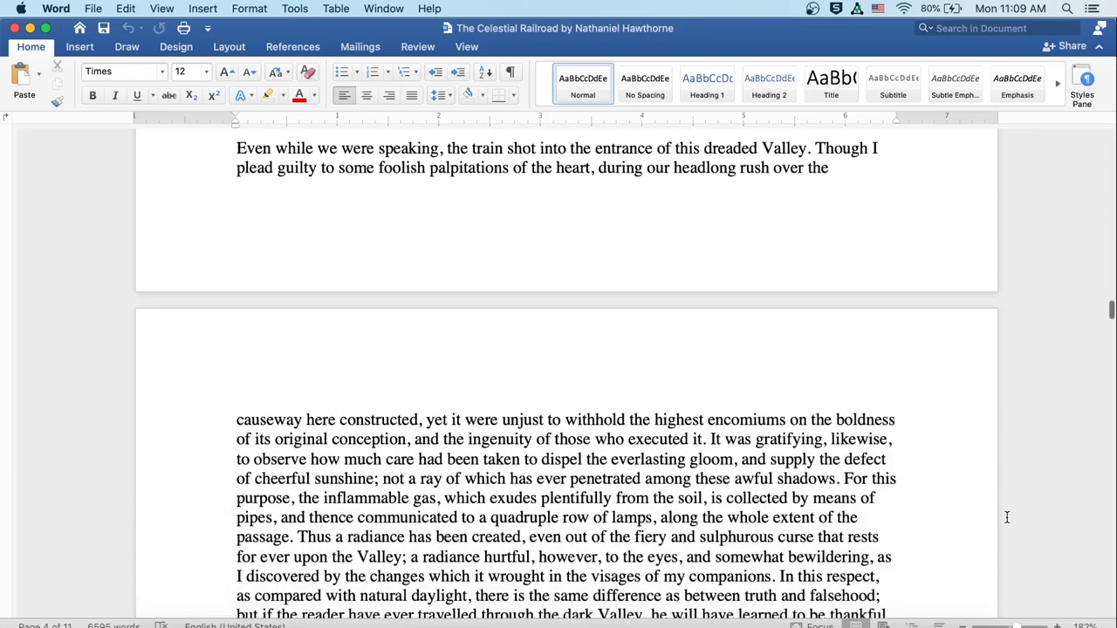
scroll(down, 3)
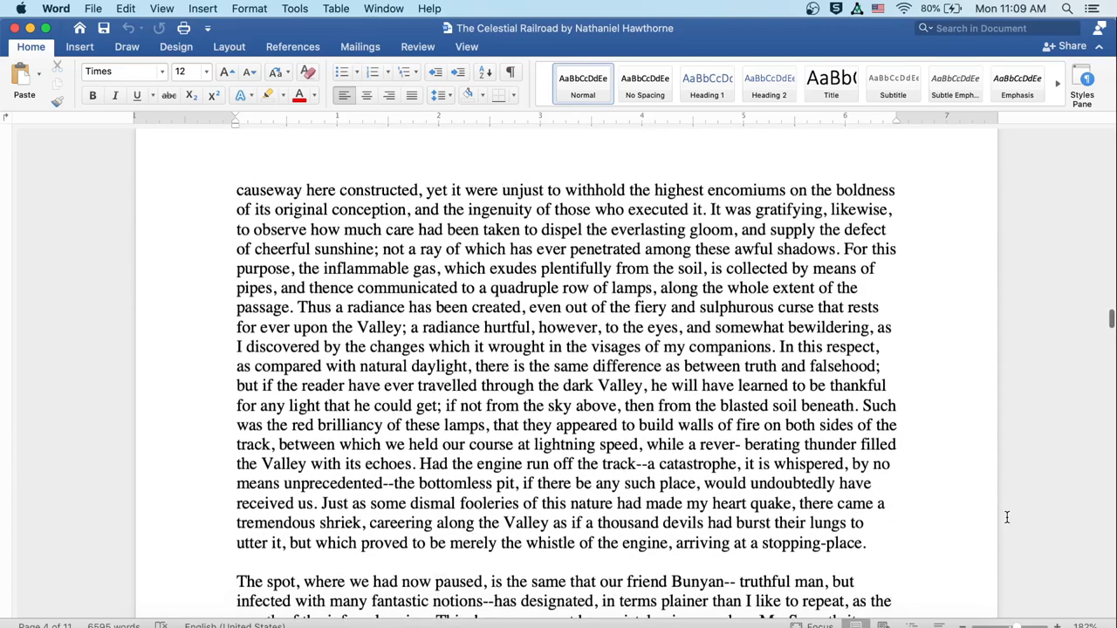
scroll(down, 3)
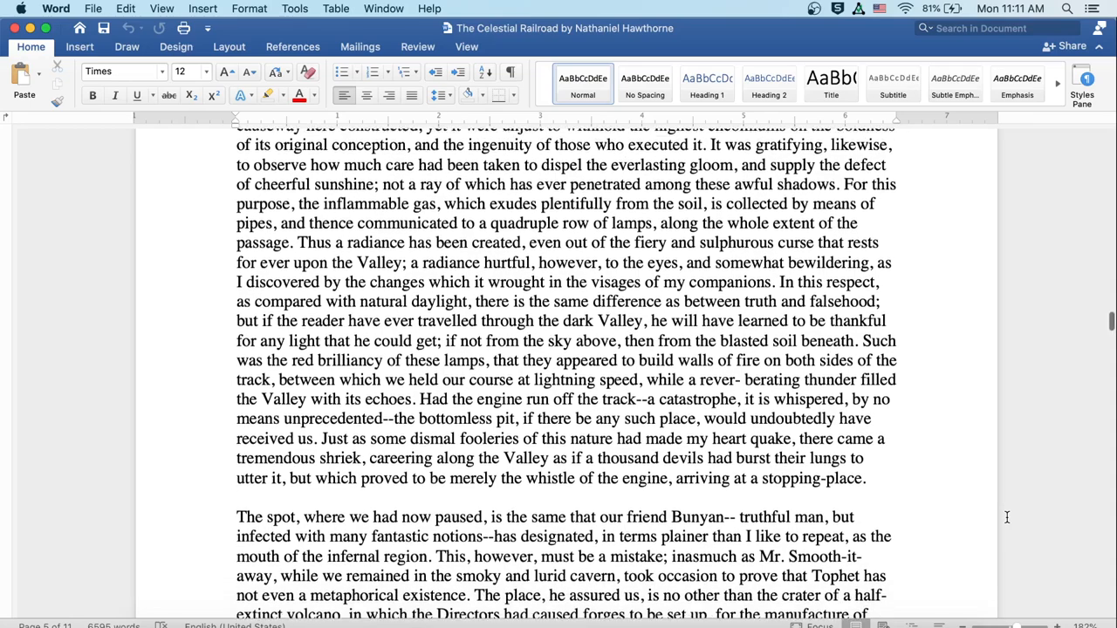
scroll(down, 3)
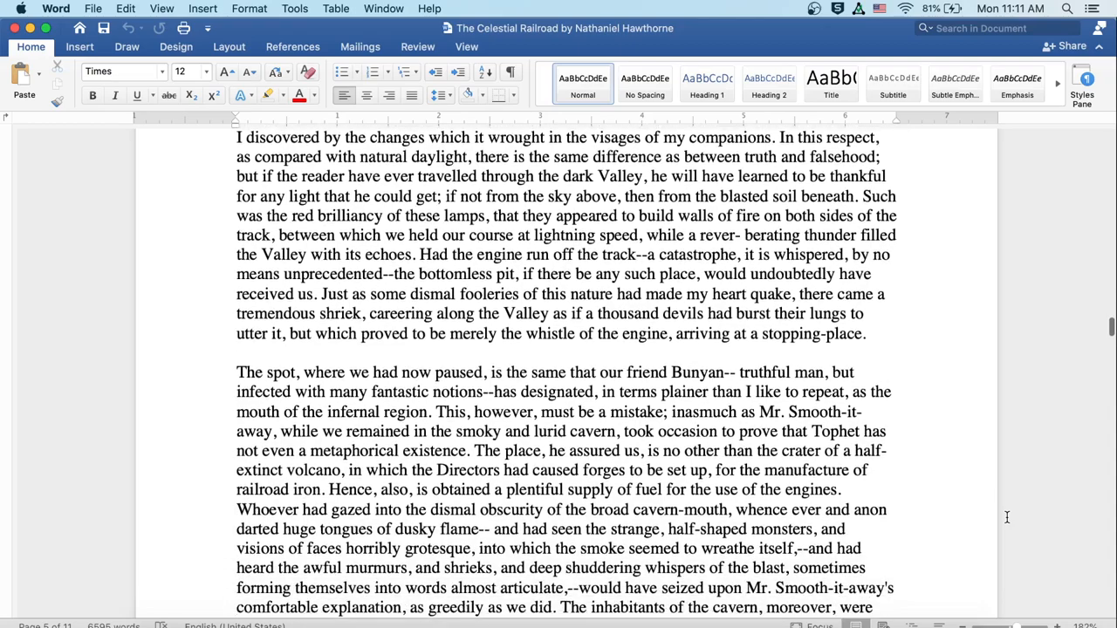
scroll(down, 3)
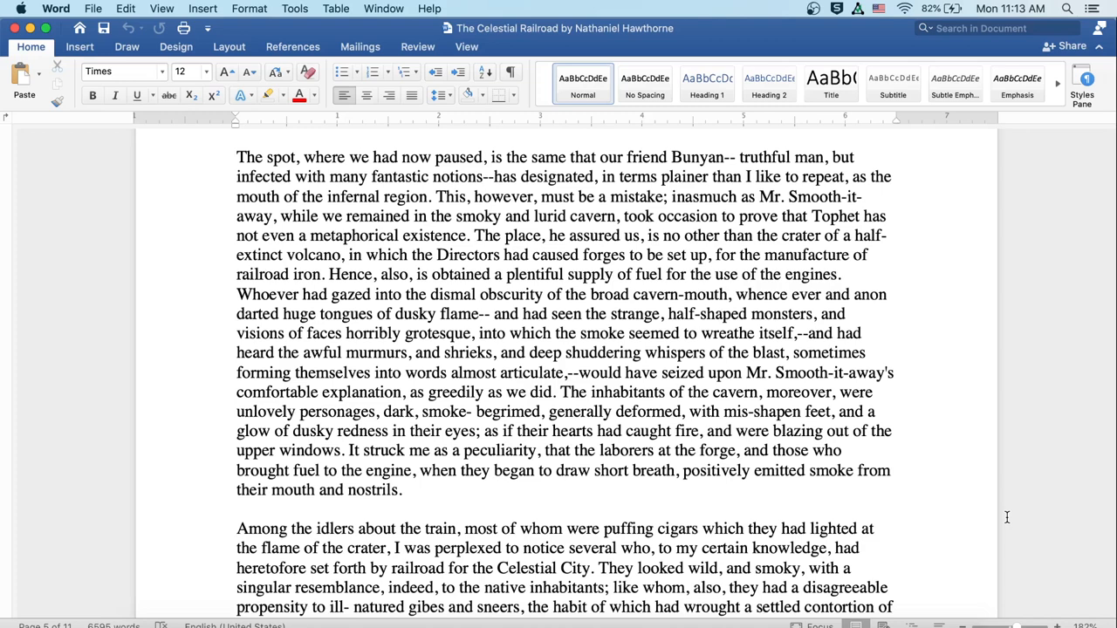
scroll(down, 3)
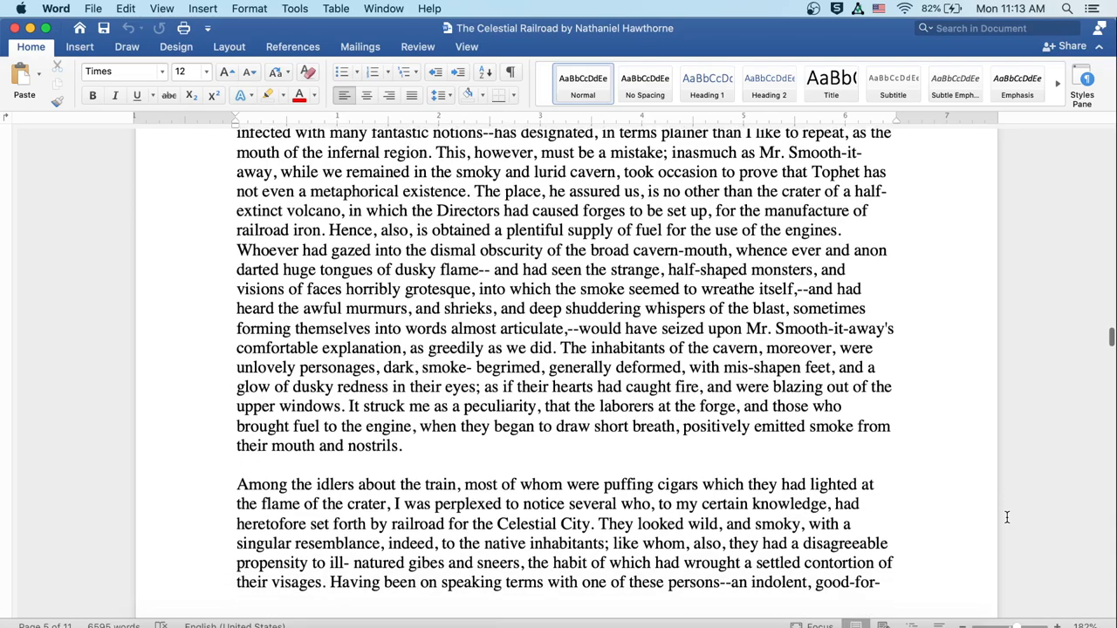
scroll(down, 3)
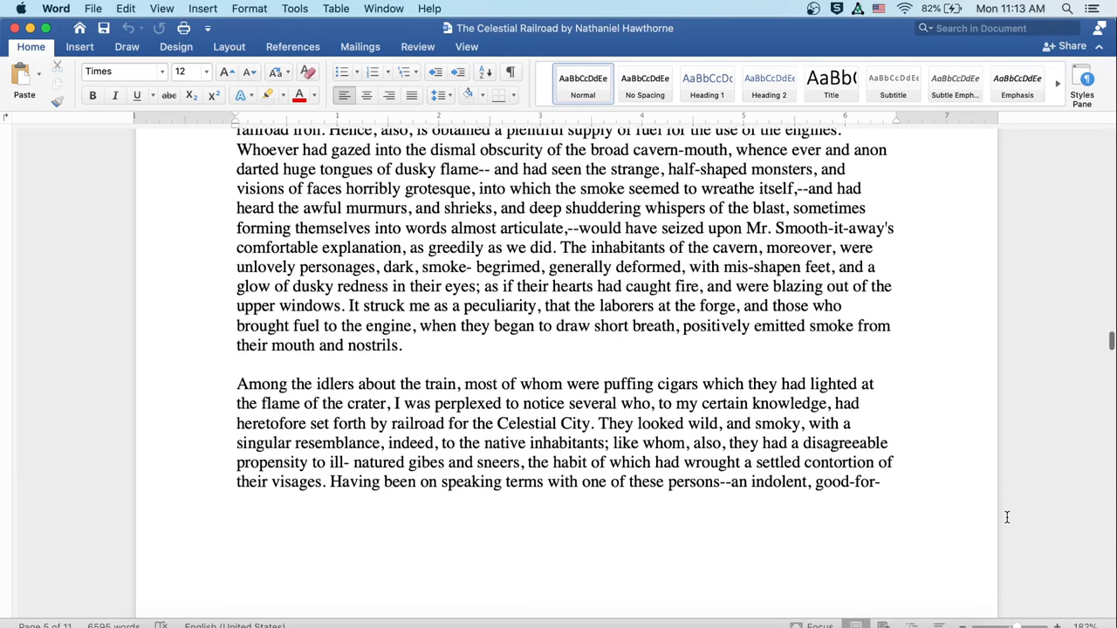
scroll(down, 3)
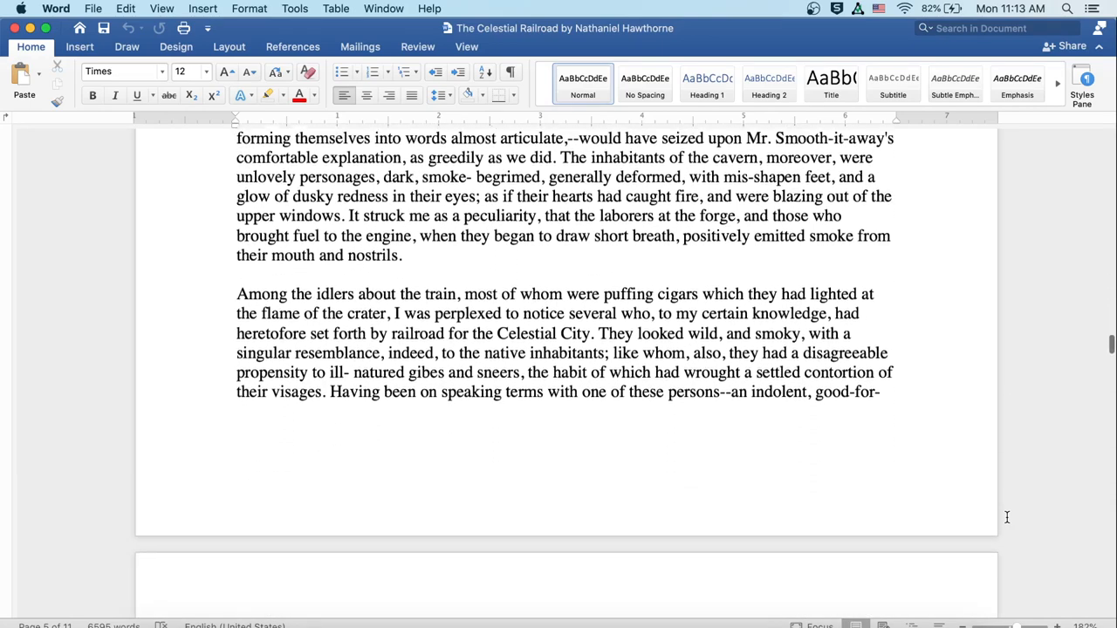
scroll(down, 3)
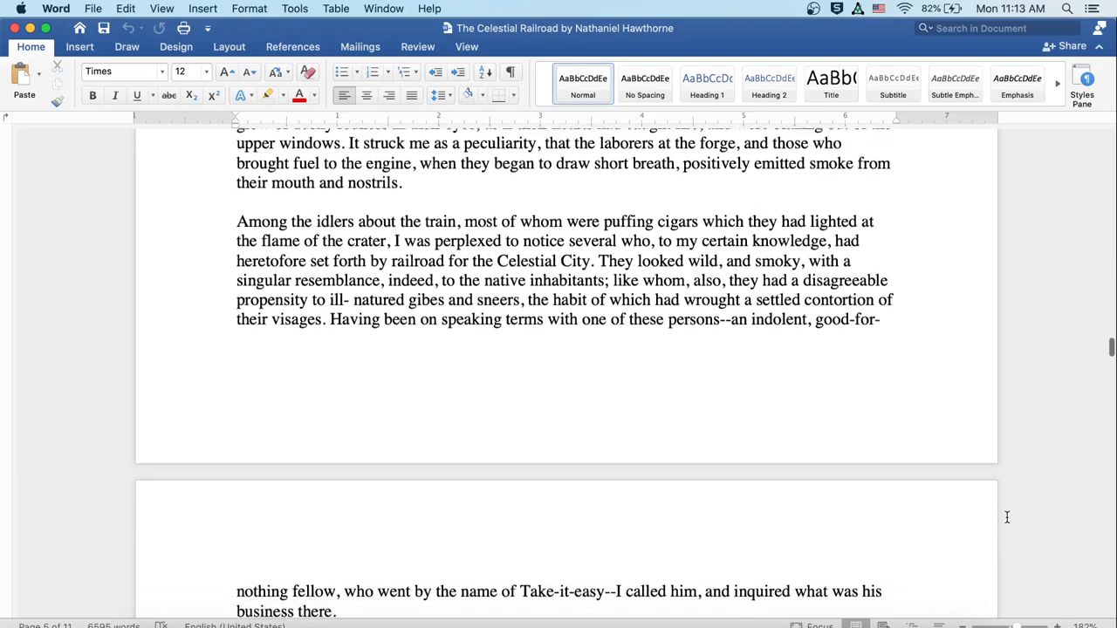
scroll(down, 3)
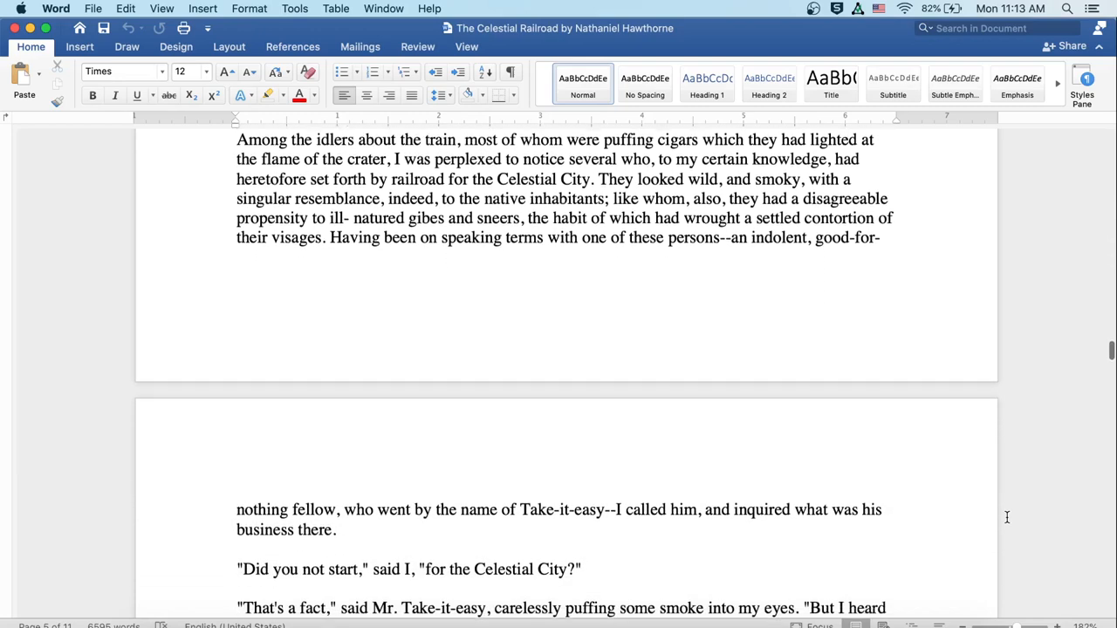
scroll(down, 3)
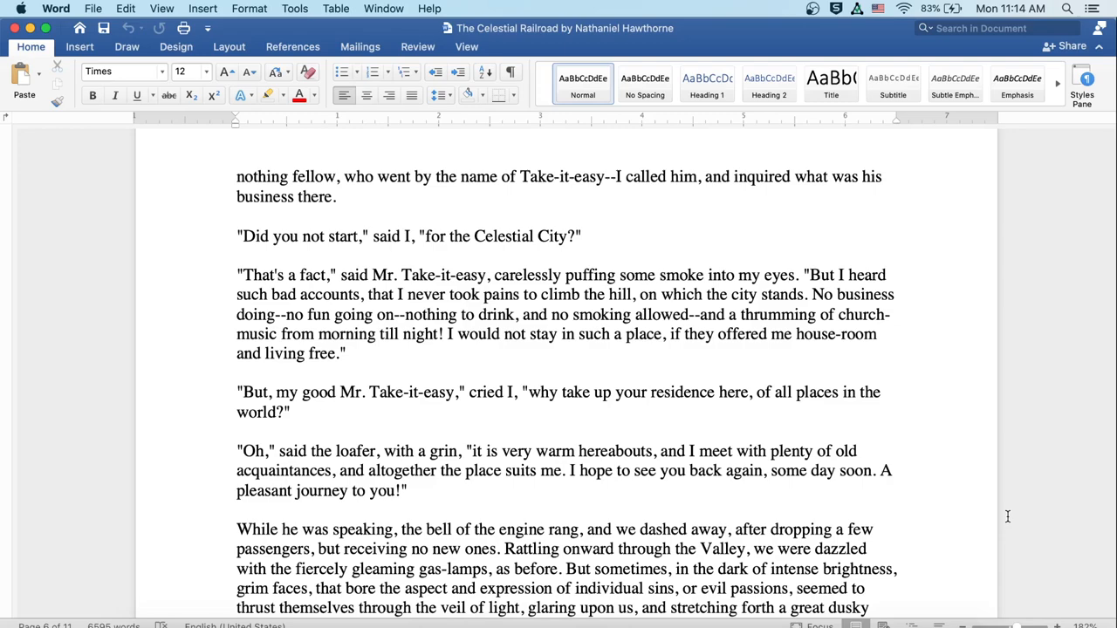
scroll(down, 3)
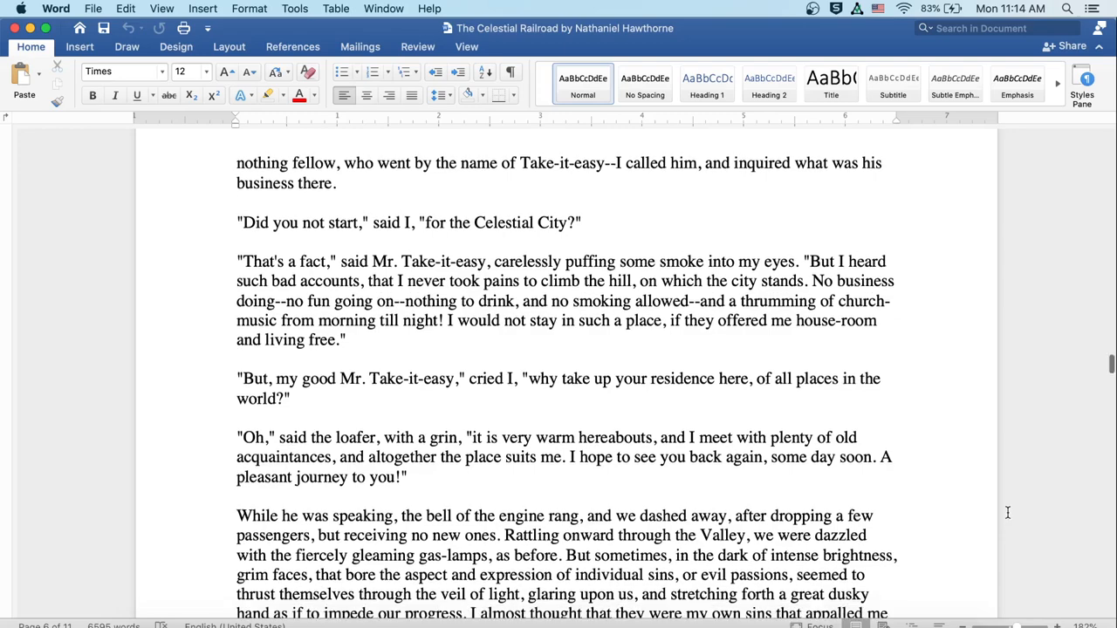
scroll(down, 3)
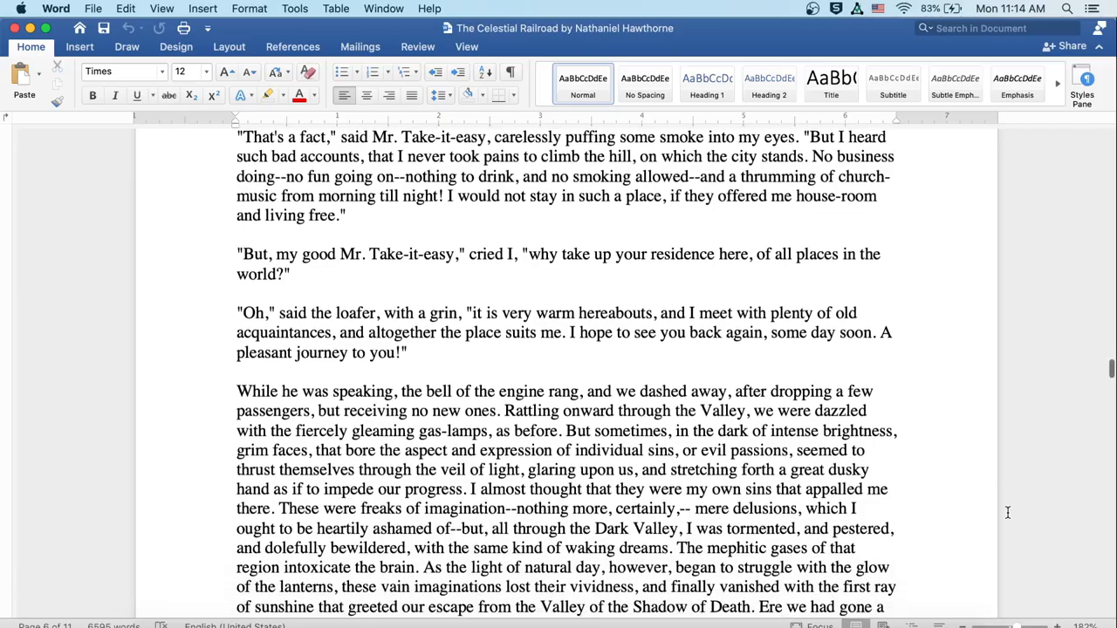
scroll(down, 3)
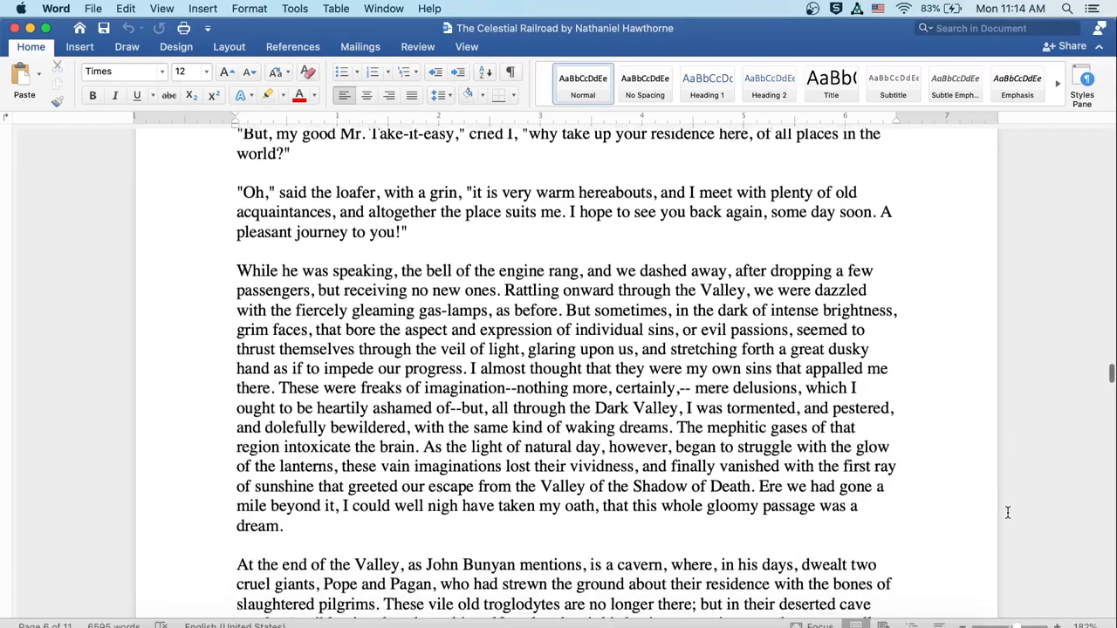
scroll(down, 3)
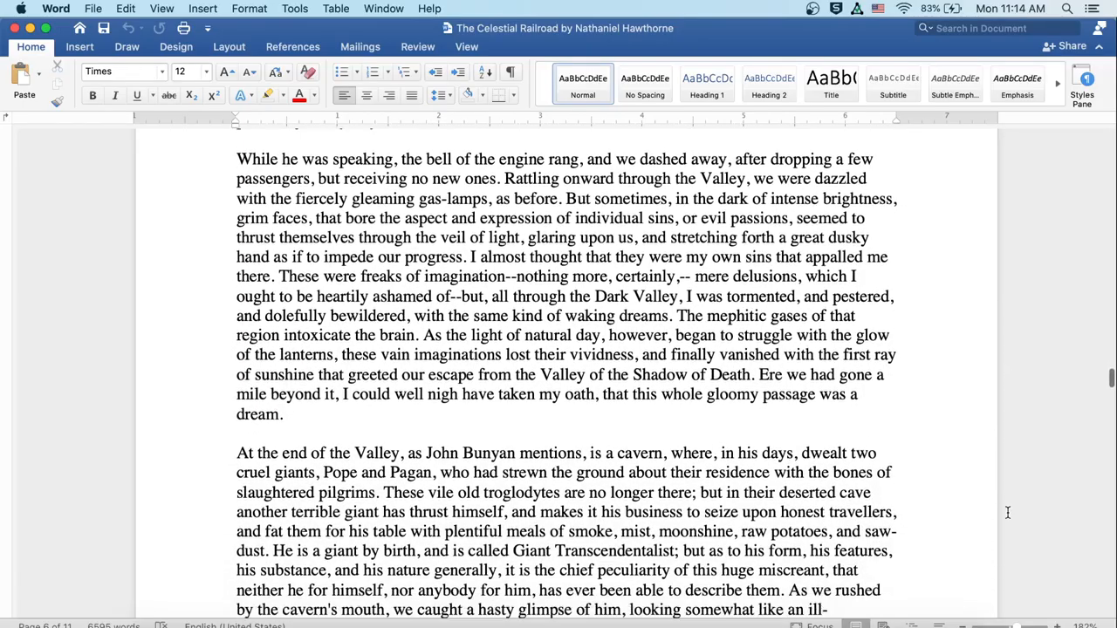
scroll(down, 3)
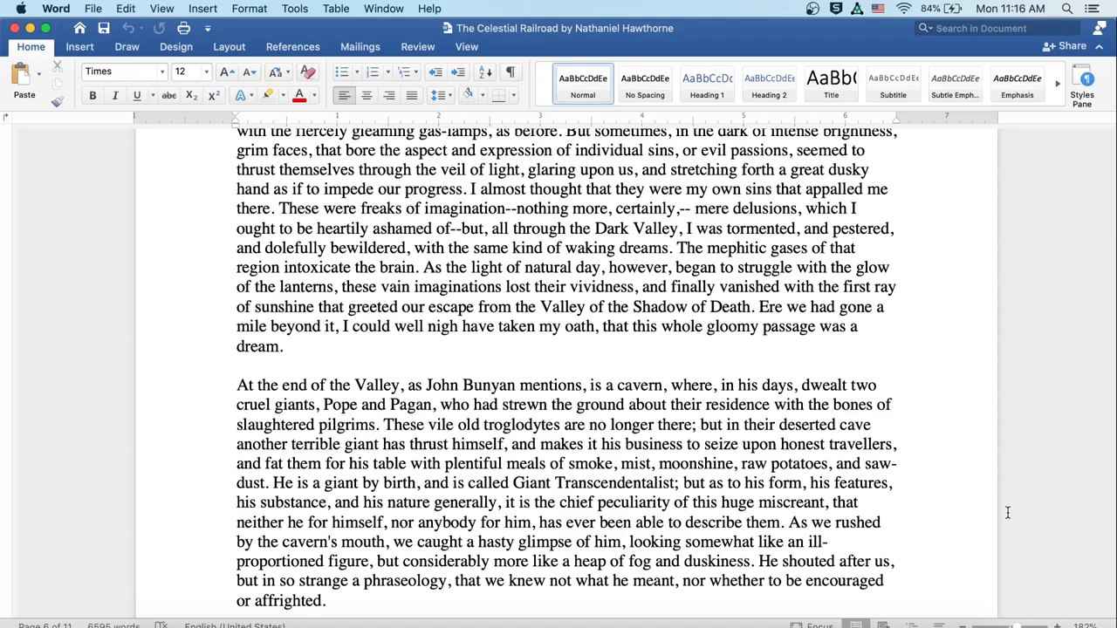
scroll(down, 3)
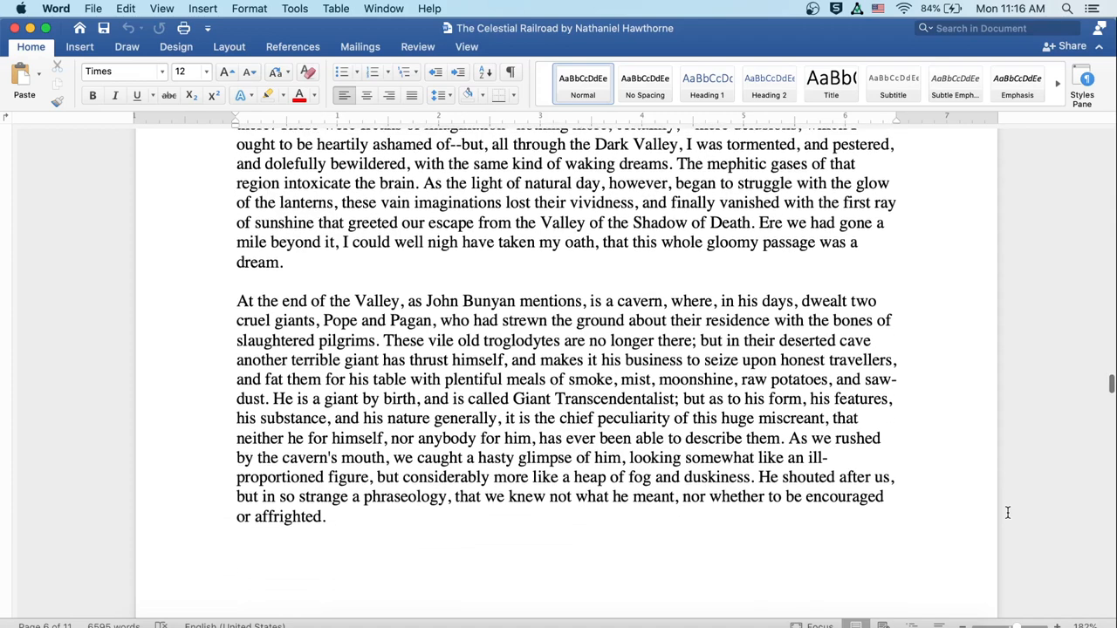
scroll(down, 3)
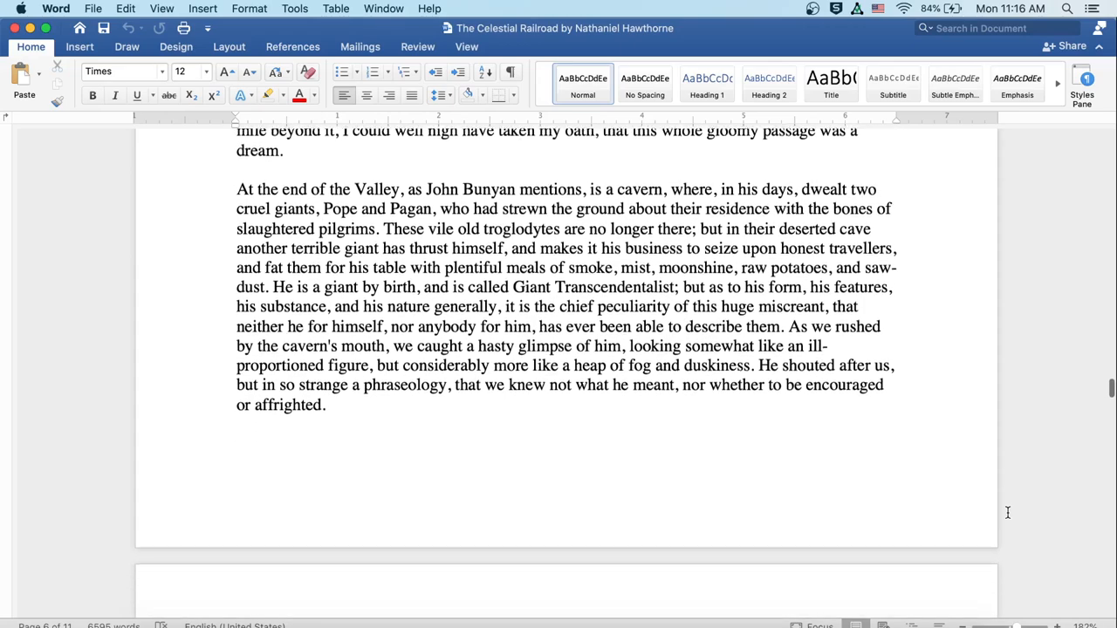
scroll(down, 3)
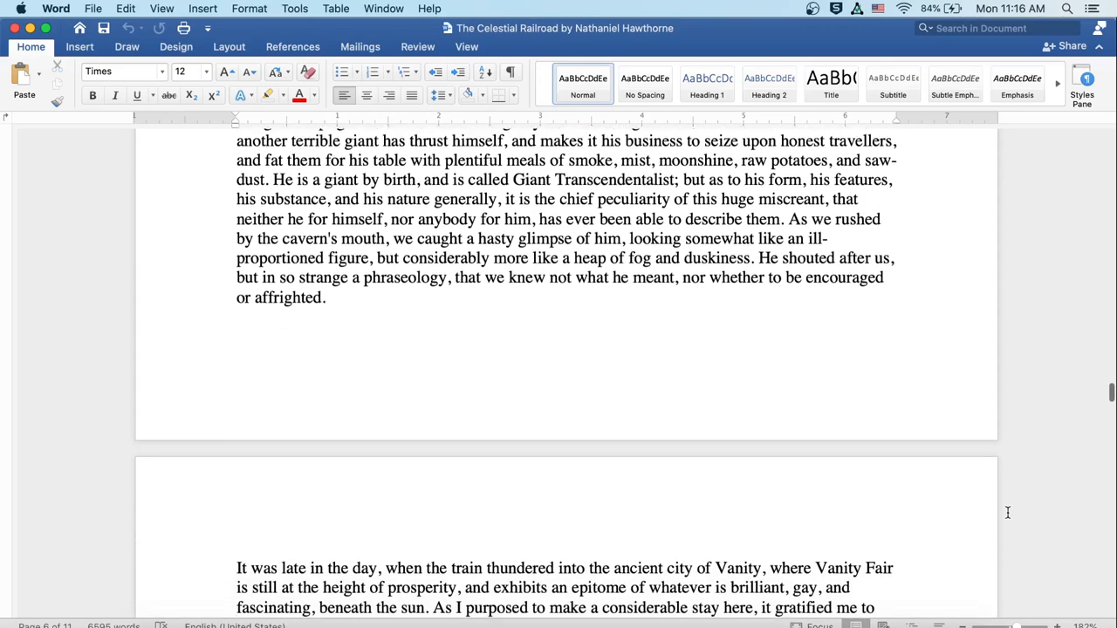
scroll(down, 3)
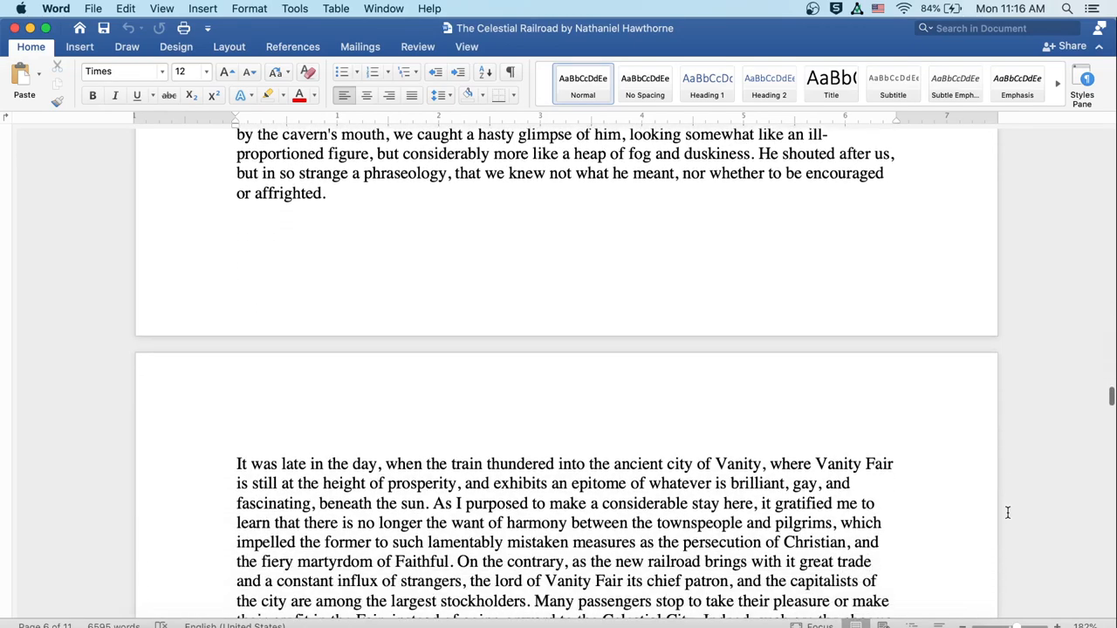
scroll(down, 3)
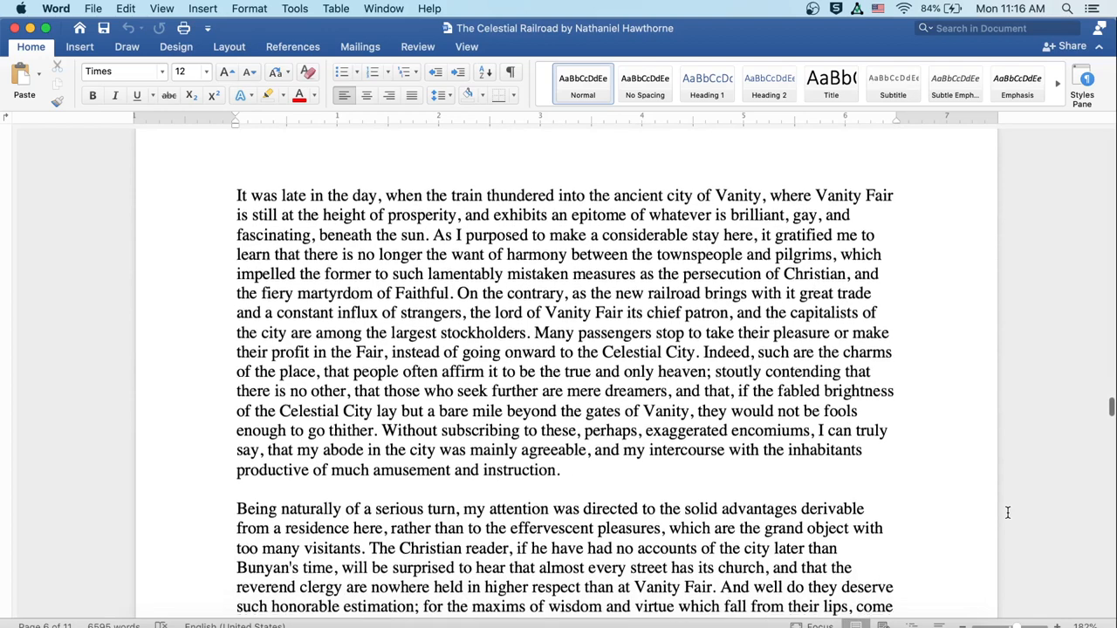
scroll(down, 3)
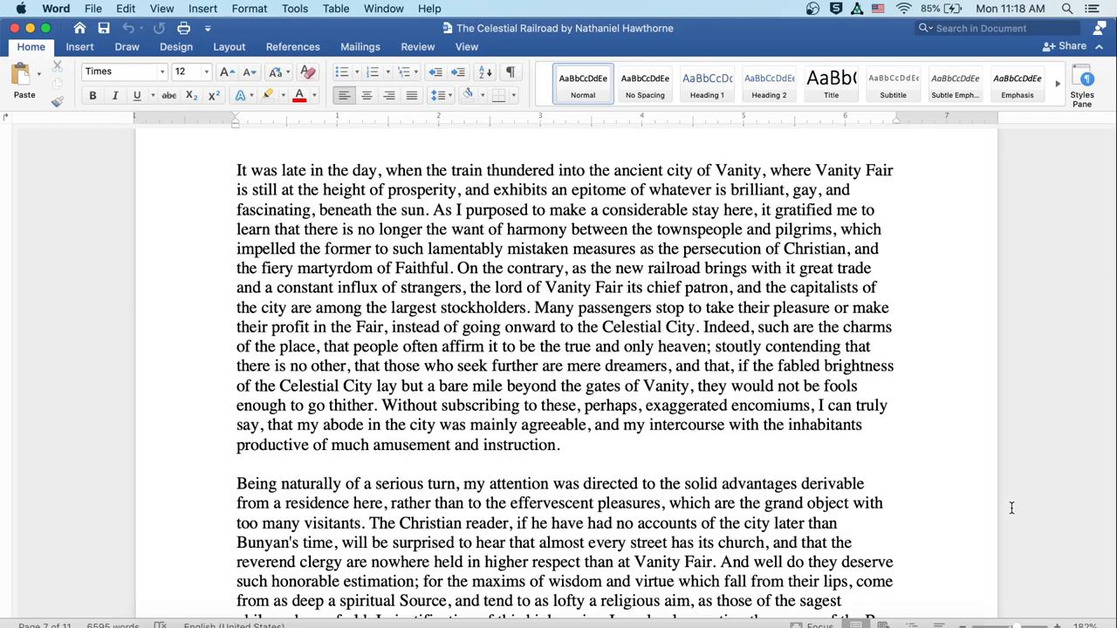
scroll(down, 3)
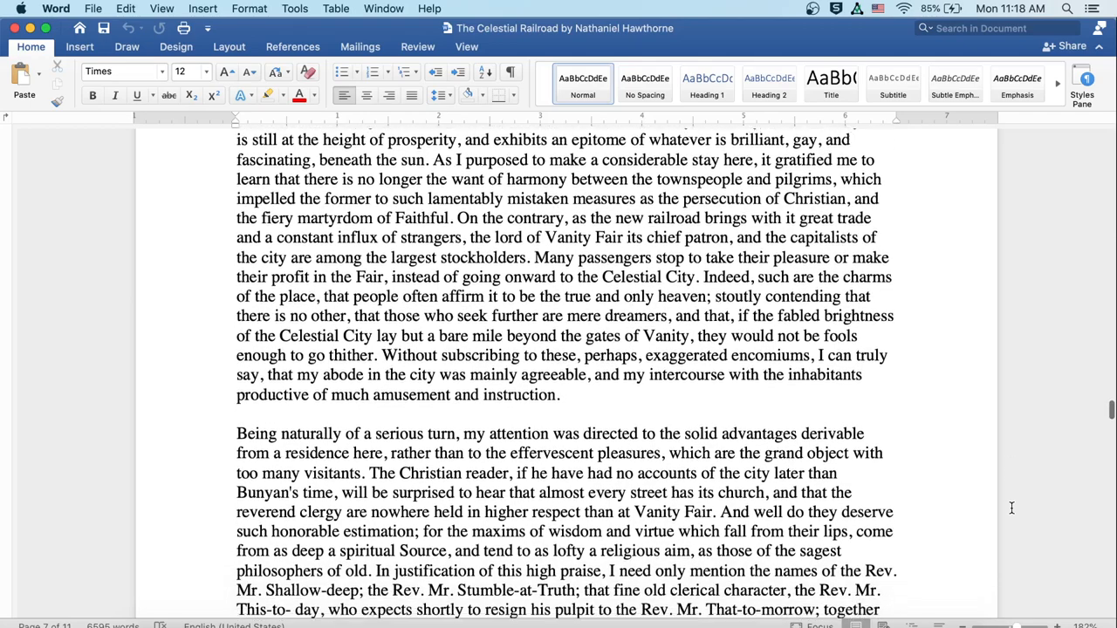
scroll(down, 3)
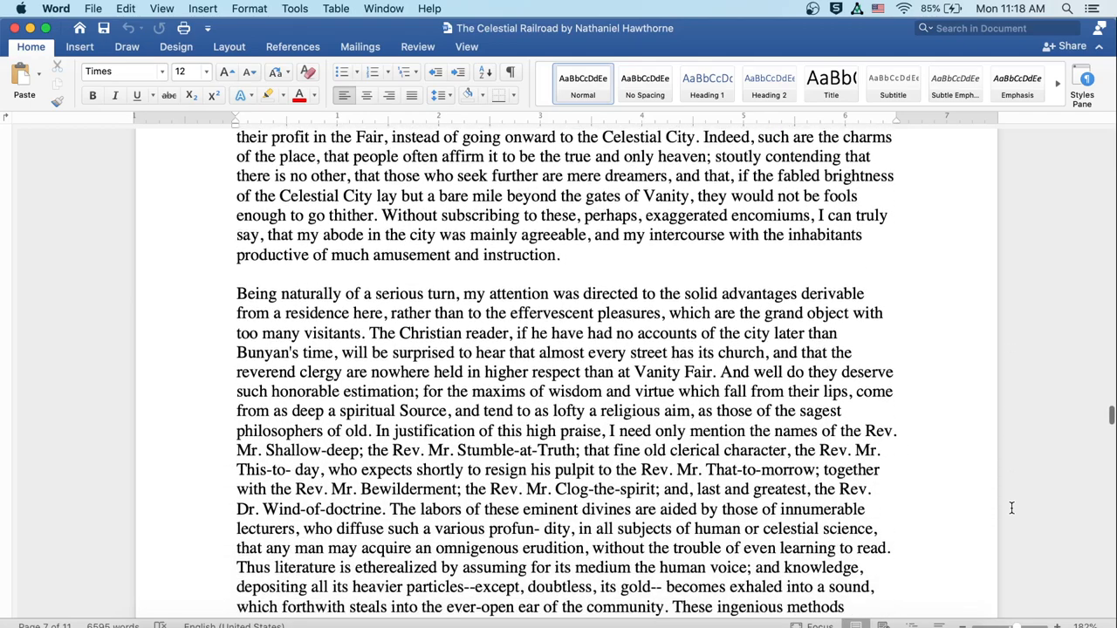
scroll(down, 3)
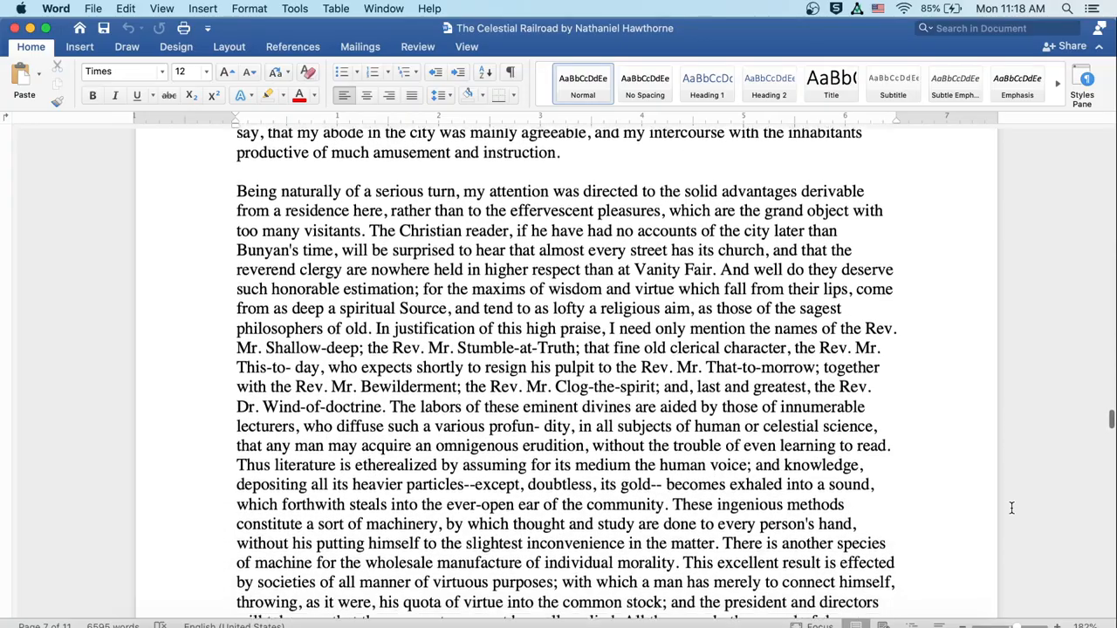
scroll(down, 3)
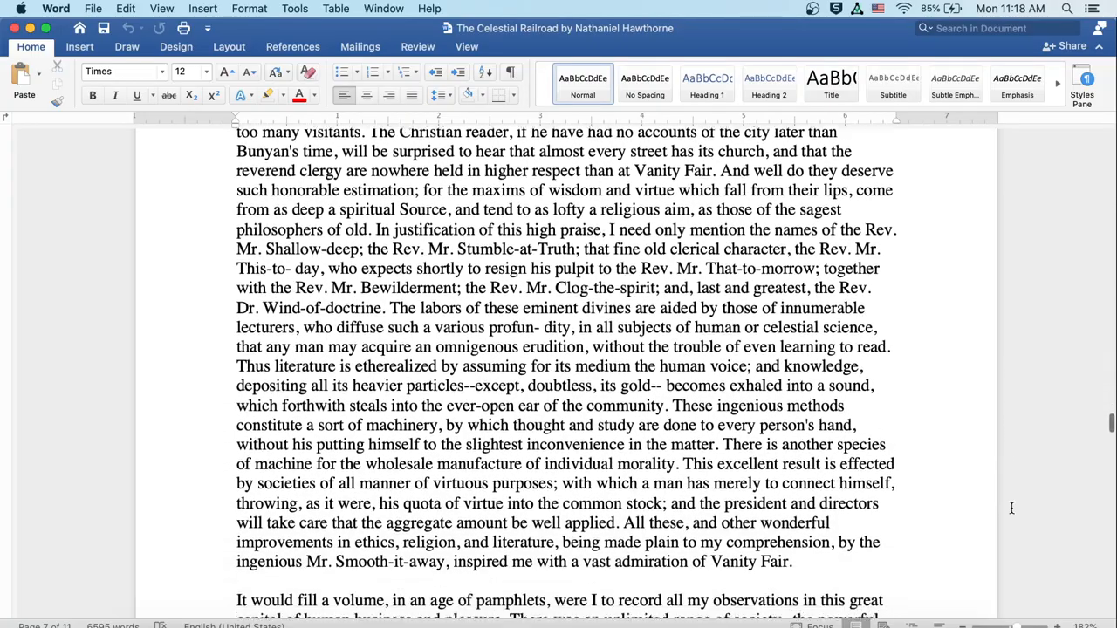
scroll(down, 3)
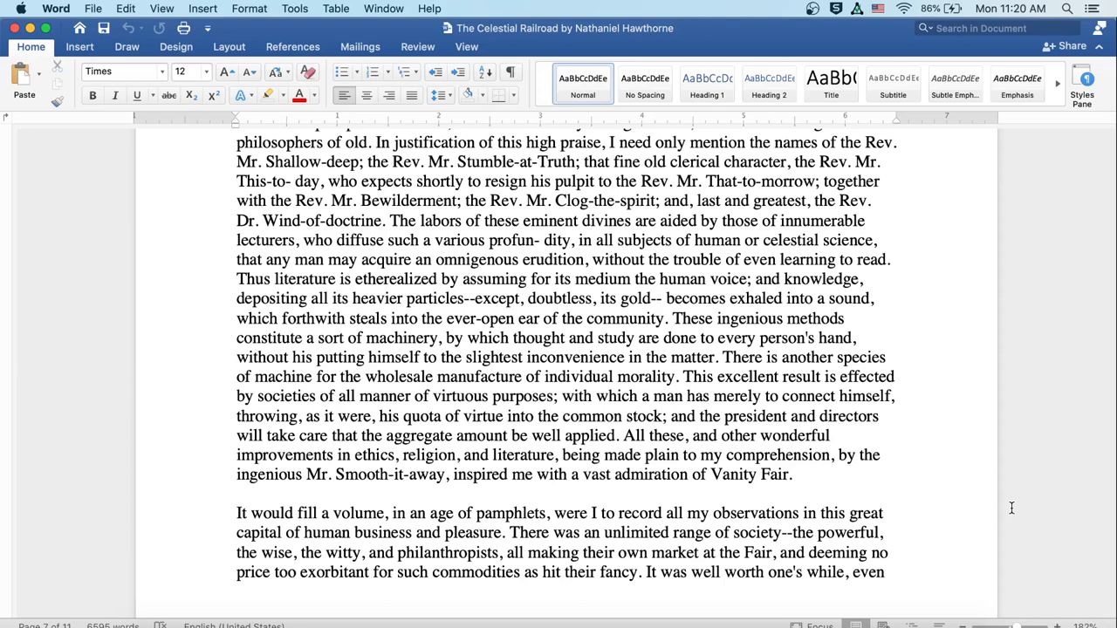
scroll(down, 3)
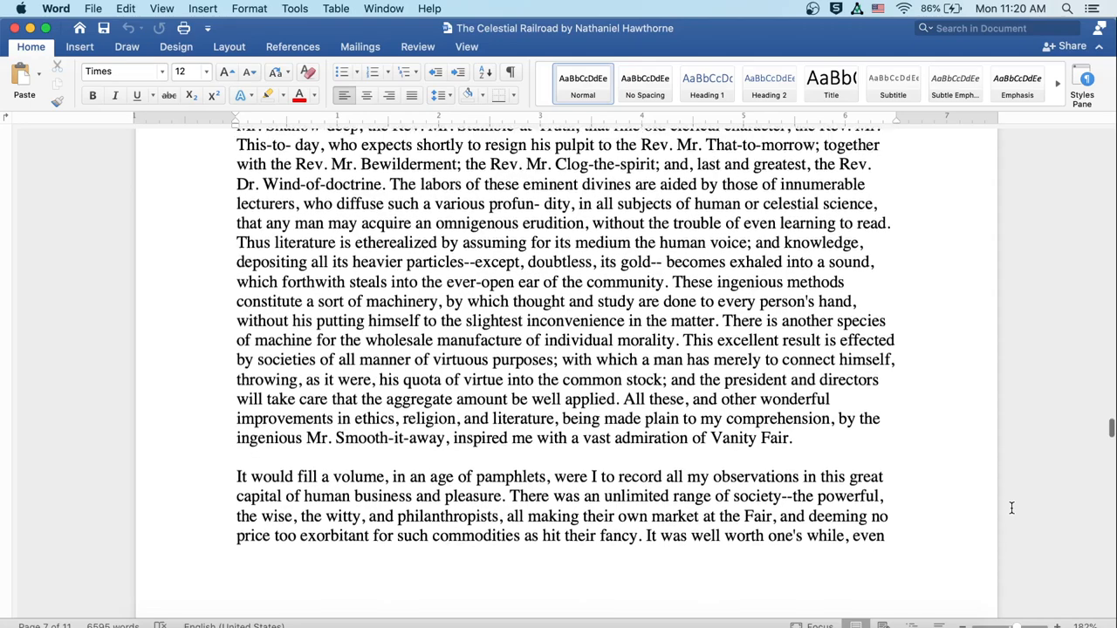
scroll(down, 3)
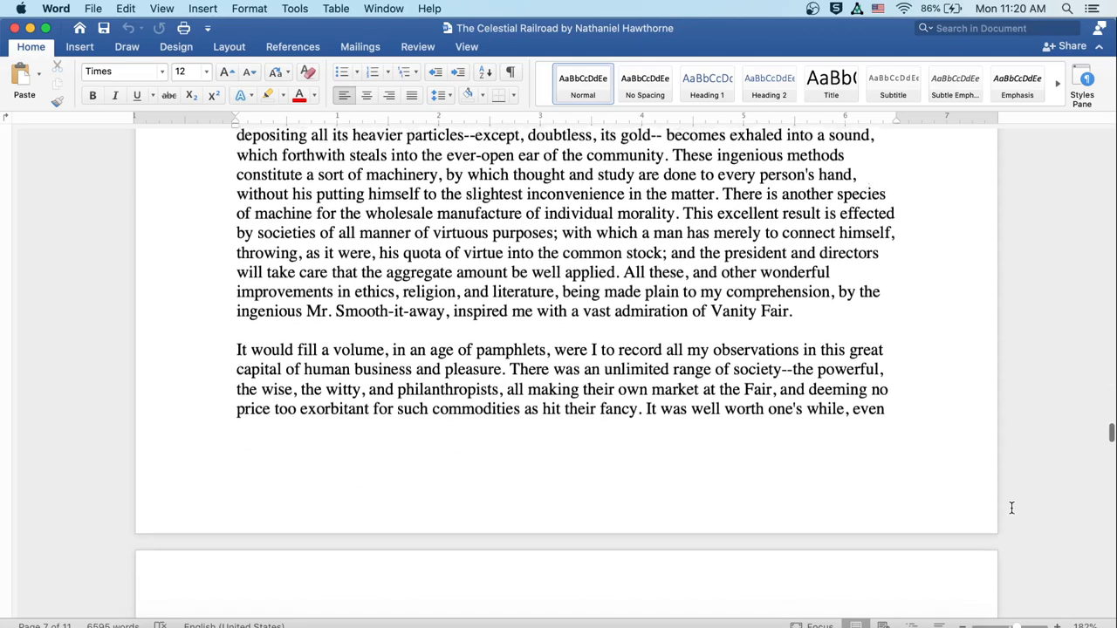
scroll(down, 3)
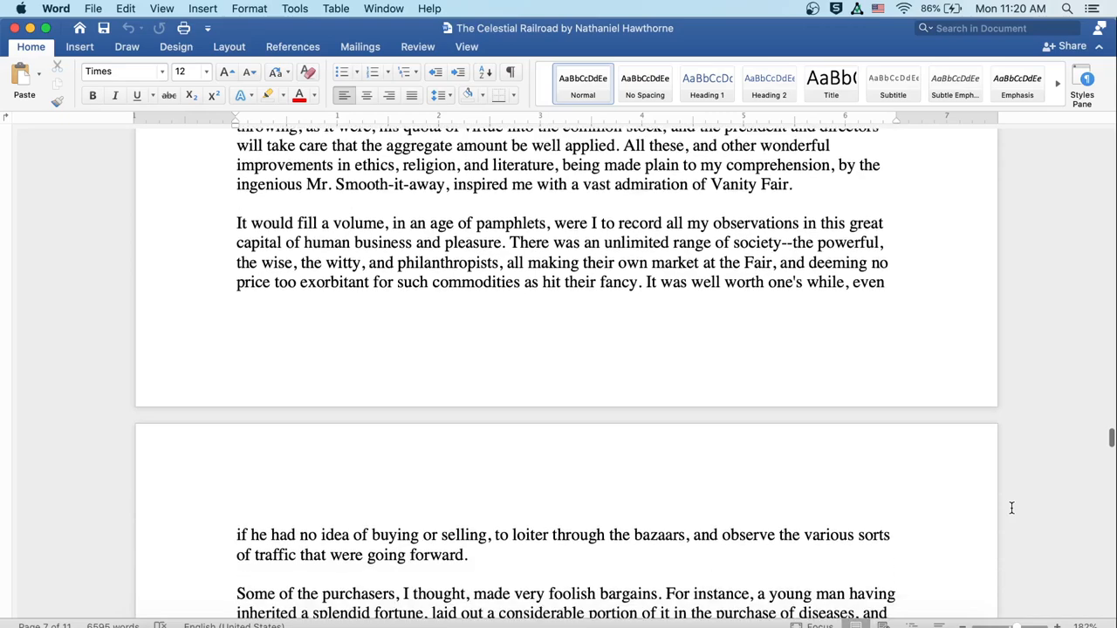
scroll(down, 3)
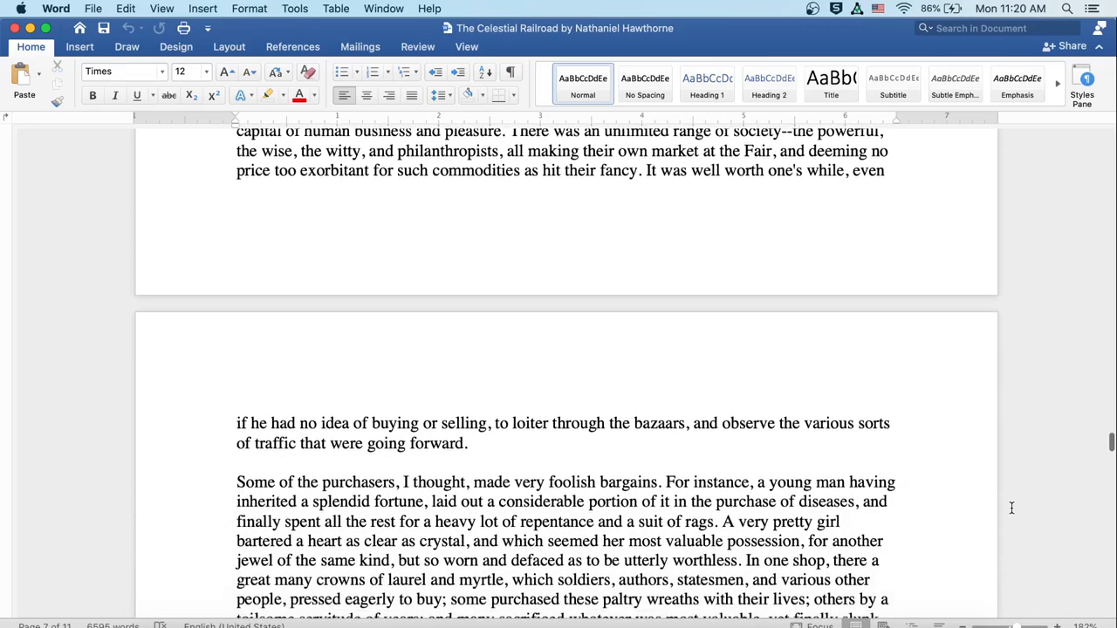
scroll(down, 3)
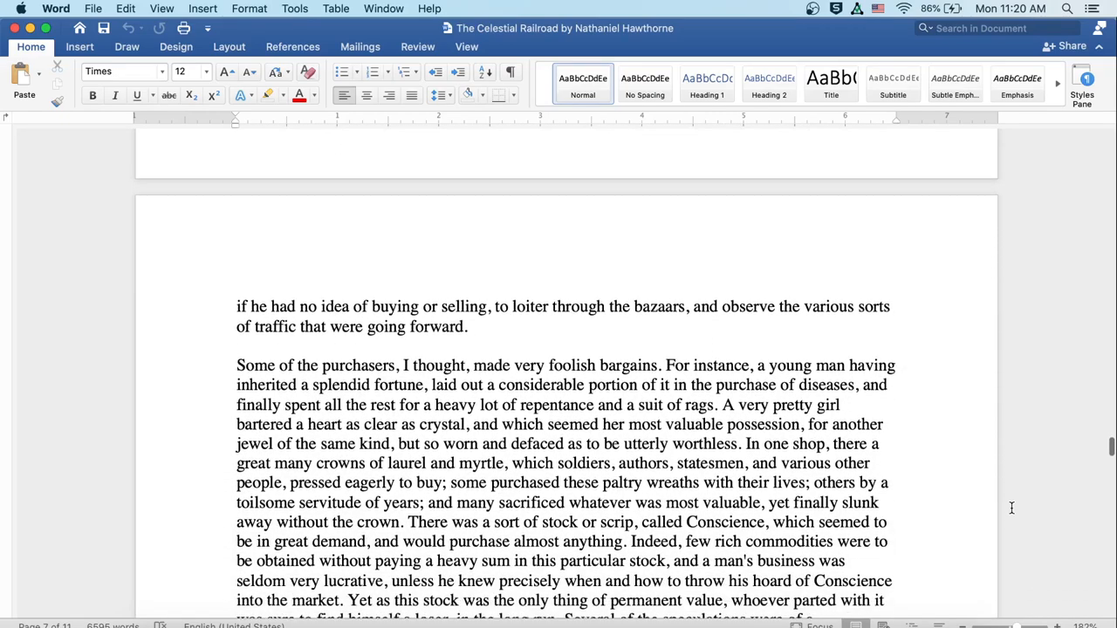
scroll(down, 3)
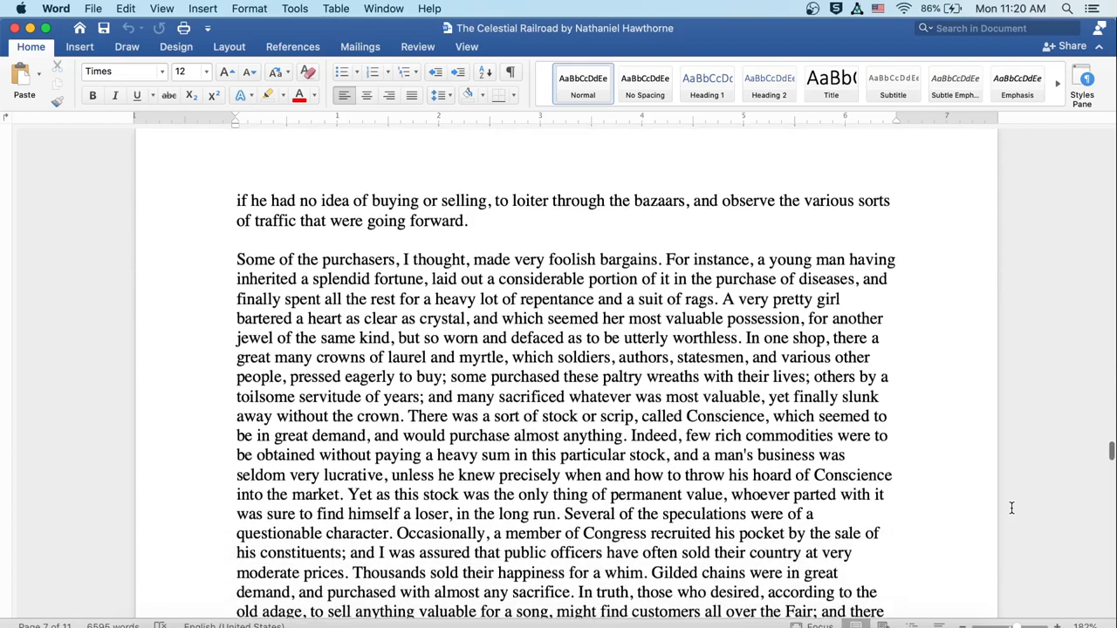
scroll(down, 3)
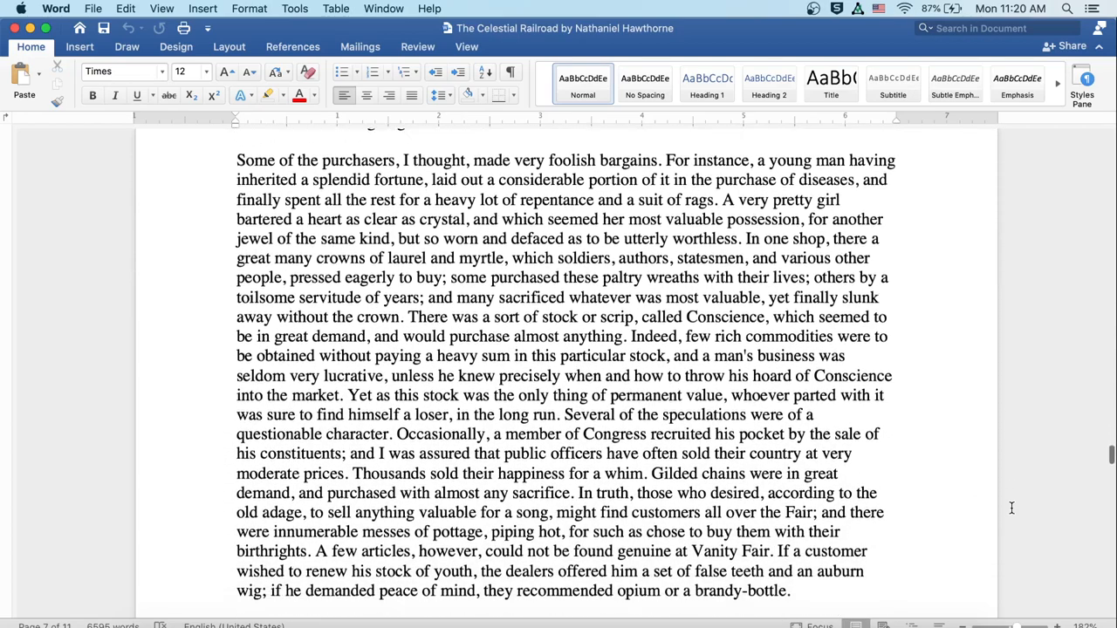
scroll(down, 3)
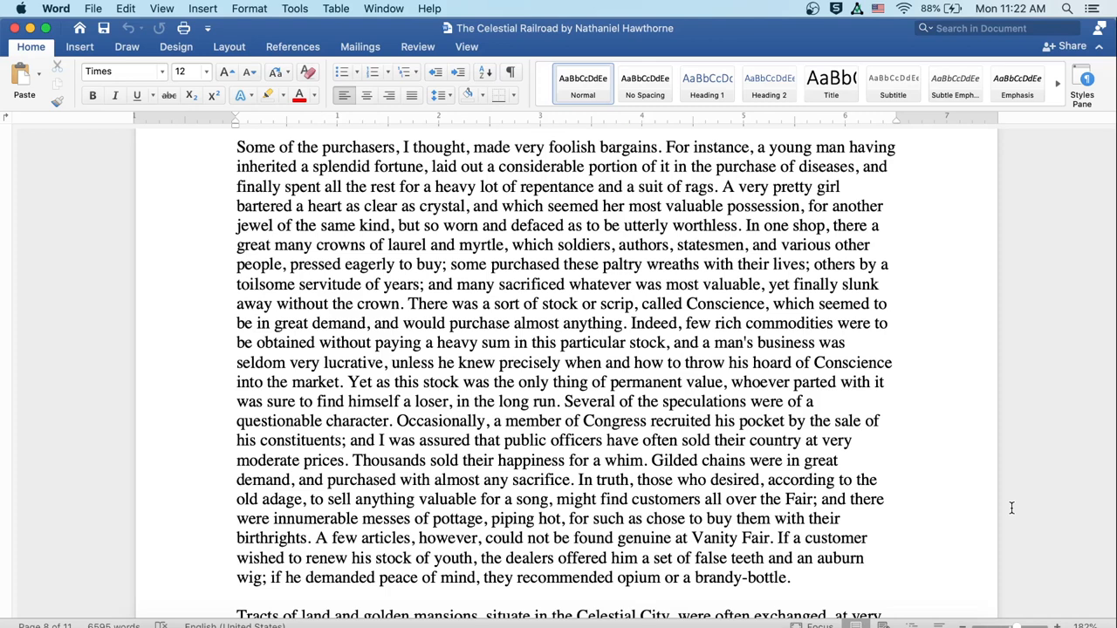
scroll(down, 3)
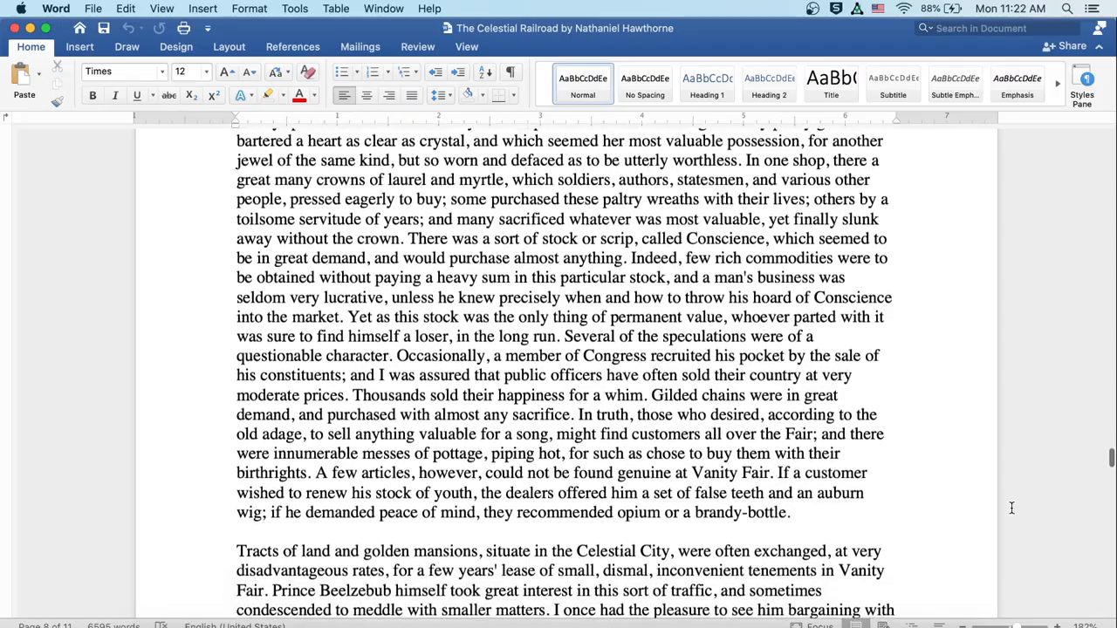
scroll(down, 3)
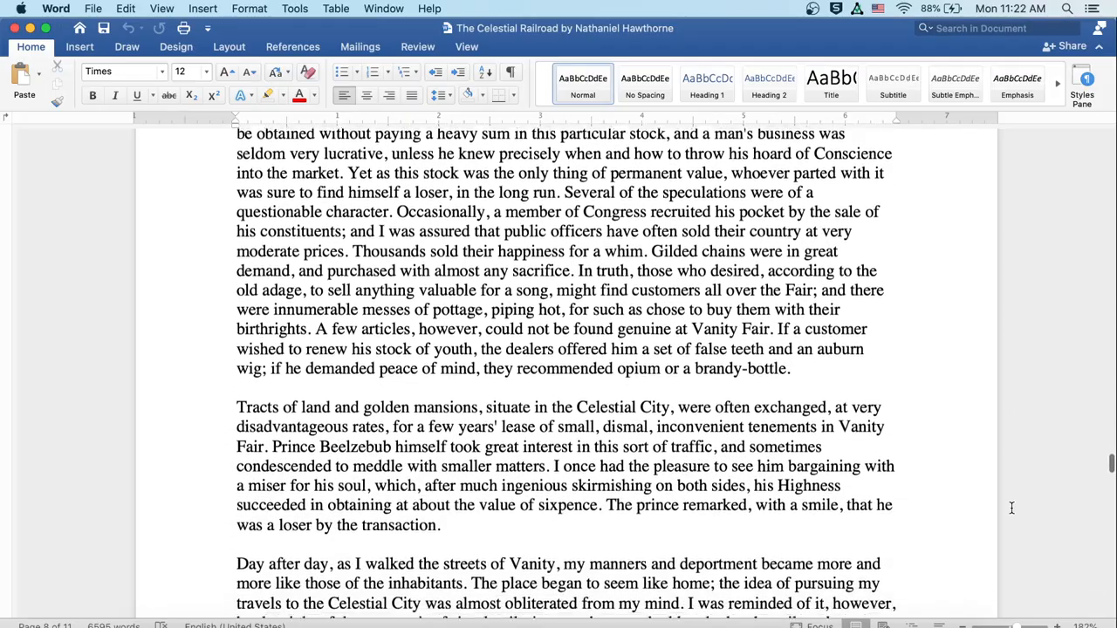
scroll(down, 3)
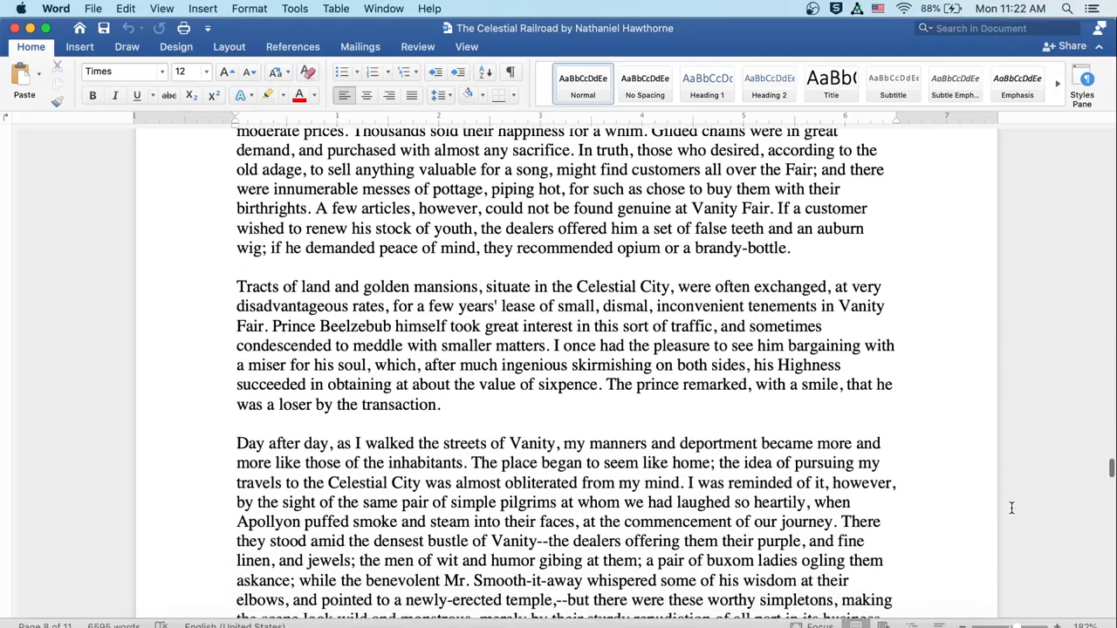
scroll(down, 3)
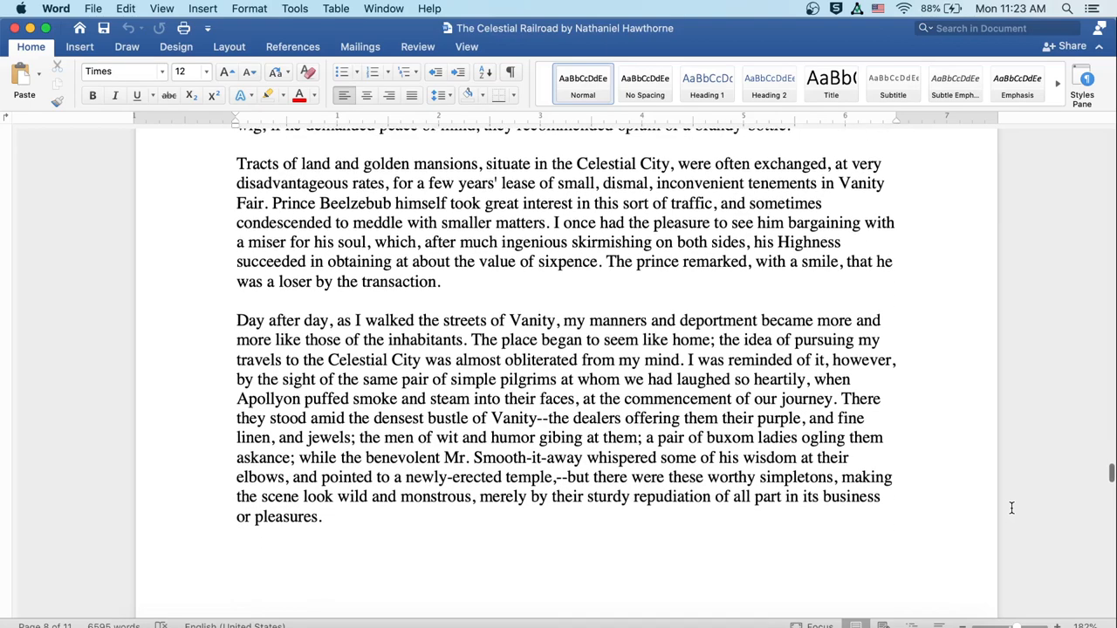
scroll(up, 3)
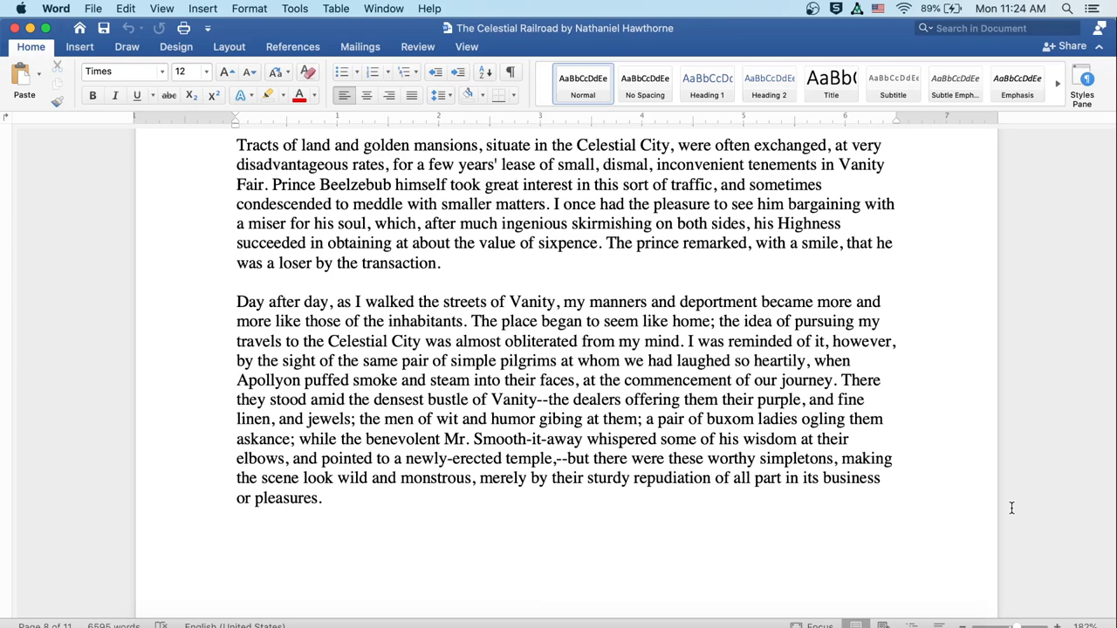
scroll(down, 3)
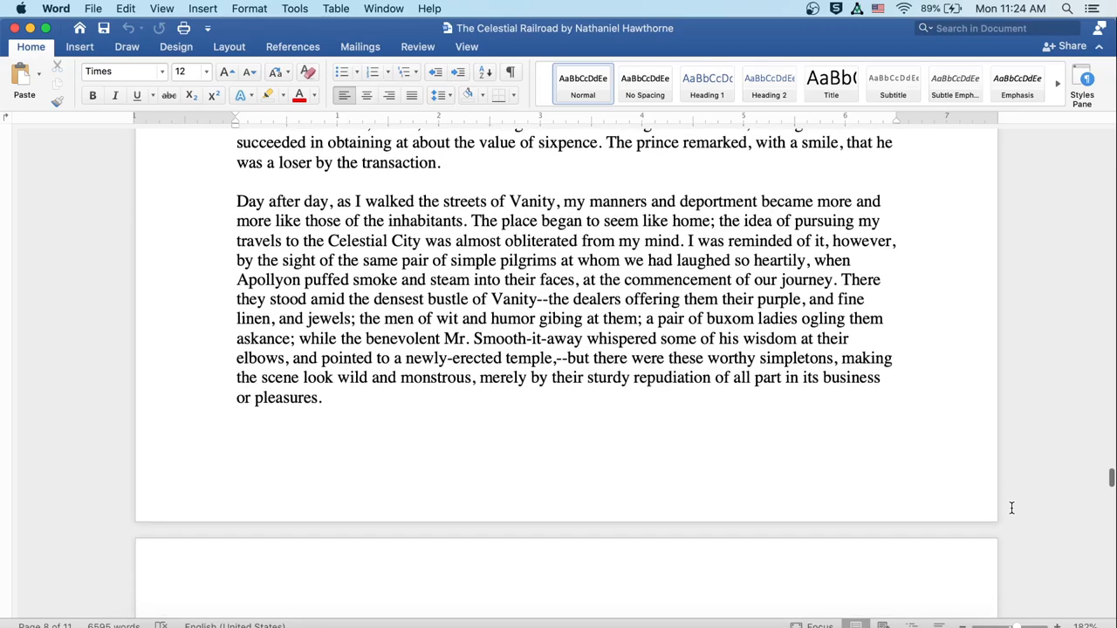
scroll(down, 3)
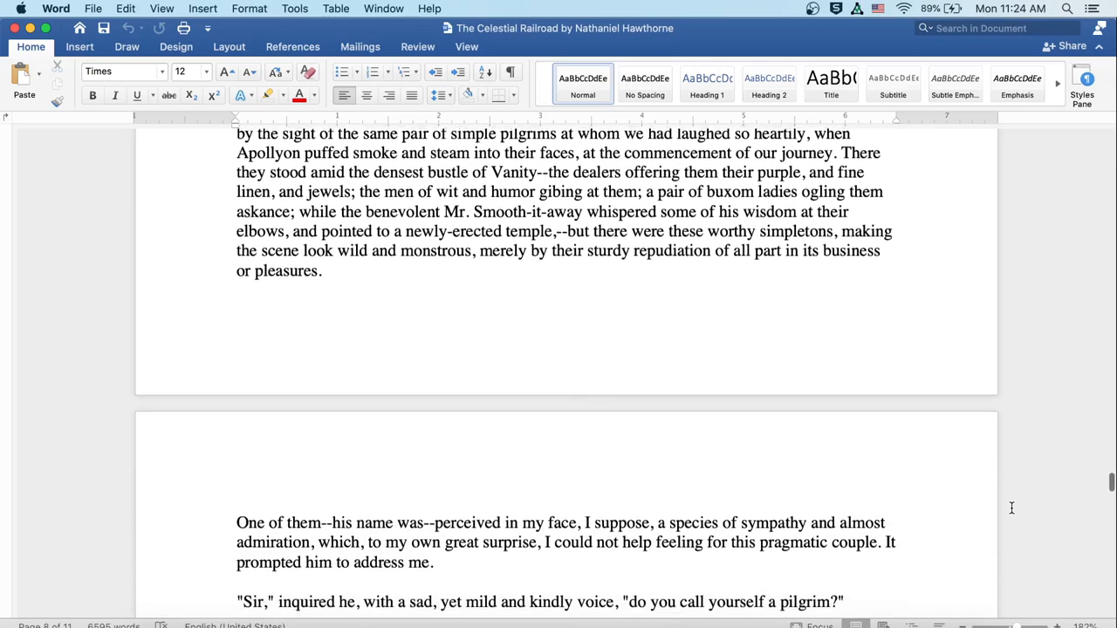
scroll(down, 3)
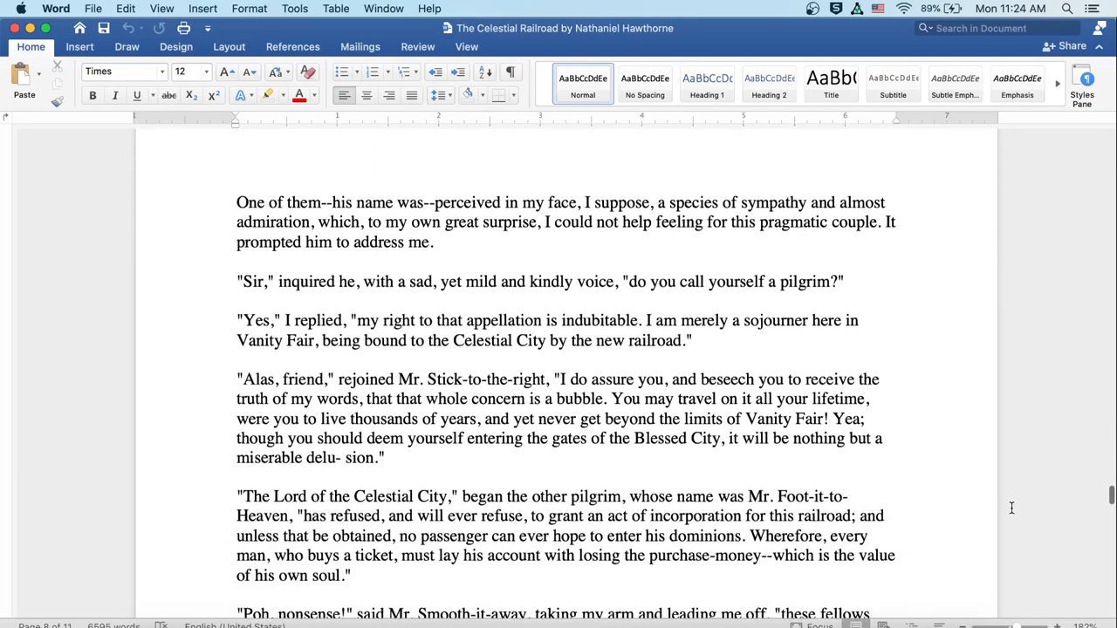
scroll(down, 3)
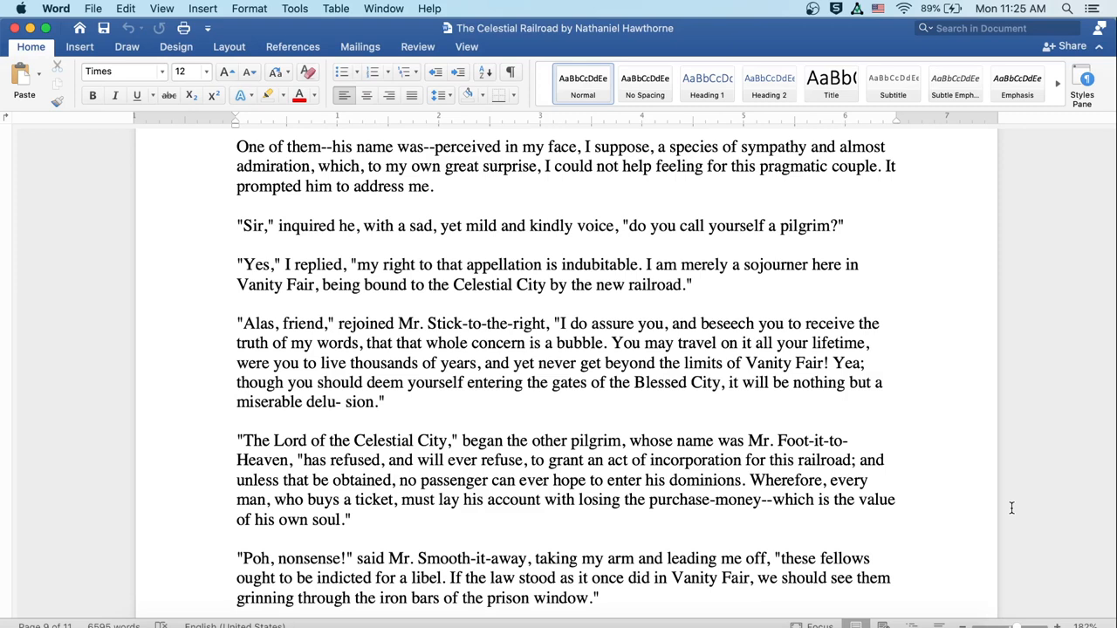
scroll(down, 3)
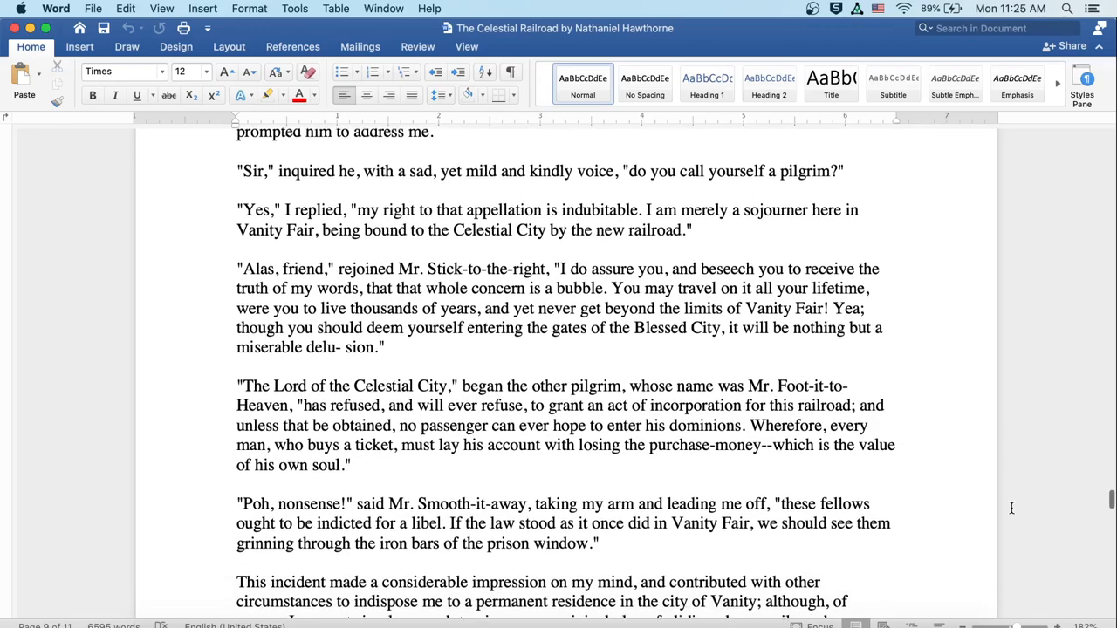
scroll(down, 3)
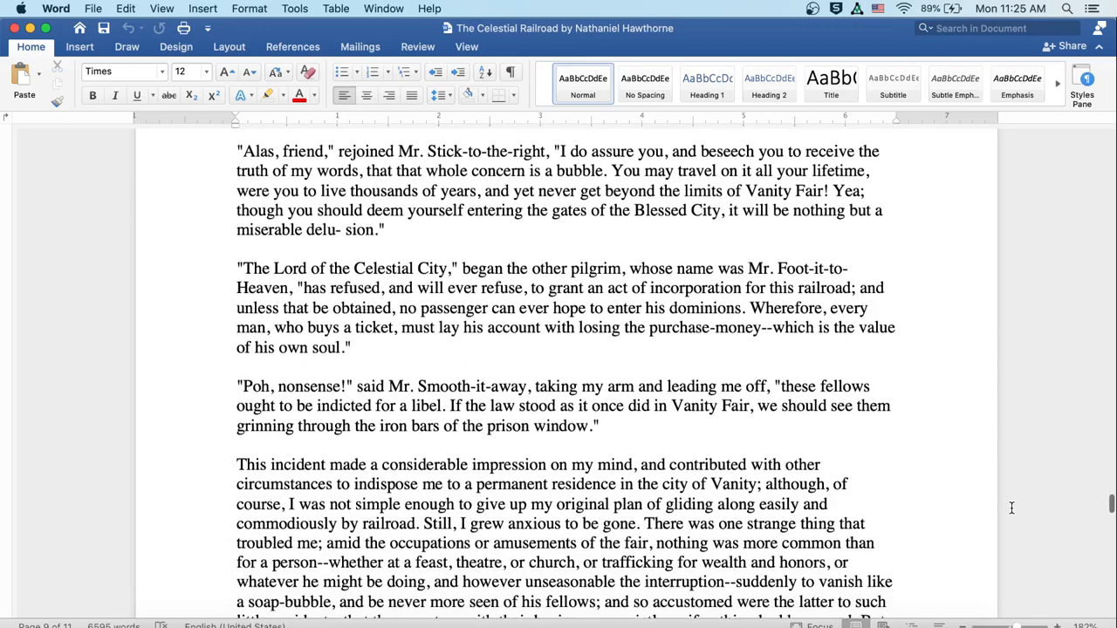
scroll(down, 3)
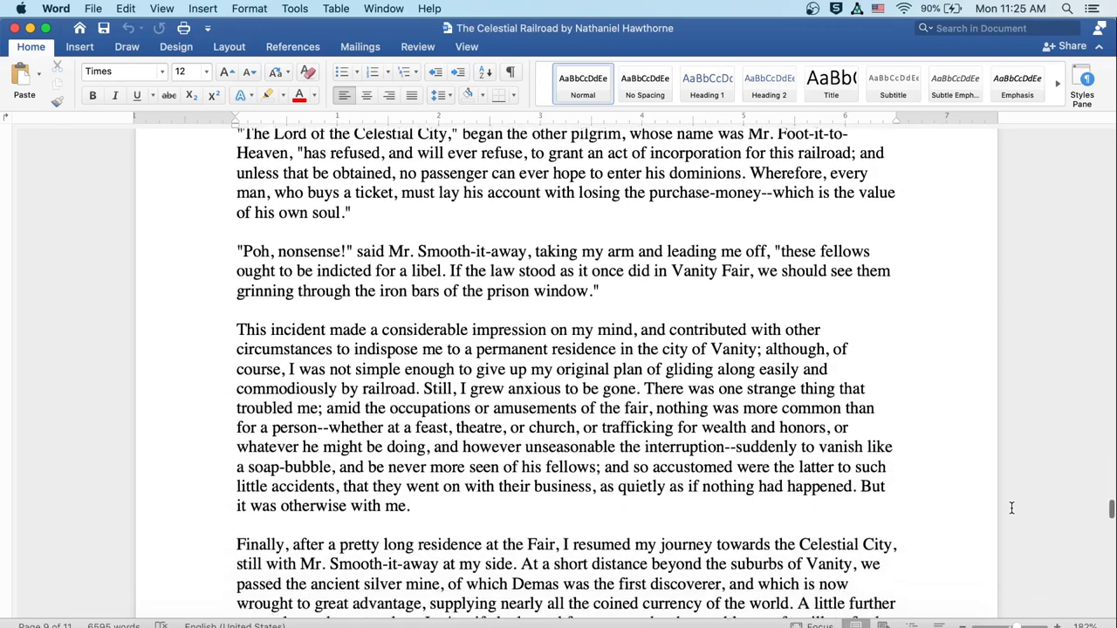
scroll(down, 3)
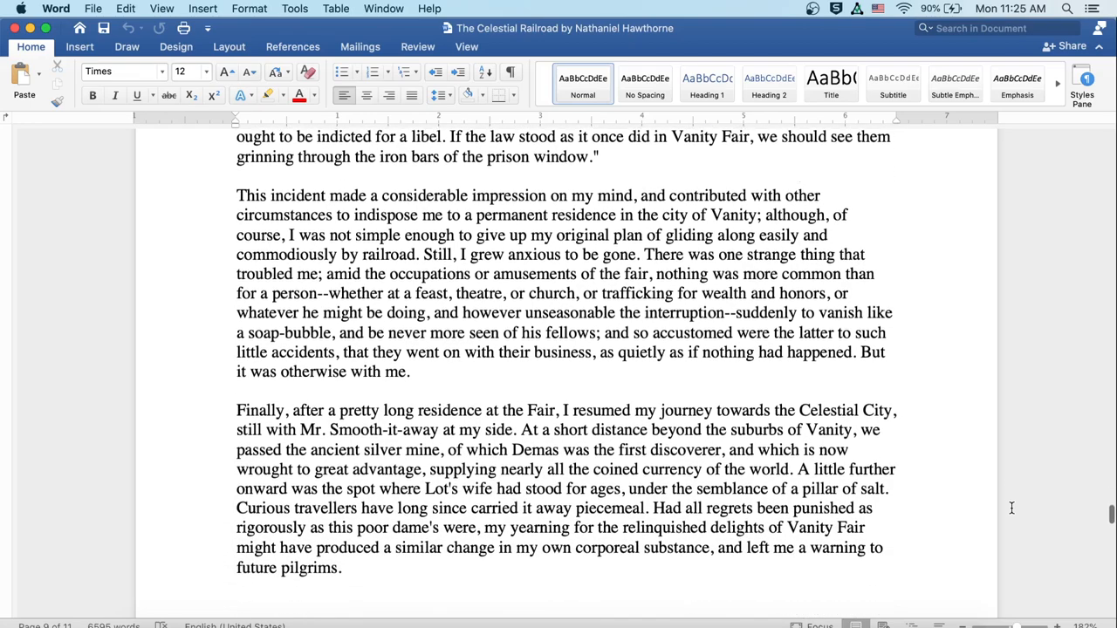
scroll(up, 3)
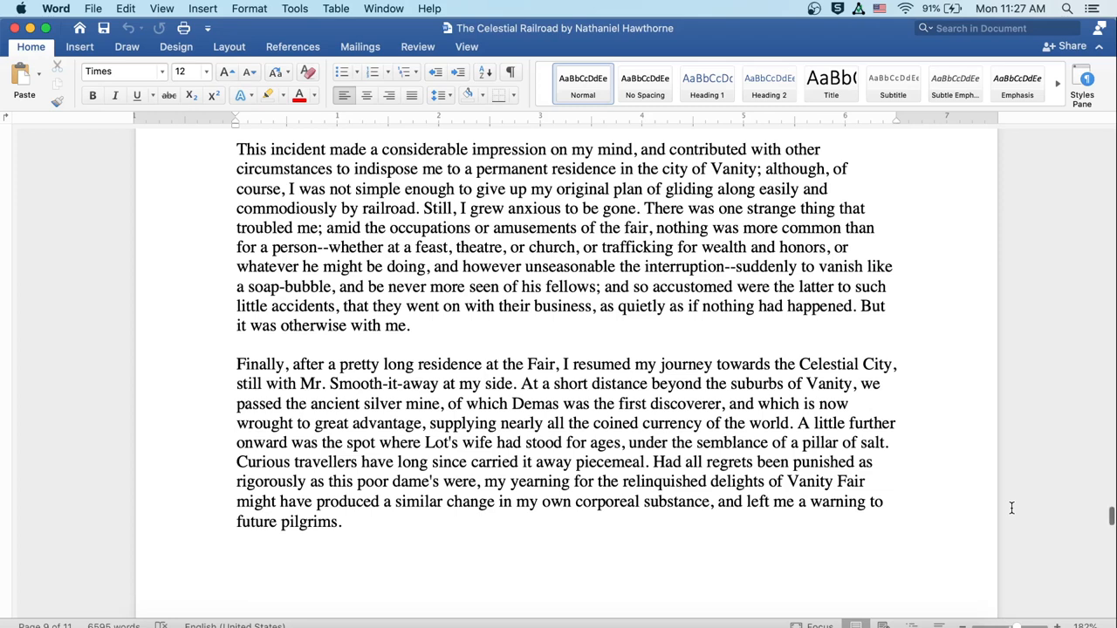
scroll(down, 3)
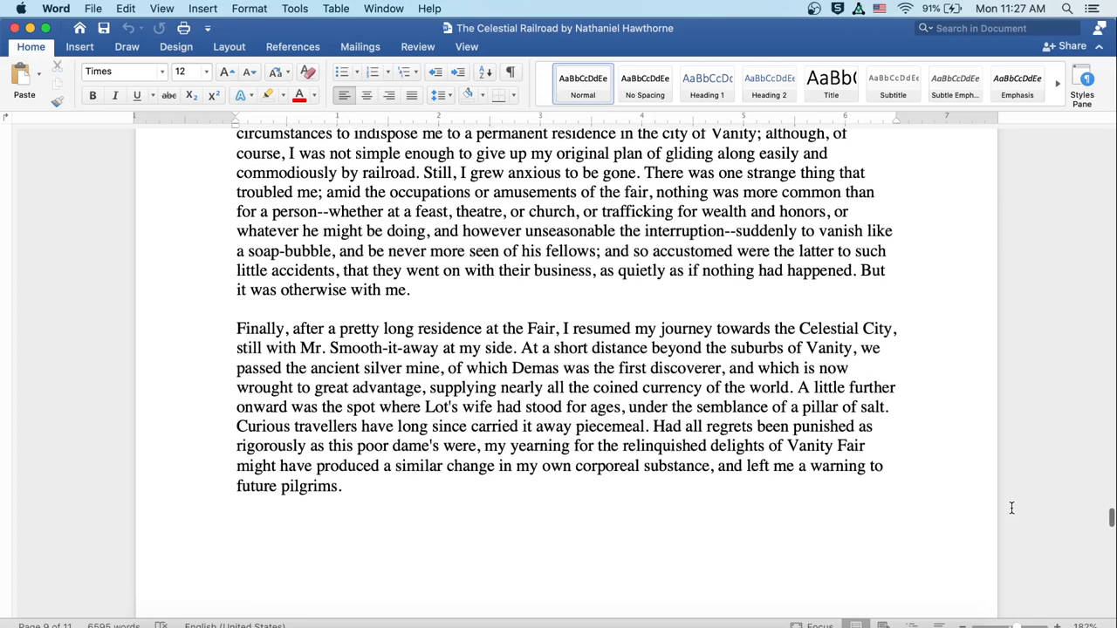
scroll(down, 3)
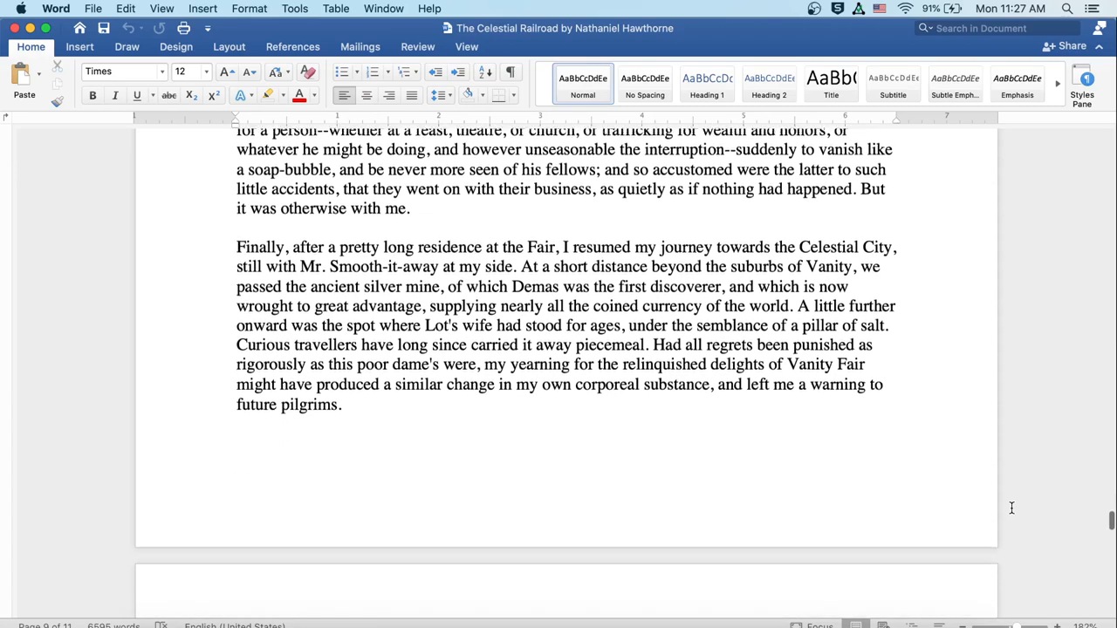
scroll(down, 3)
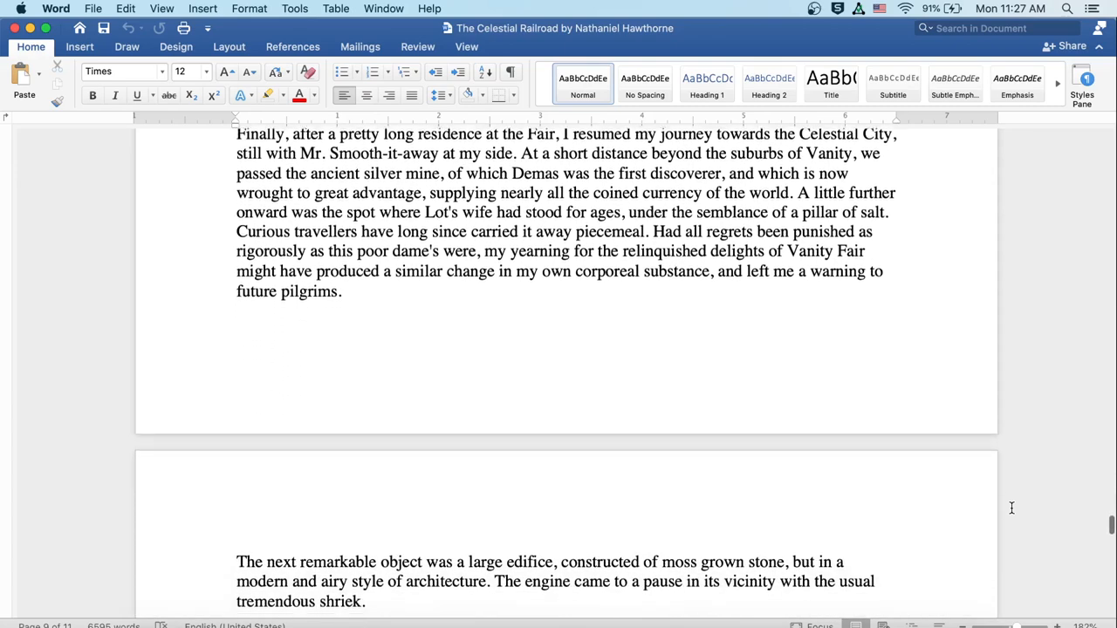
scroll(down, 3)
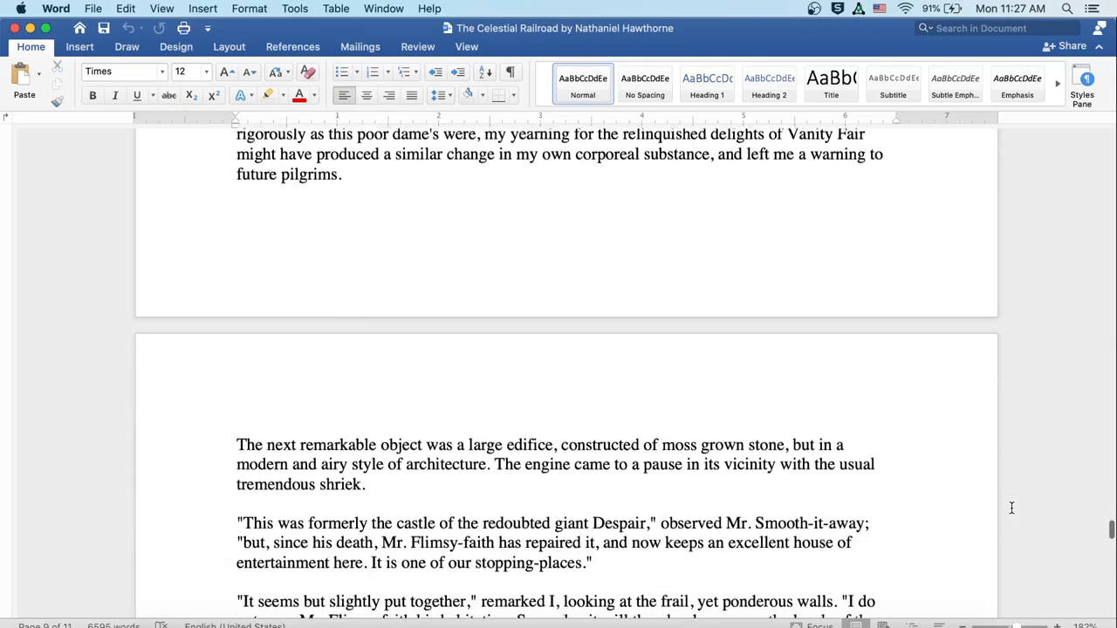
scroll(down, 3)
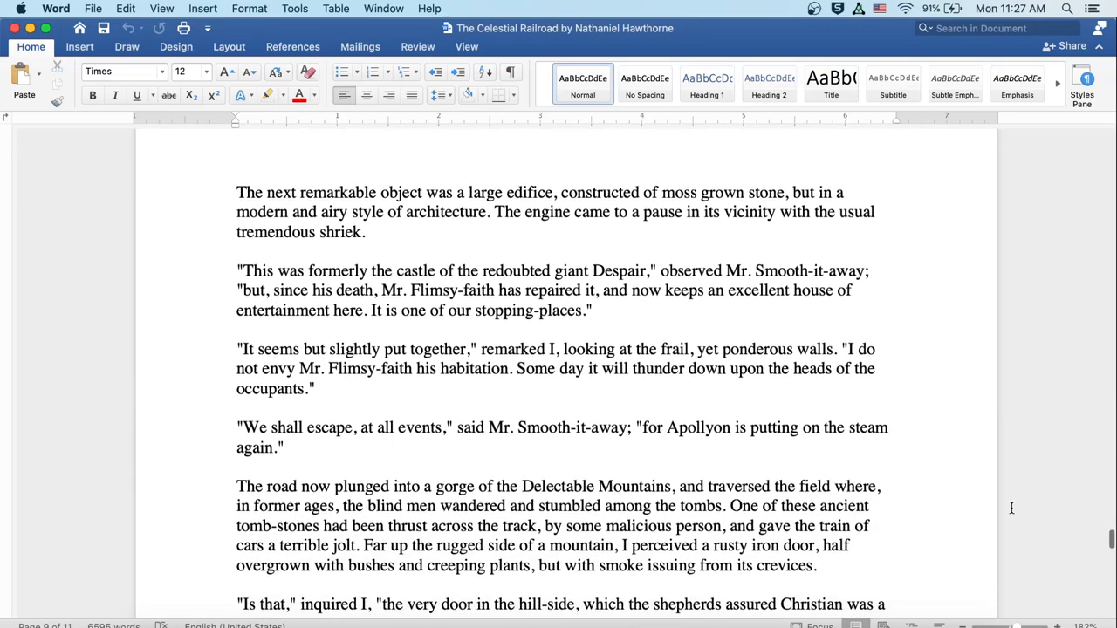
scroll(down, 3)
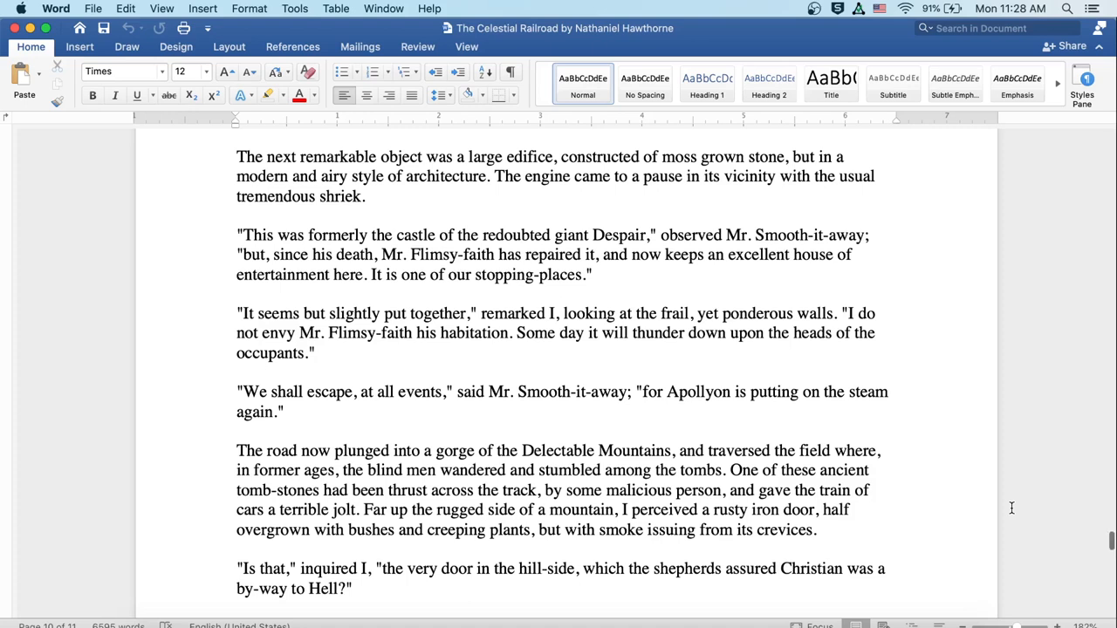
scroll(down, 3)
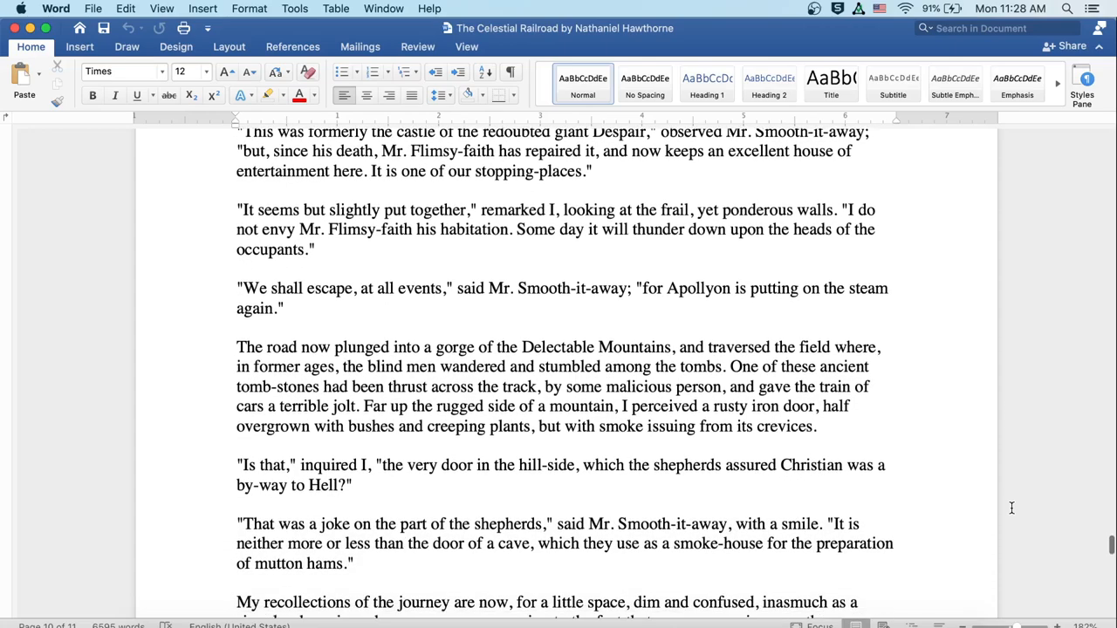
scroll(down, 3)
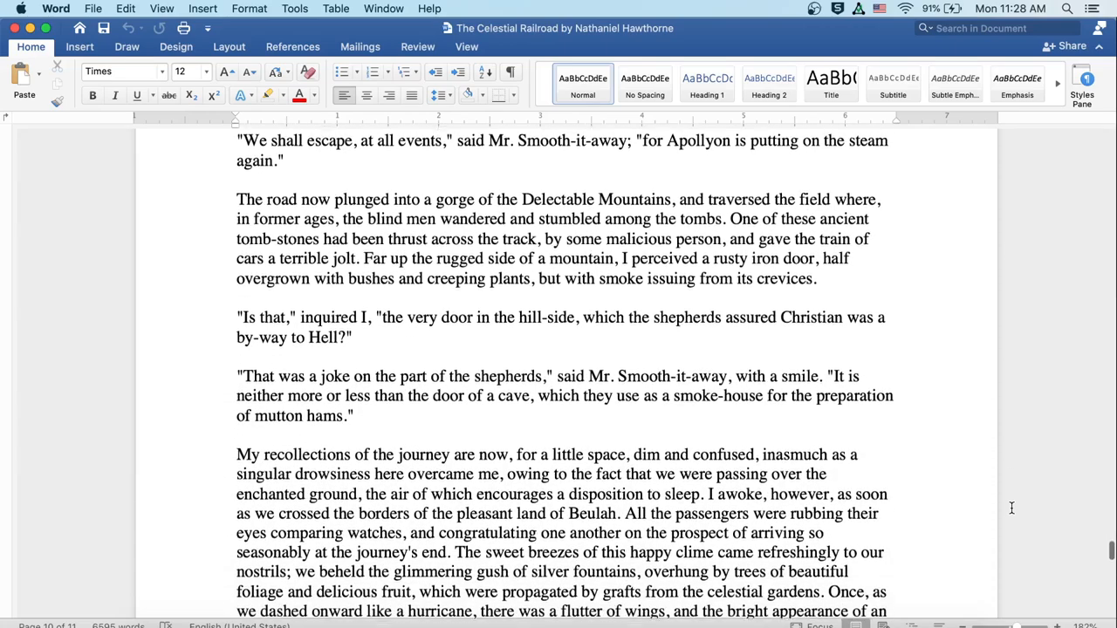
scroll(down, 3)
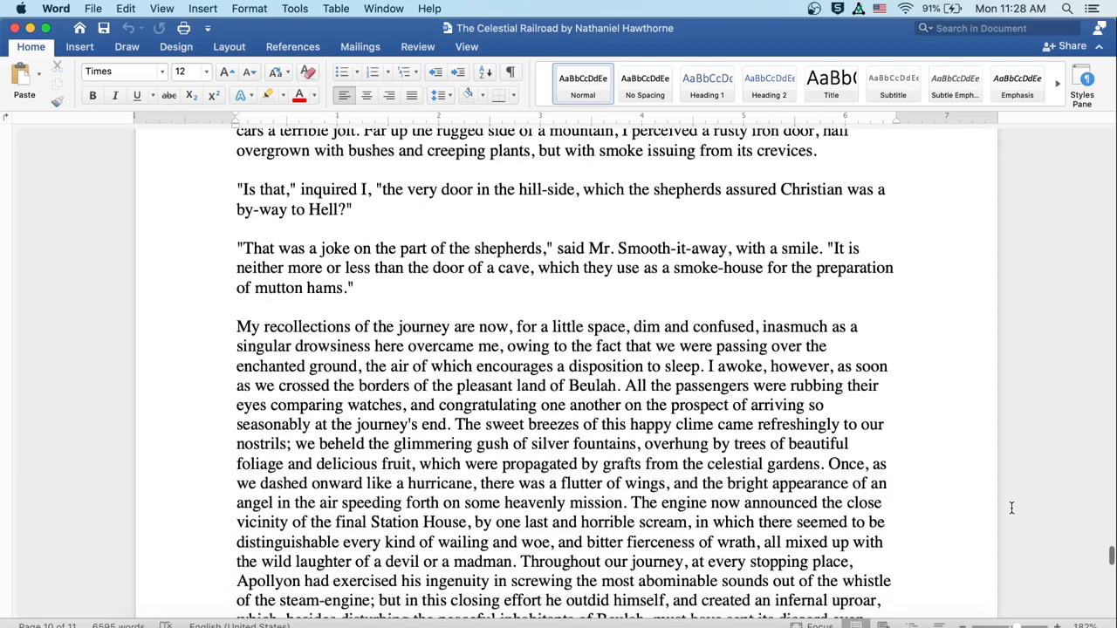
scroll(down, 3)
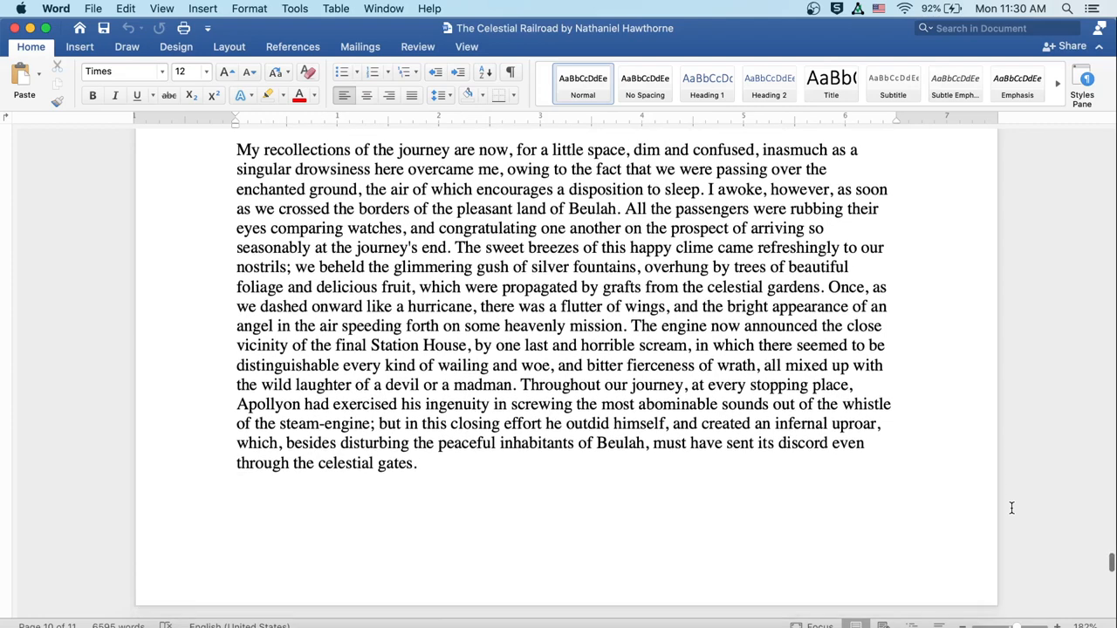
scroll(down, 3)
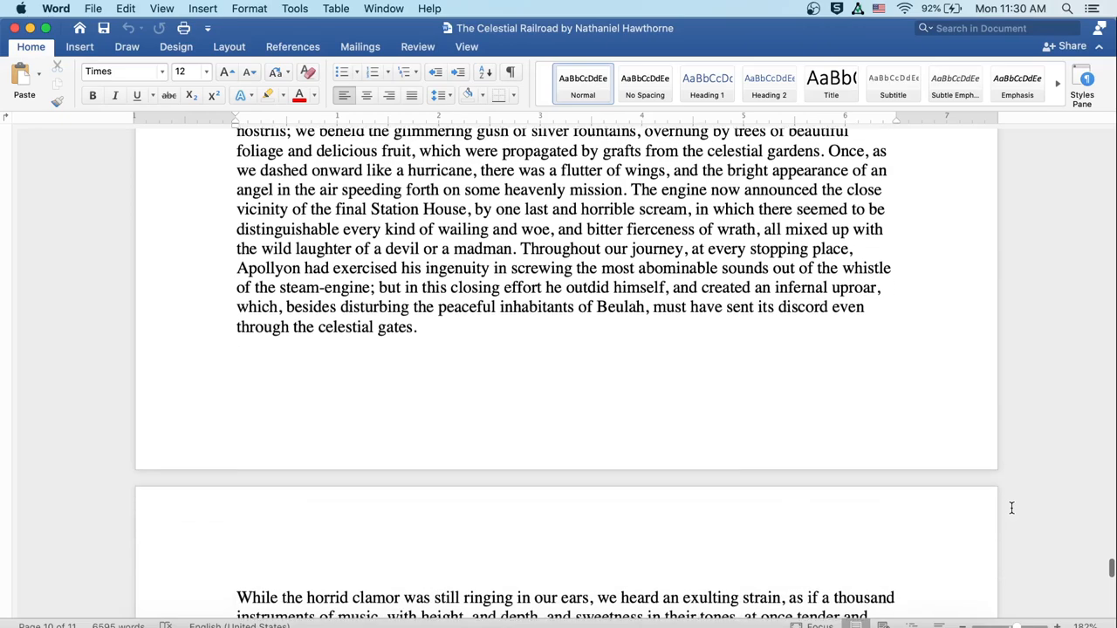
scroll(down, 3)
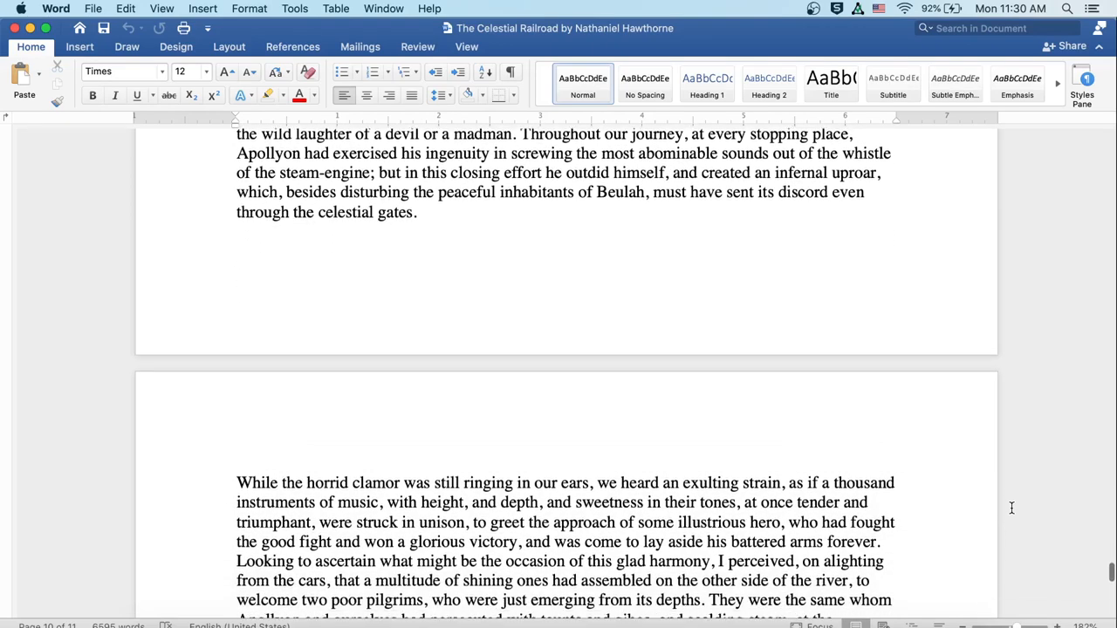
scroll(down, 3)
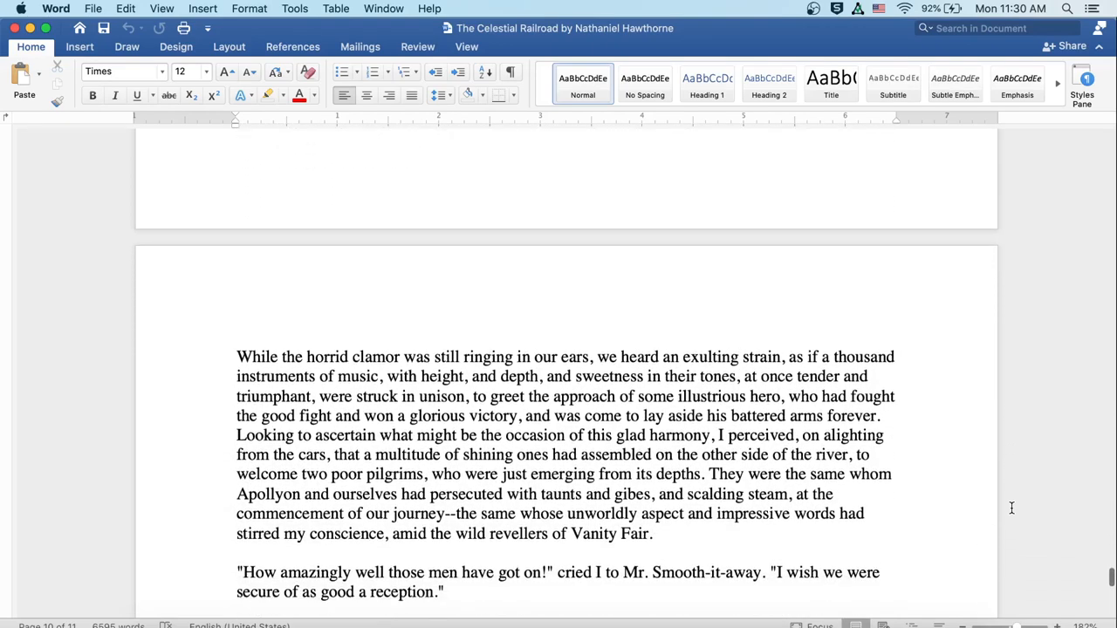
scroll(up, 3)
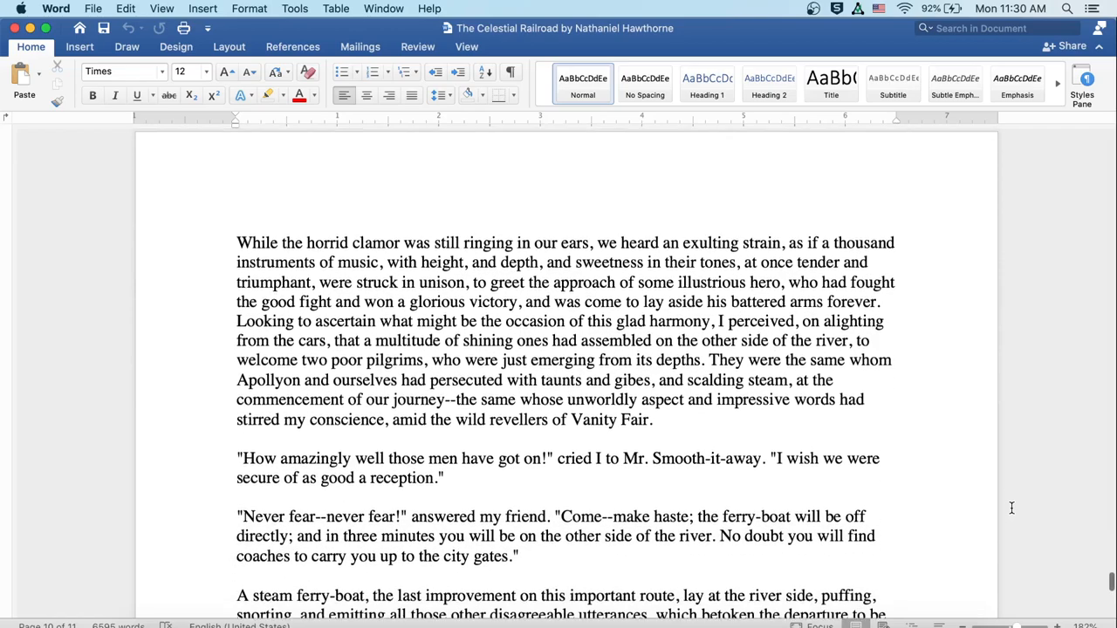
scroll(down, 3)
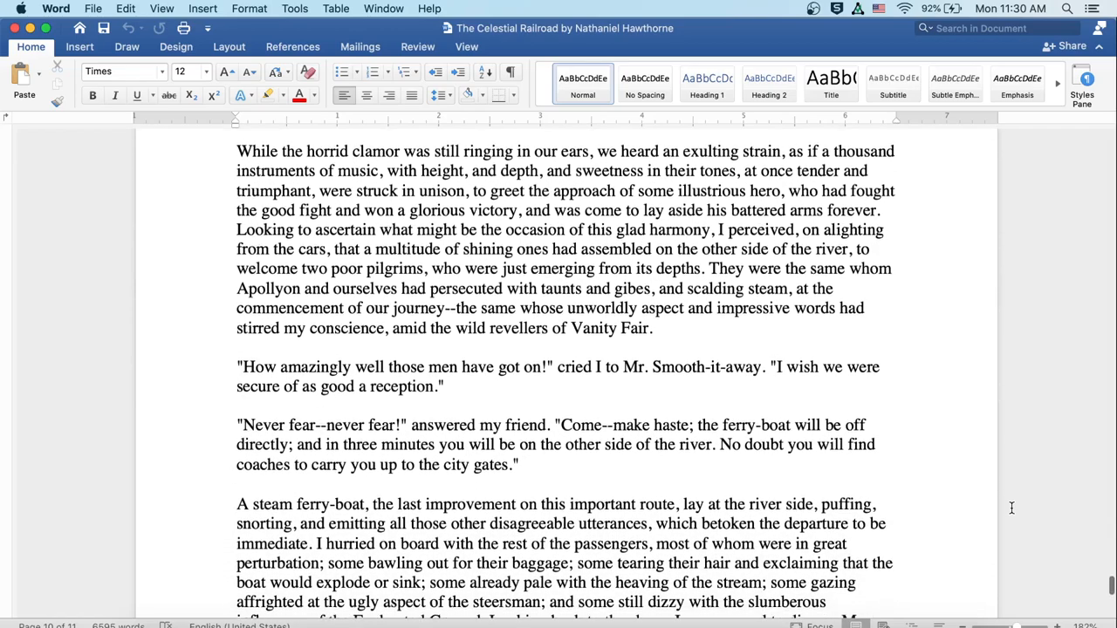
scroll(down, 3)
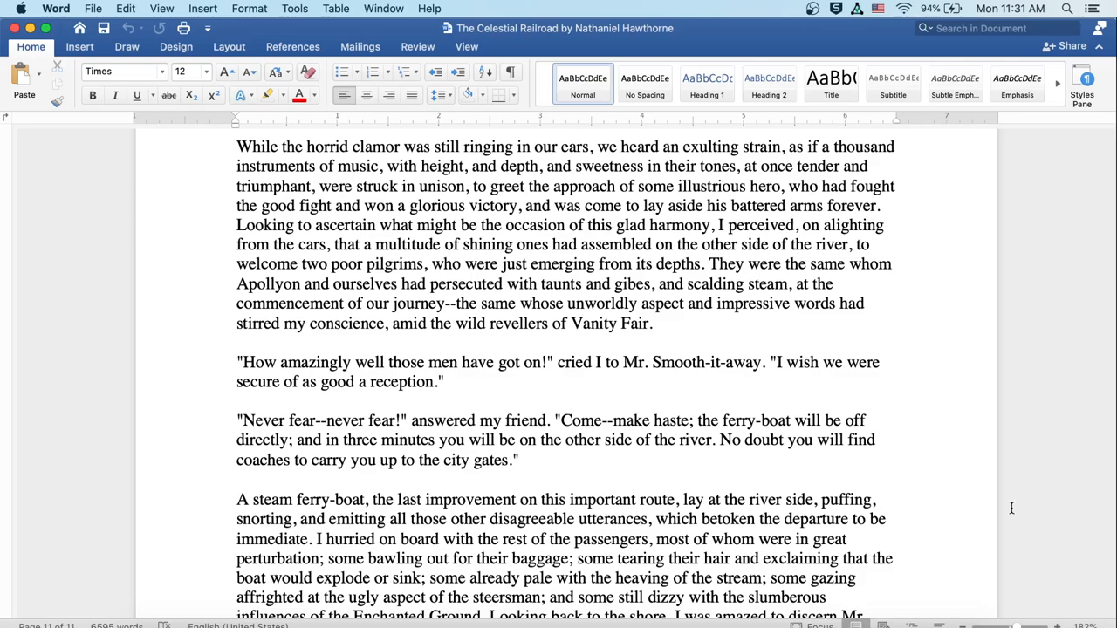
scroll(down, 3)
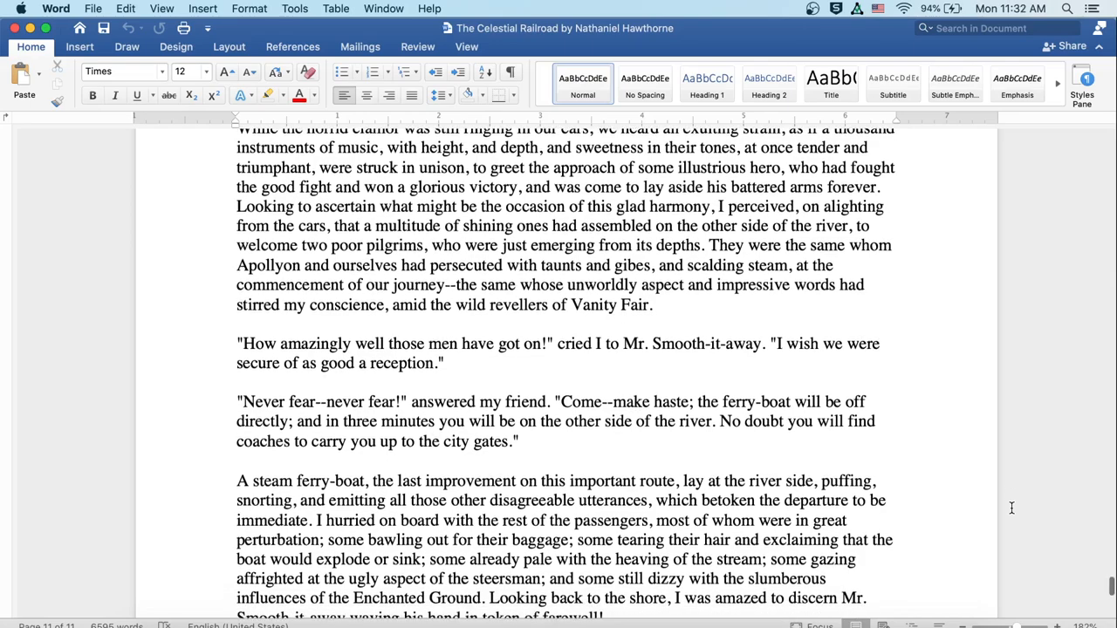
scroll(down, 3)
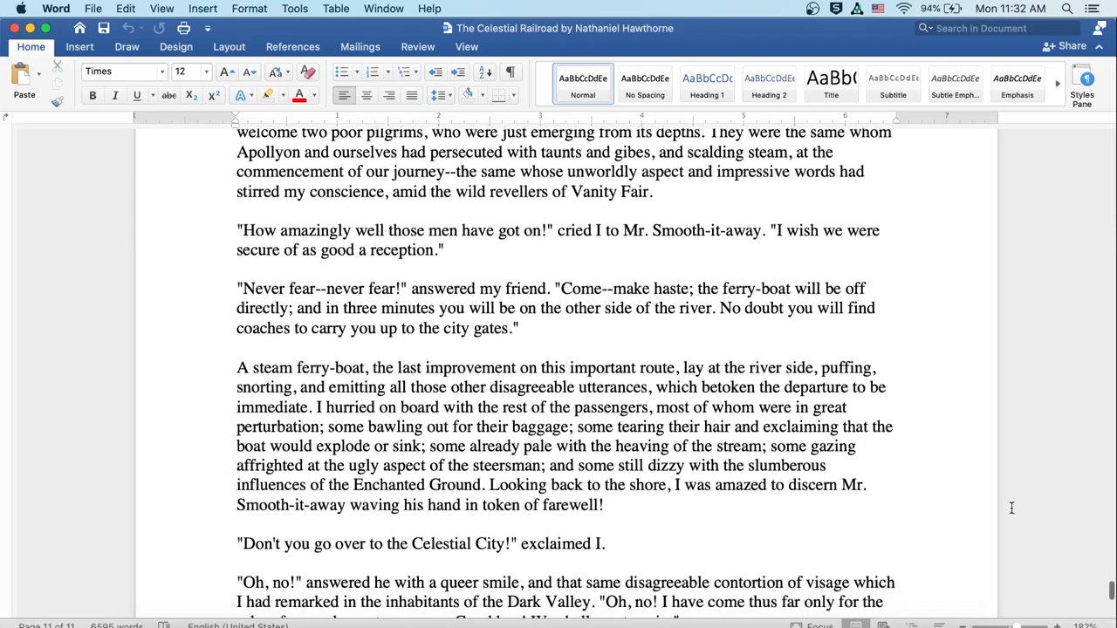
scroll(down, 3)
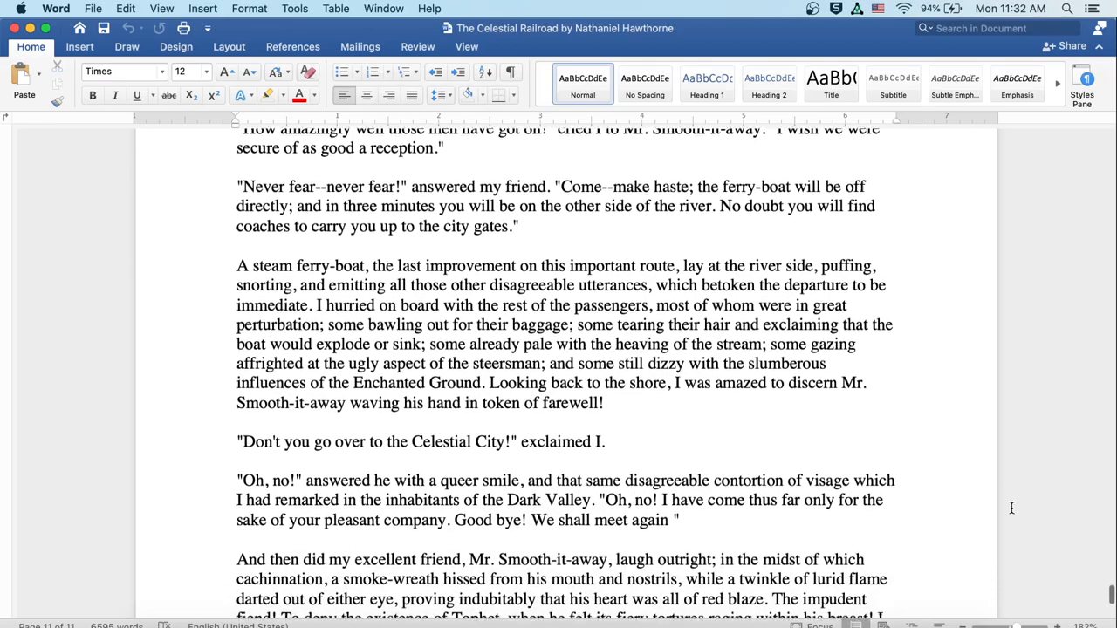
scroll(down, 3)
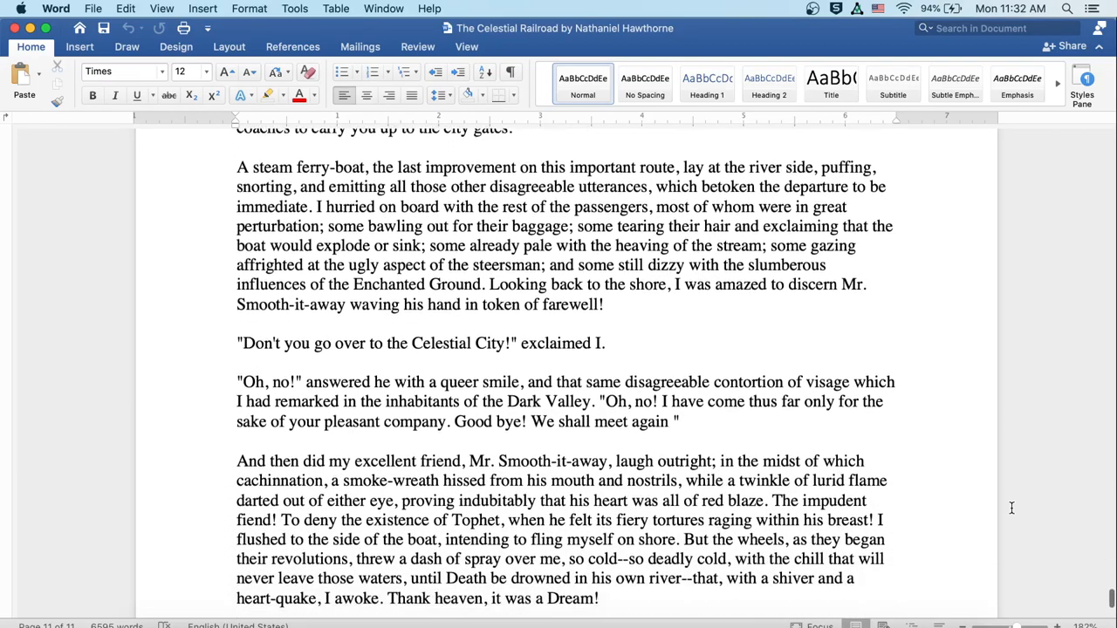
scroll(down, 3)
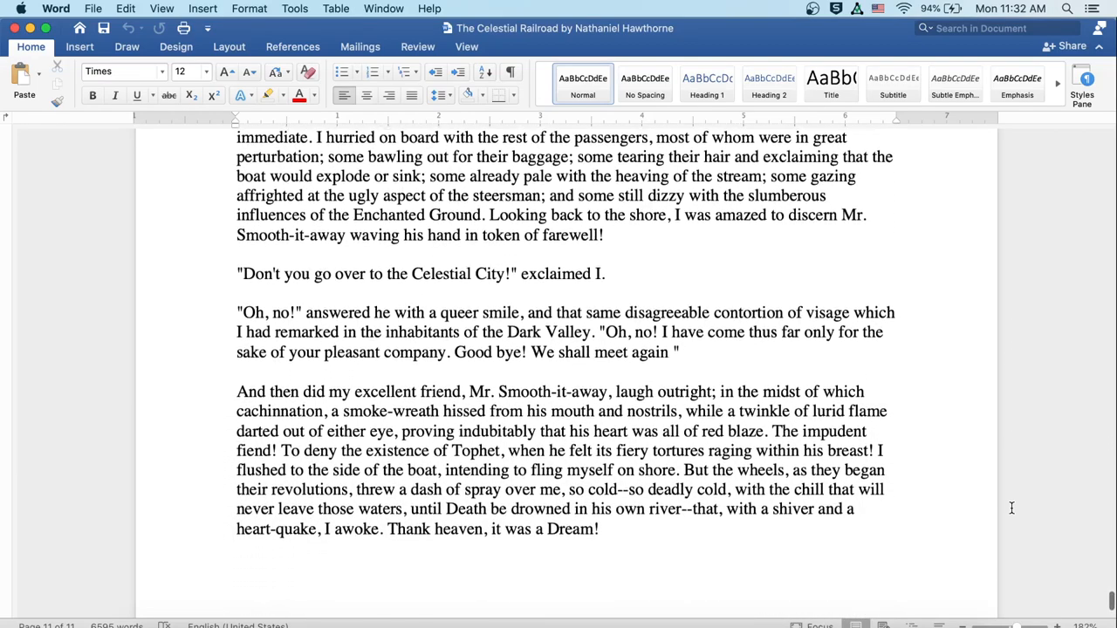
scroll(down, 3)
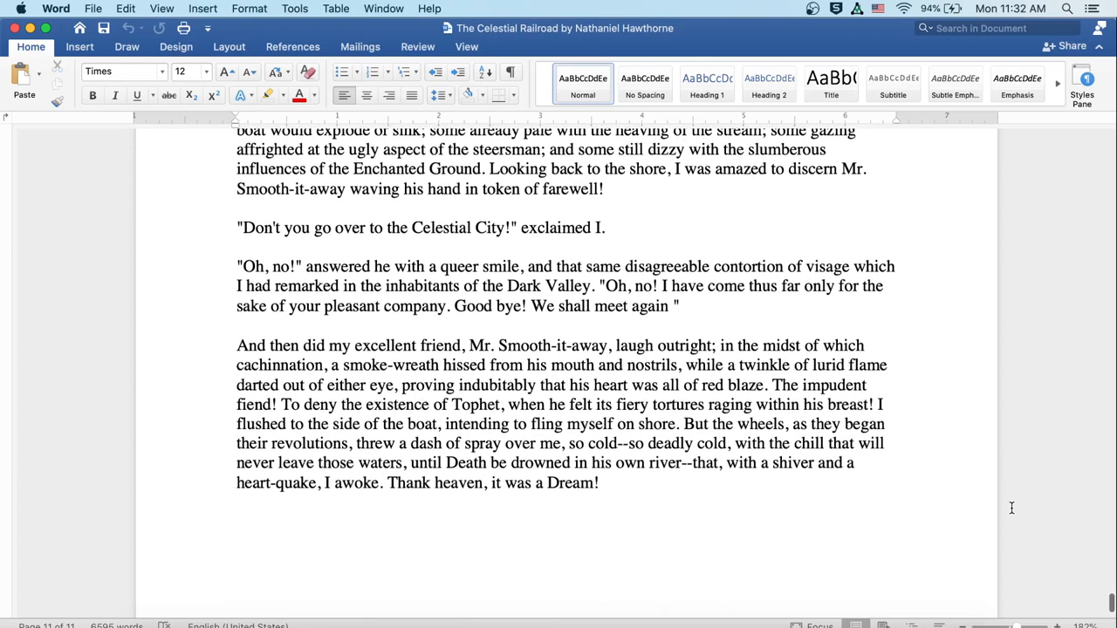